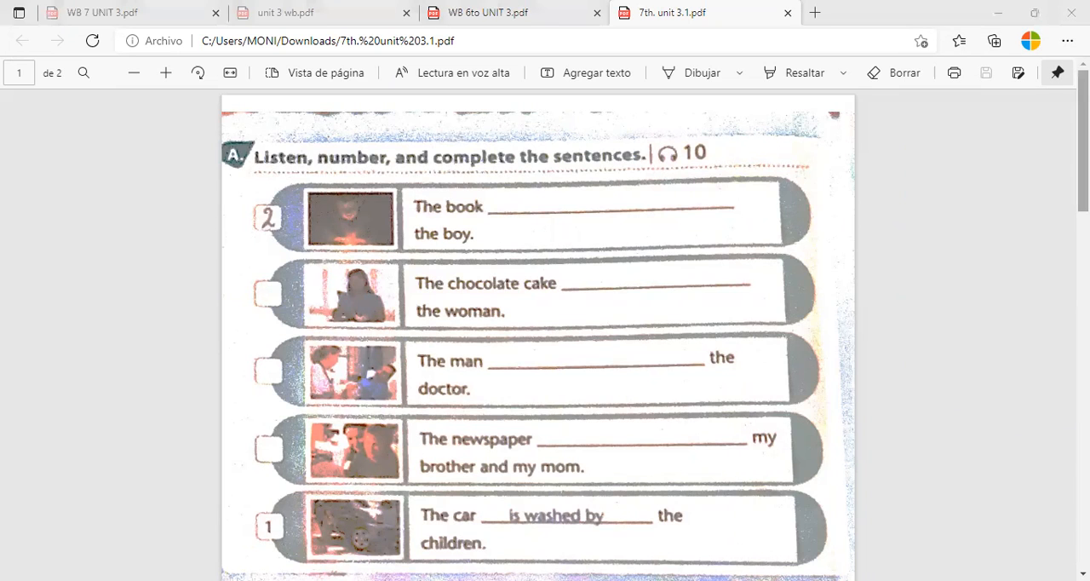
Number the chocolate cake, man and newspaper sentences 3, 4 and 5
scroll("down", 3)
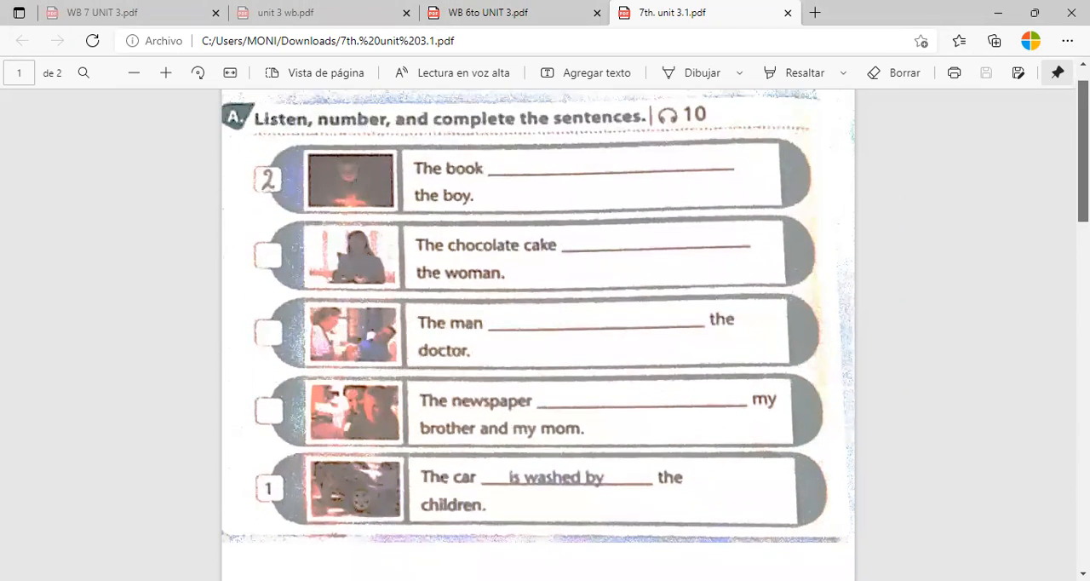
scroll("down", 3)
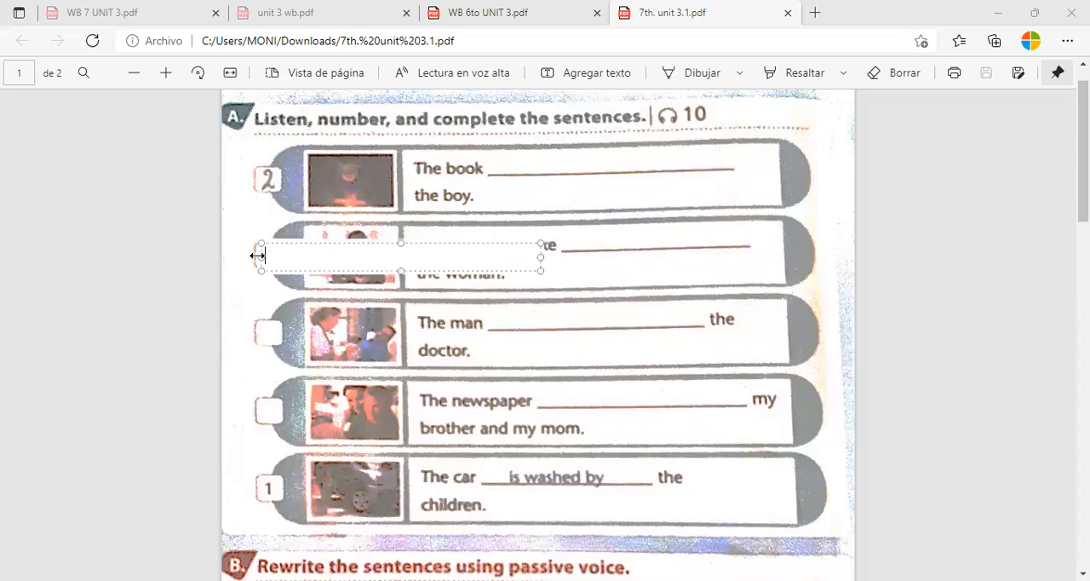
type("3")
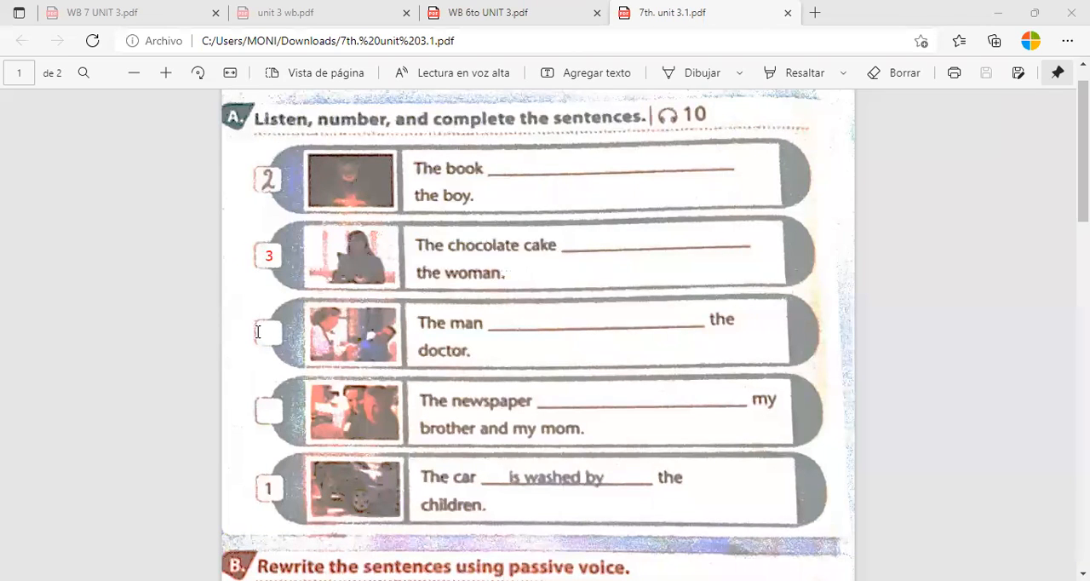
type("4")
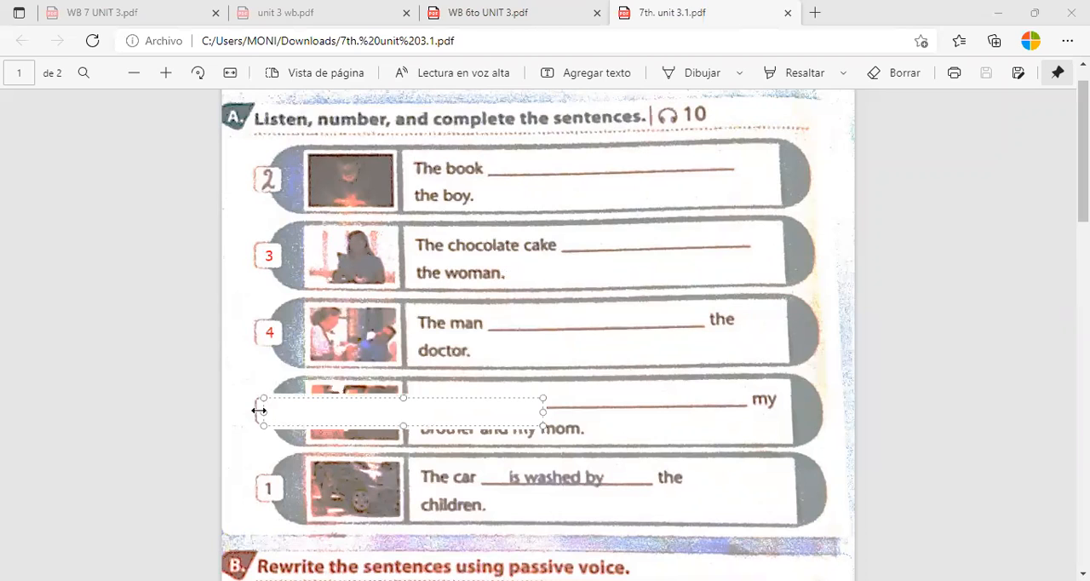
type("5")
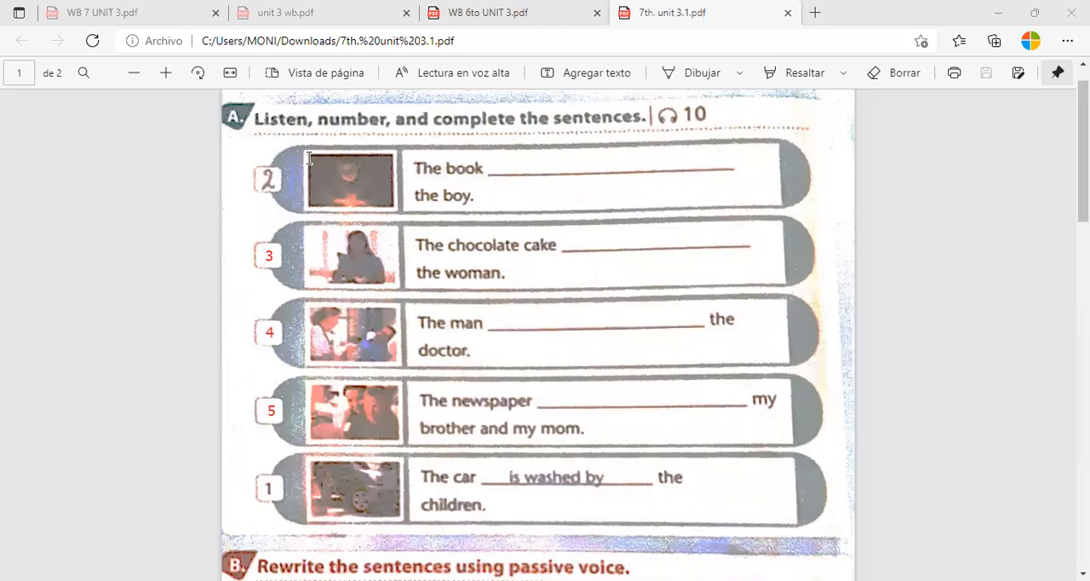
mouse_move(344, 134)
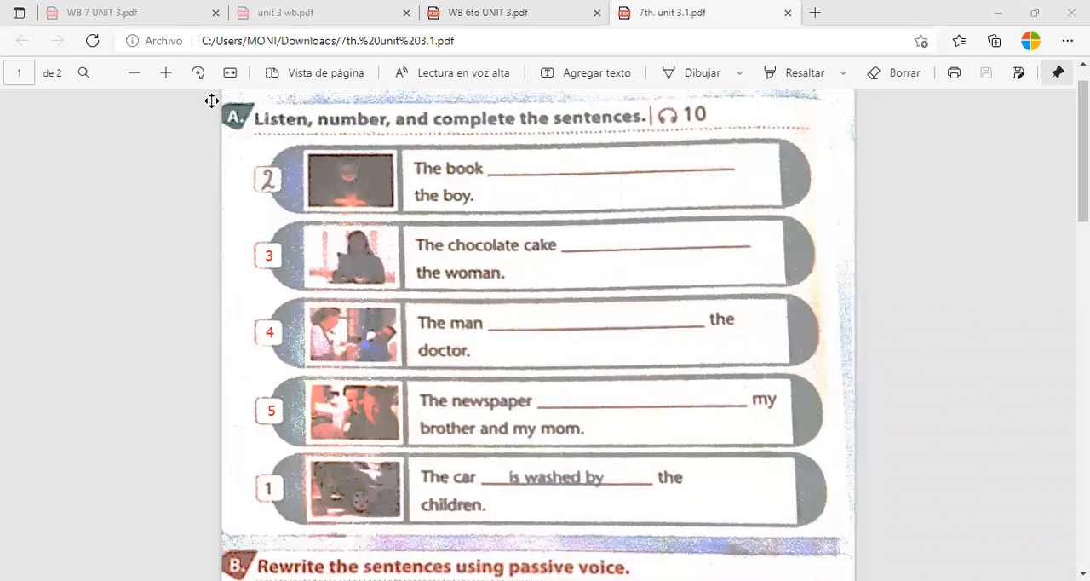
mouse_move(173, 213)
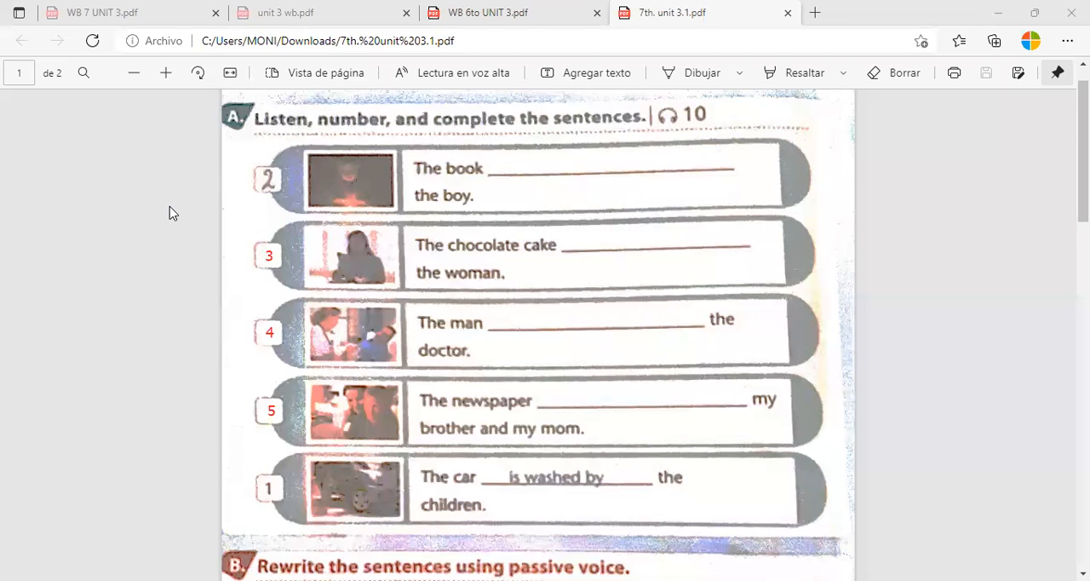
mouse_move(249, 189)
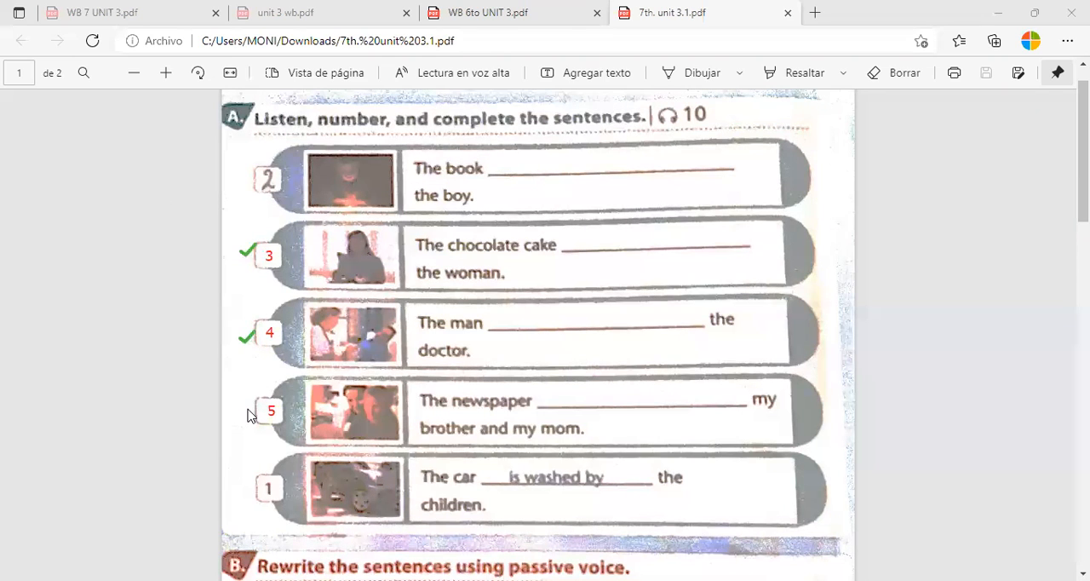
Draw a green check mark beside answer 5
left_click(247, 408)
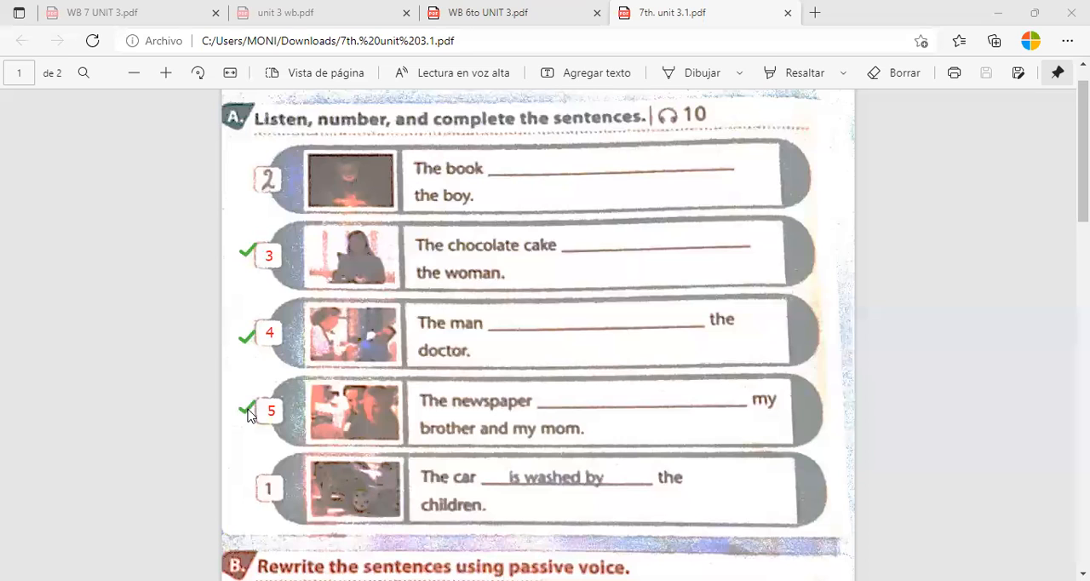
mouse_move(627, 252)
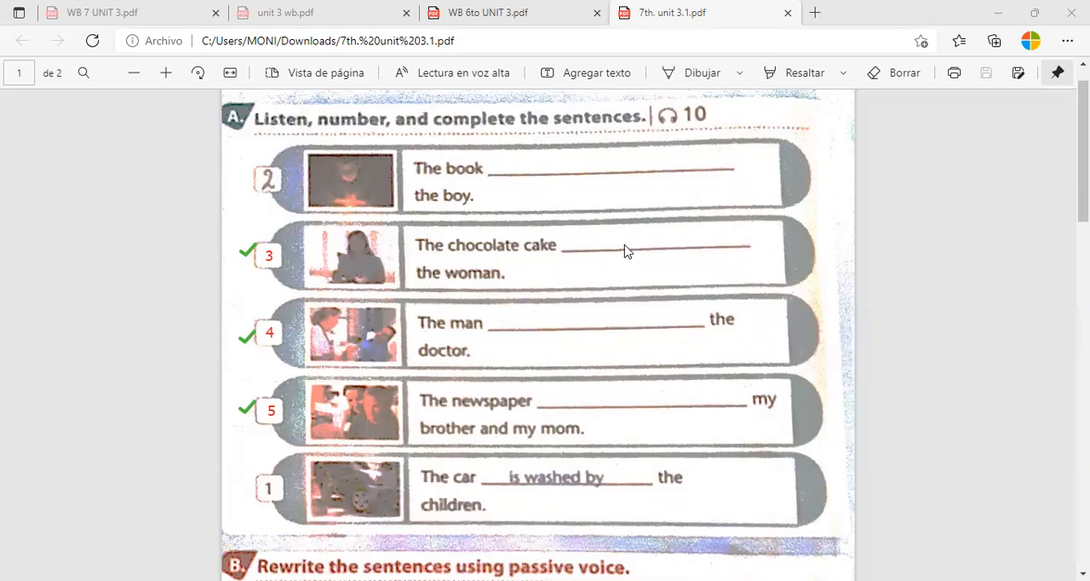
mouse_move(560, 150)
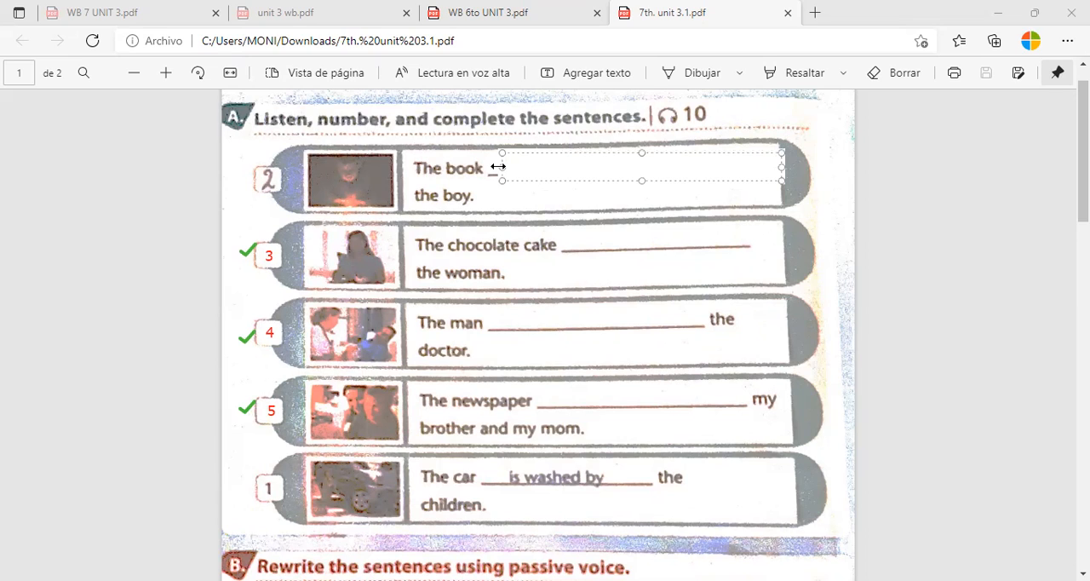
Fill the book sentence's blank with "was read by" in red
type("was")
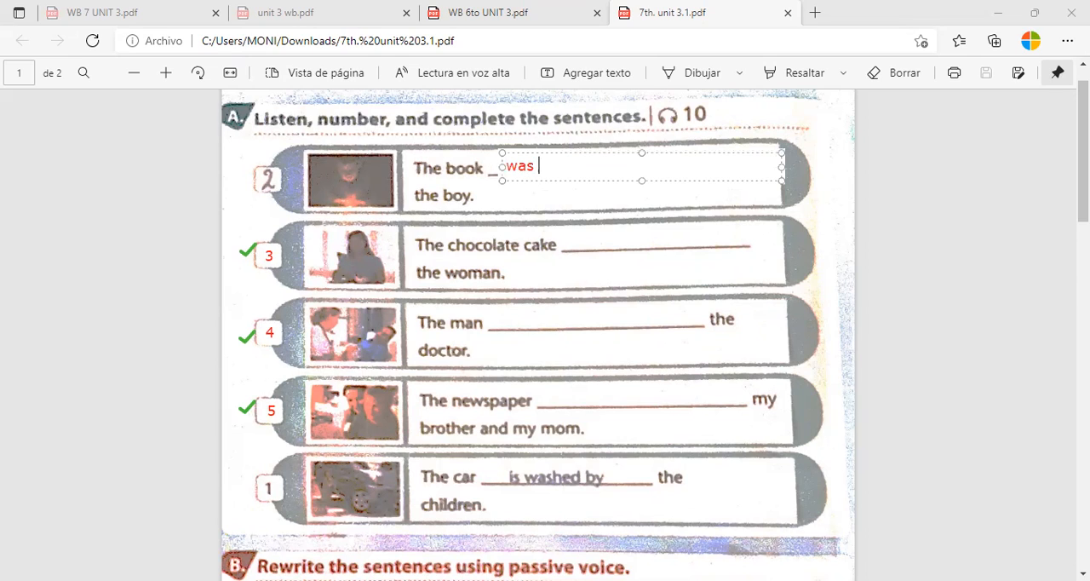
type("read by")
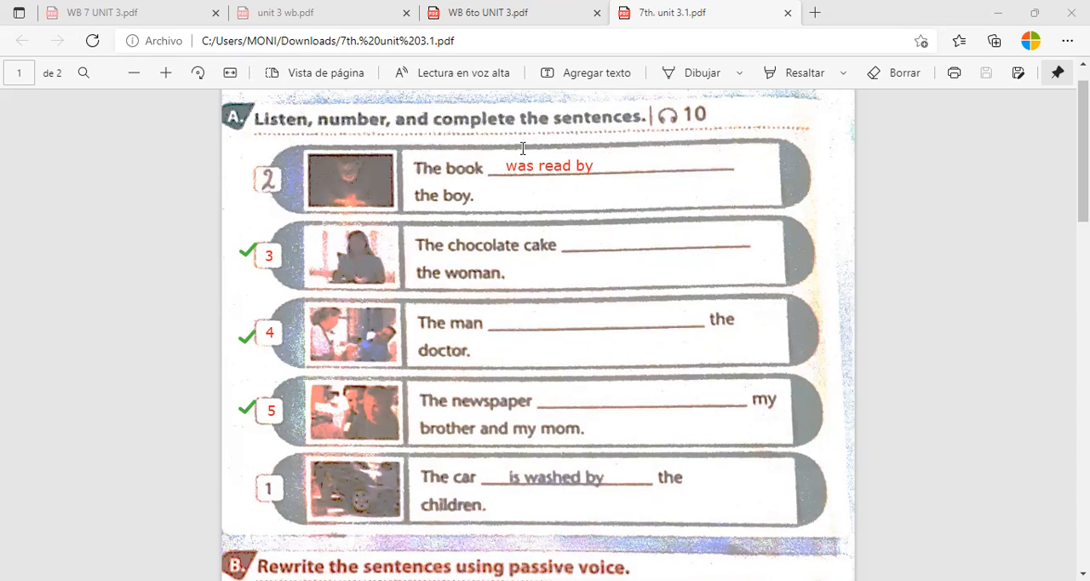
mouse_move(565, 245)
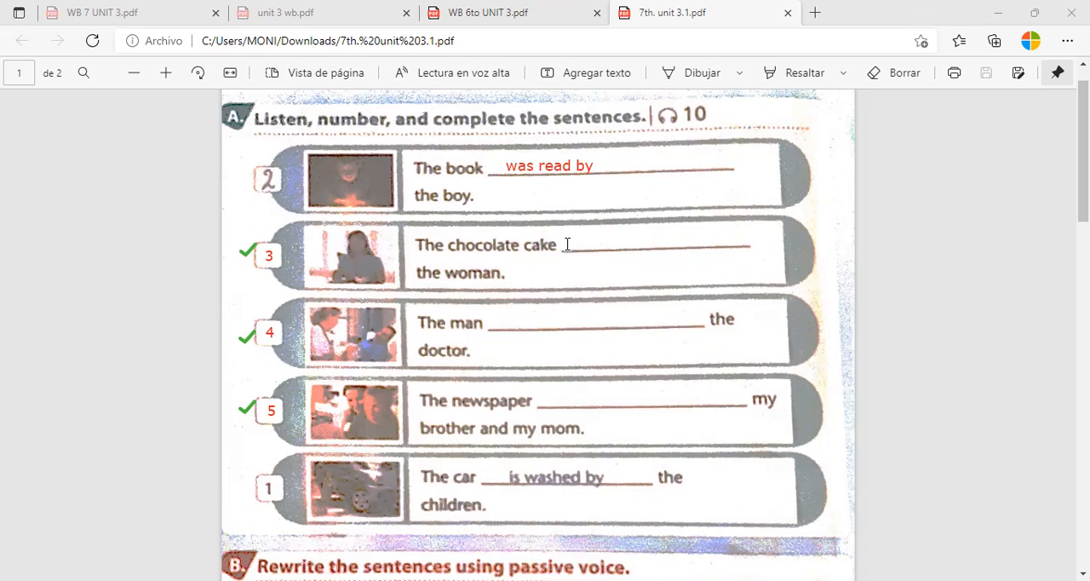
Fill the chocolate cake sentence's blank with "was eaten by" in red
left_click(565, 245)
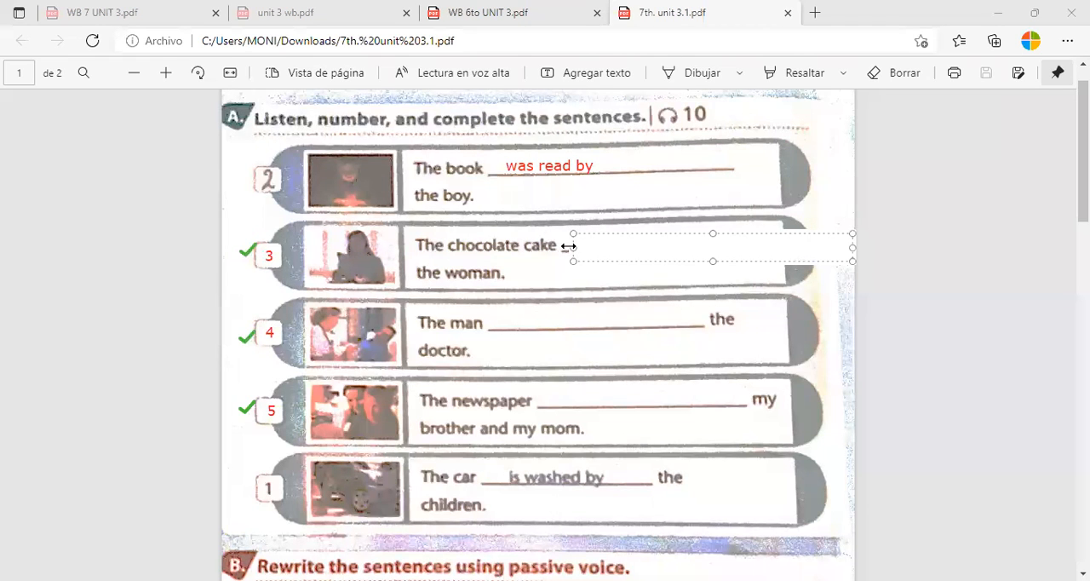
type("was ea")
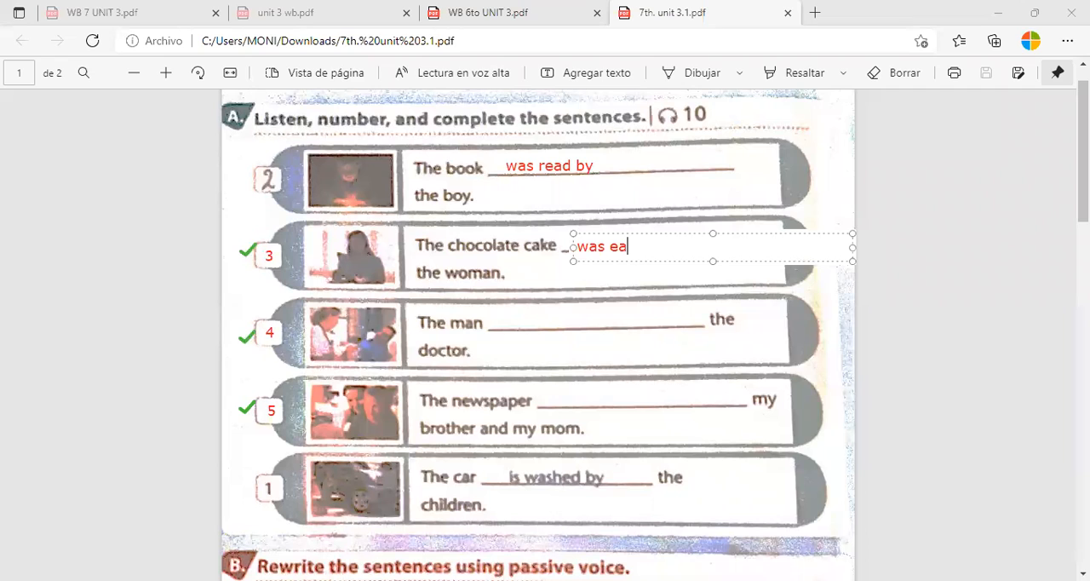
type("te")
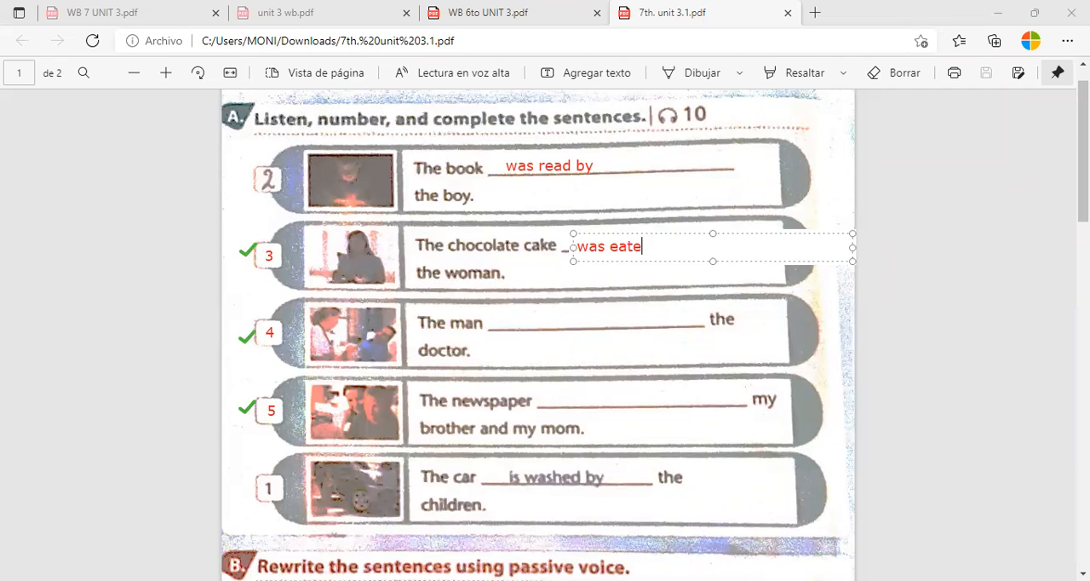
type("n")
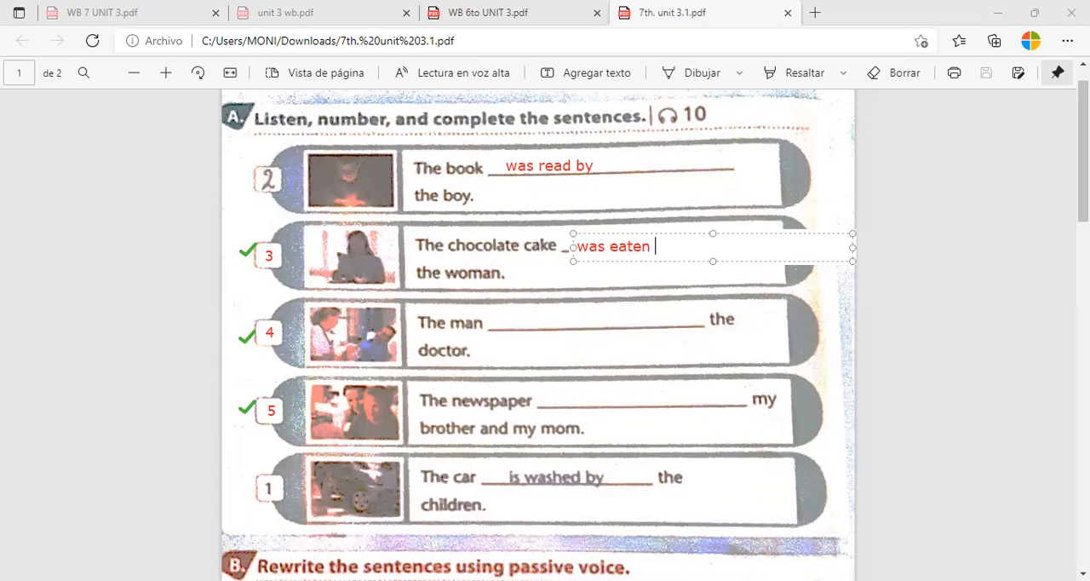
type("by")
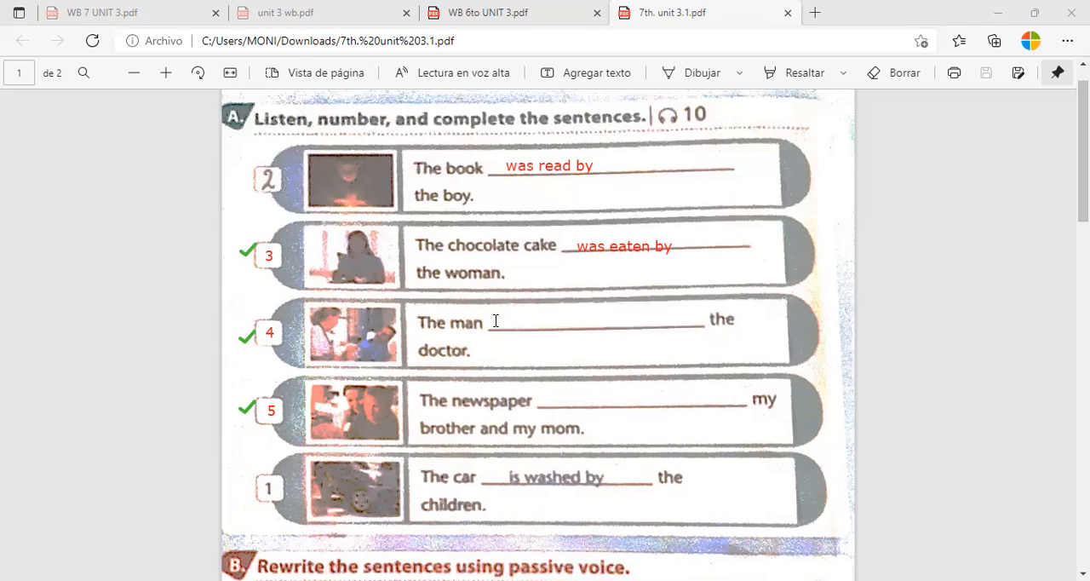
Fill the man sentence's blank with "was examined by"
type("was")
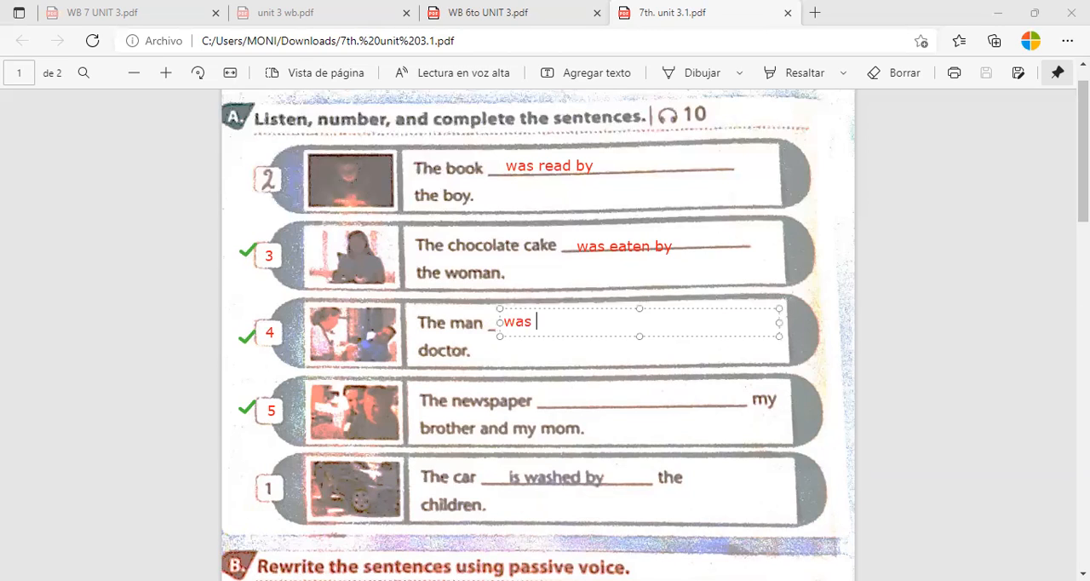
type("examin")
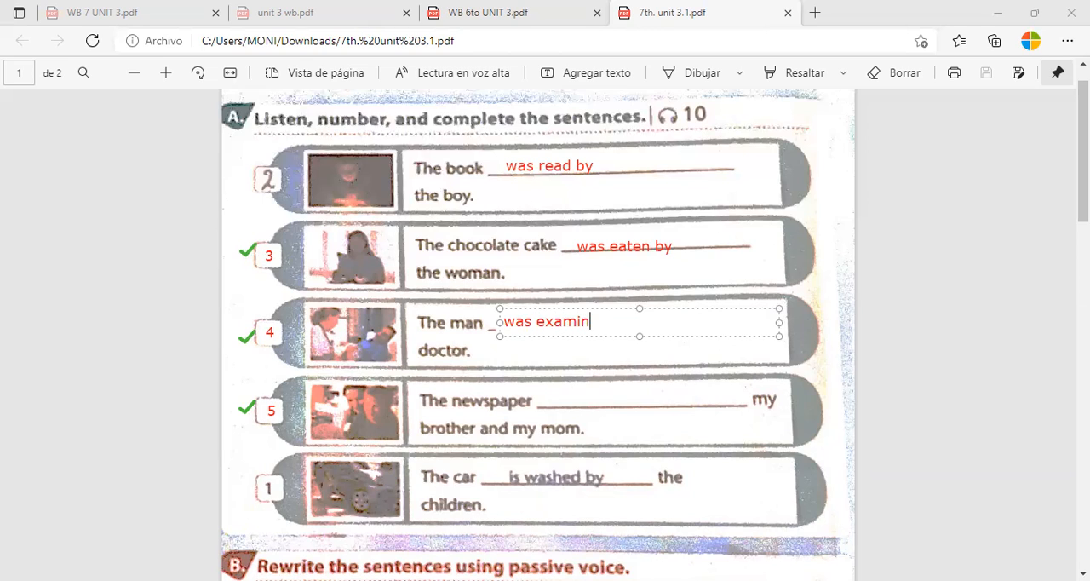
type("ed by")
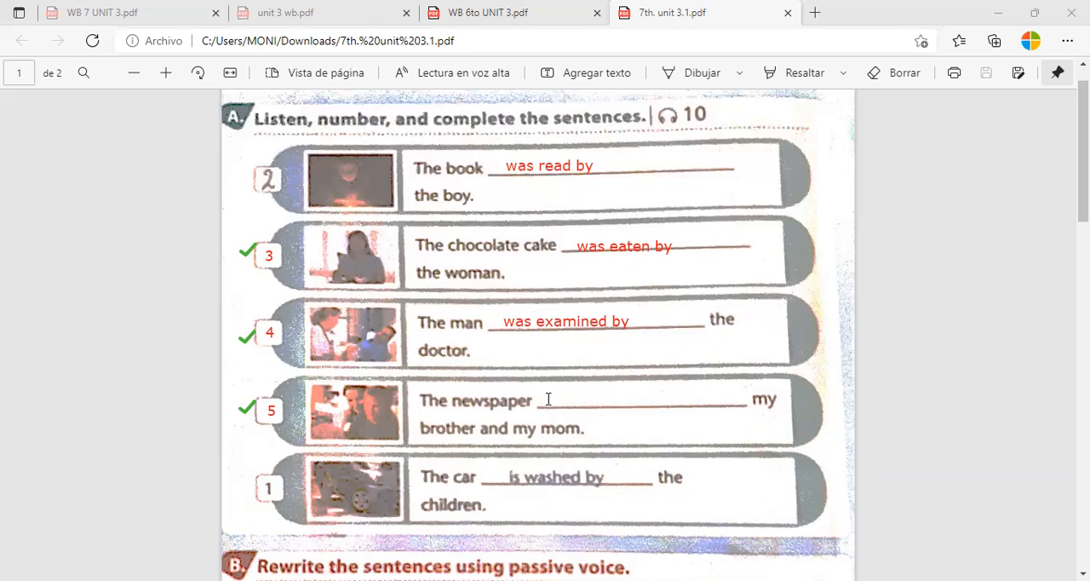
Fill the newspaper sentence's blank with "is read by"
left_click(553, 401)
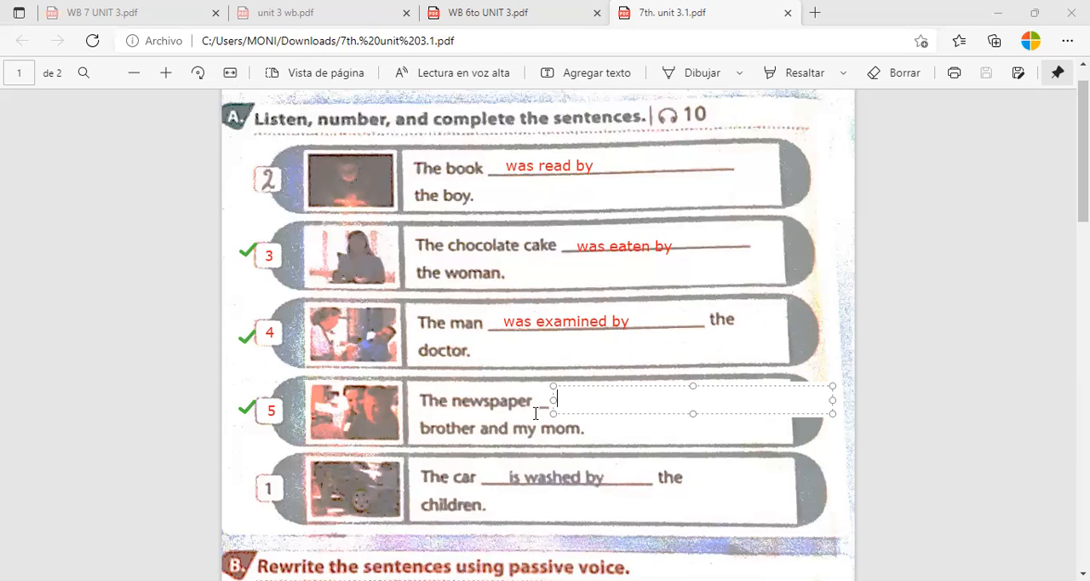
type("my")
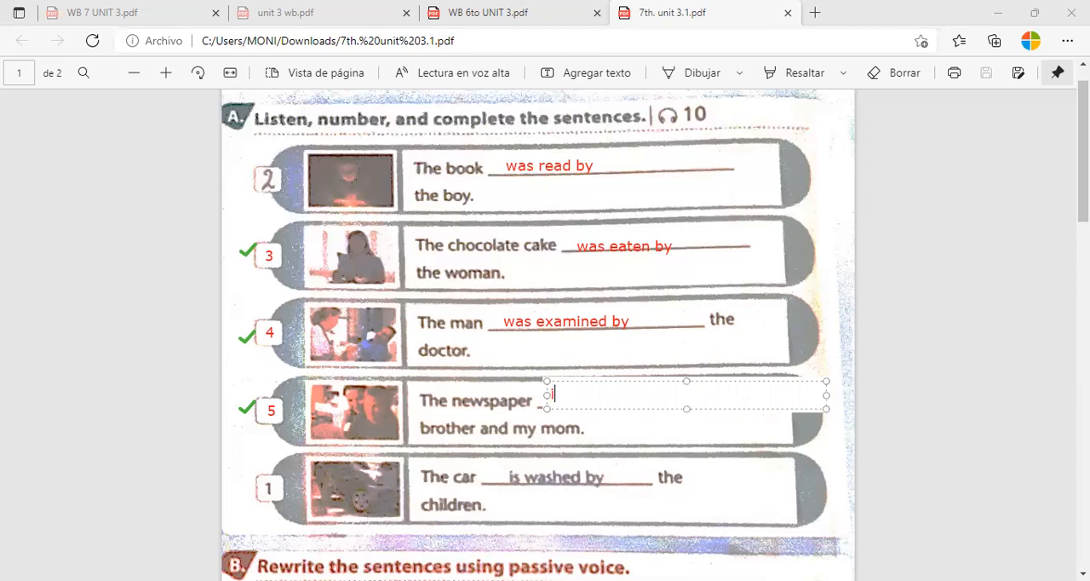
type("isread")
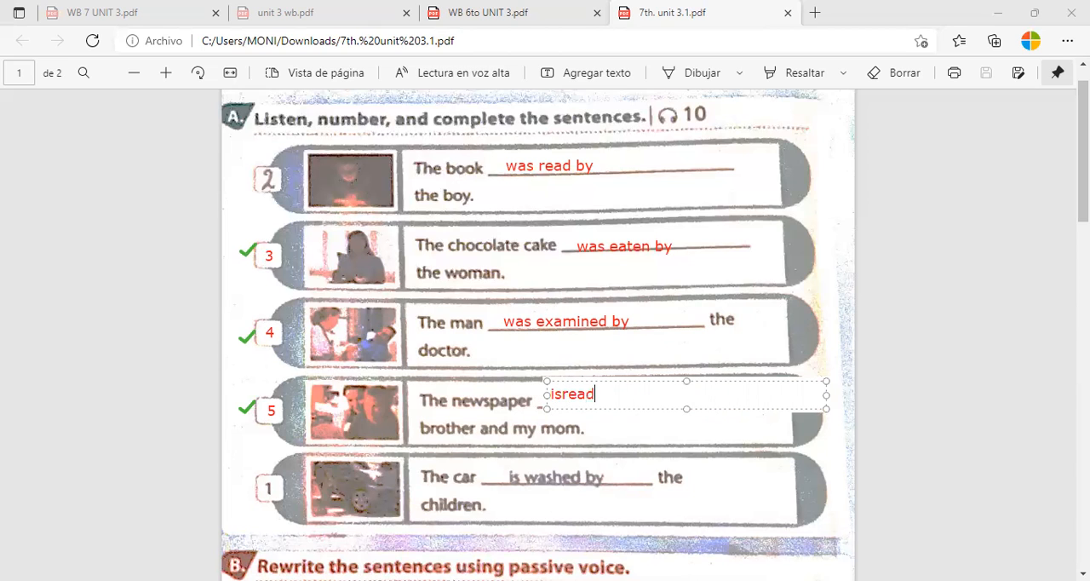
key("Backspace")
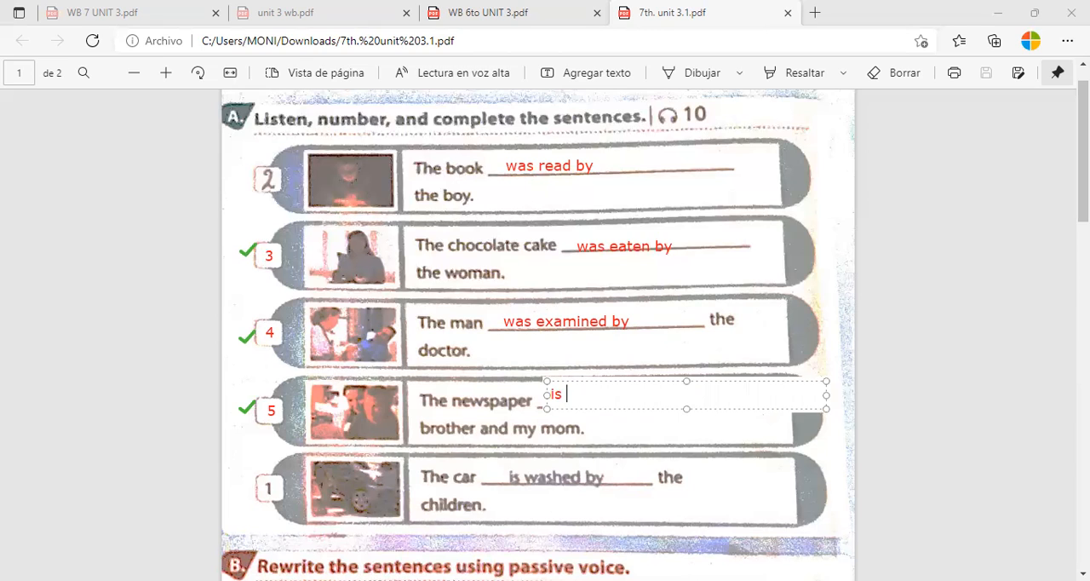
type("read by")
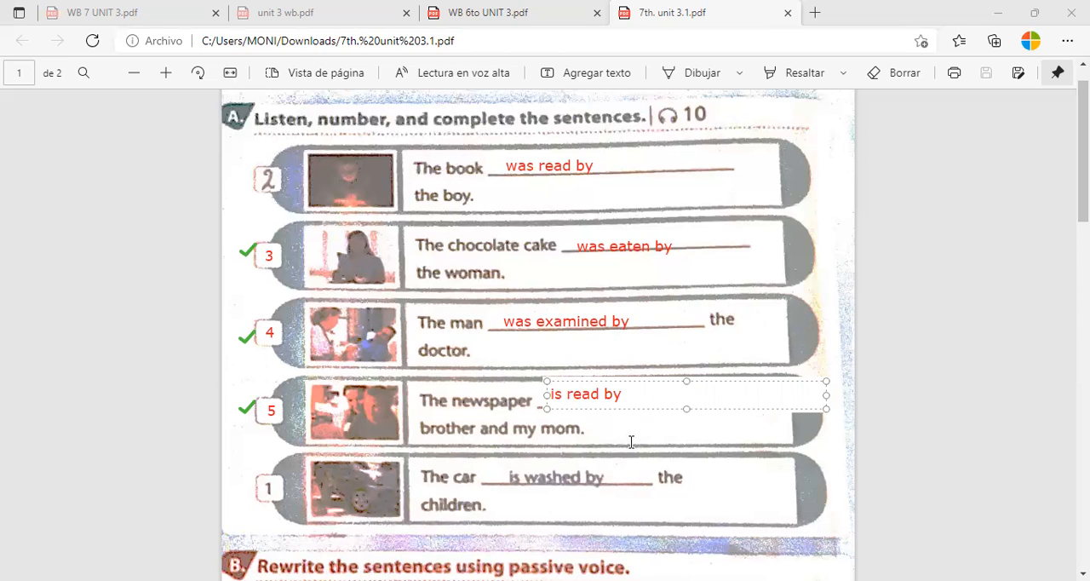
type("my")
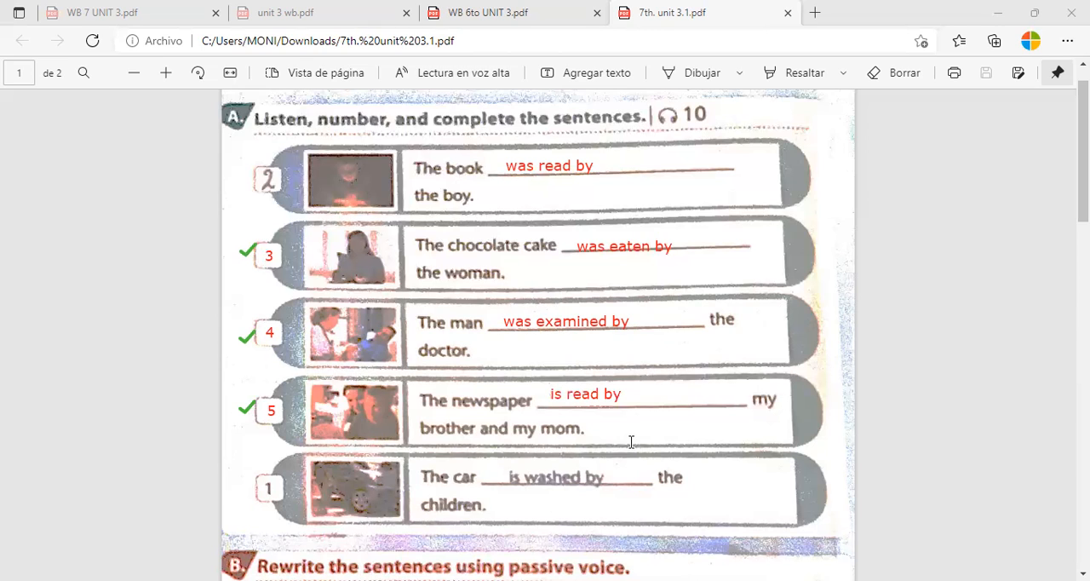
mouse_move(498, 130)
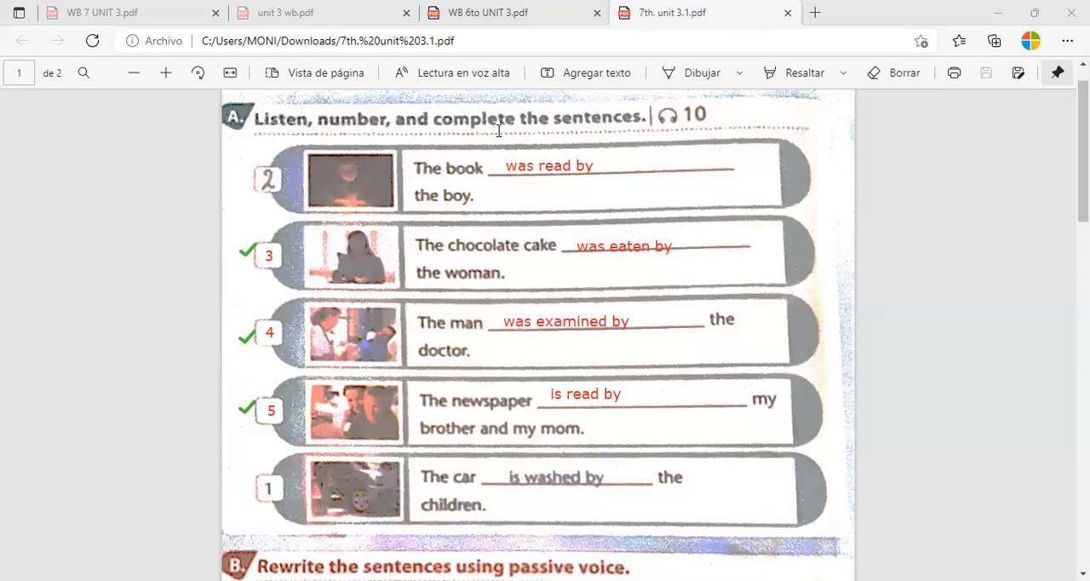
mouse_move(660, 453)
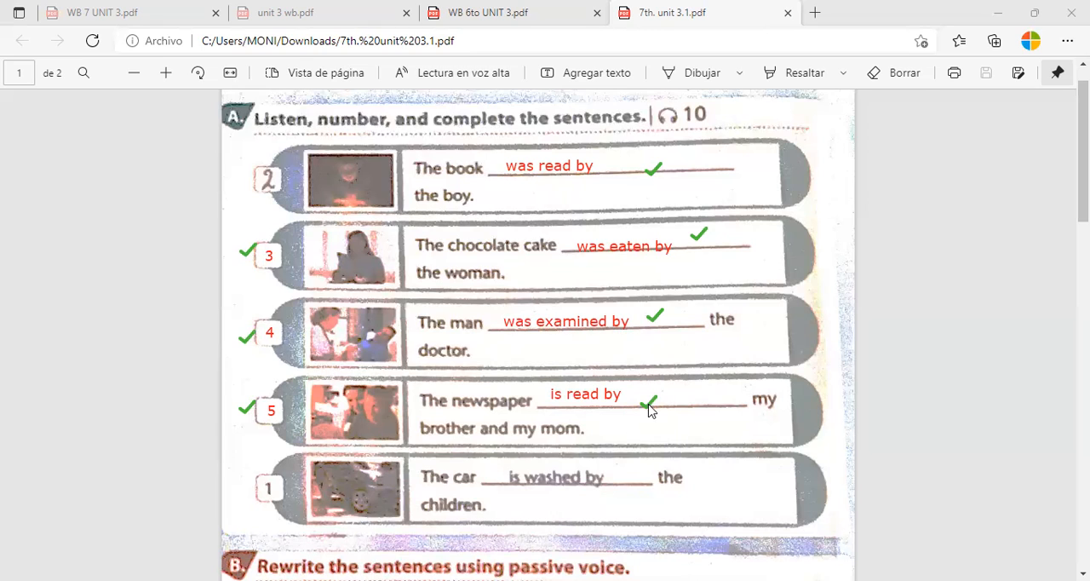
mouse_move(770, 521)
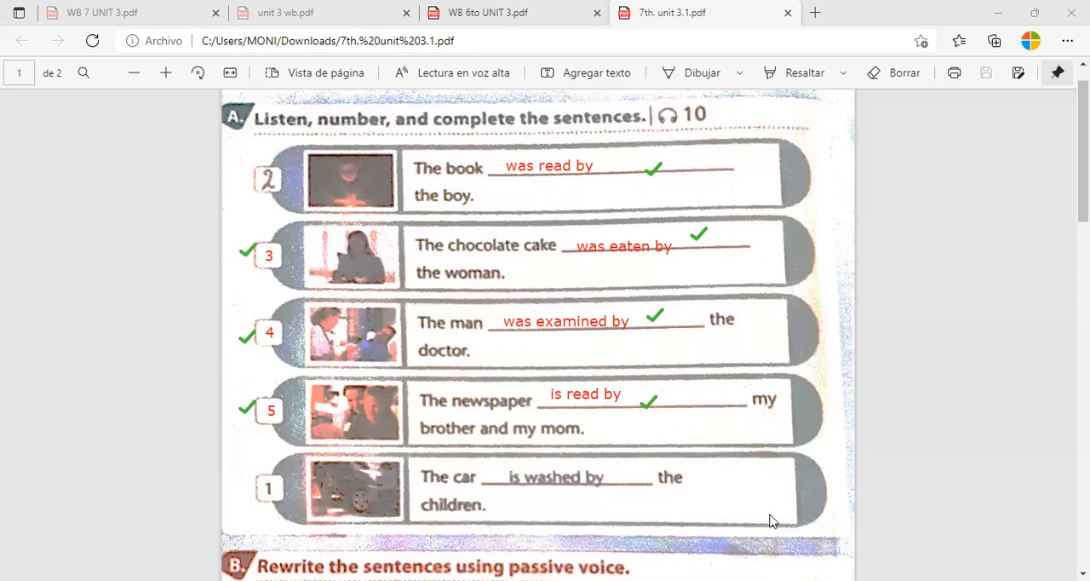
mouse_move(521, 183)
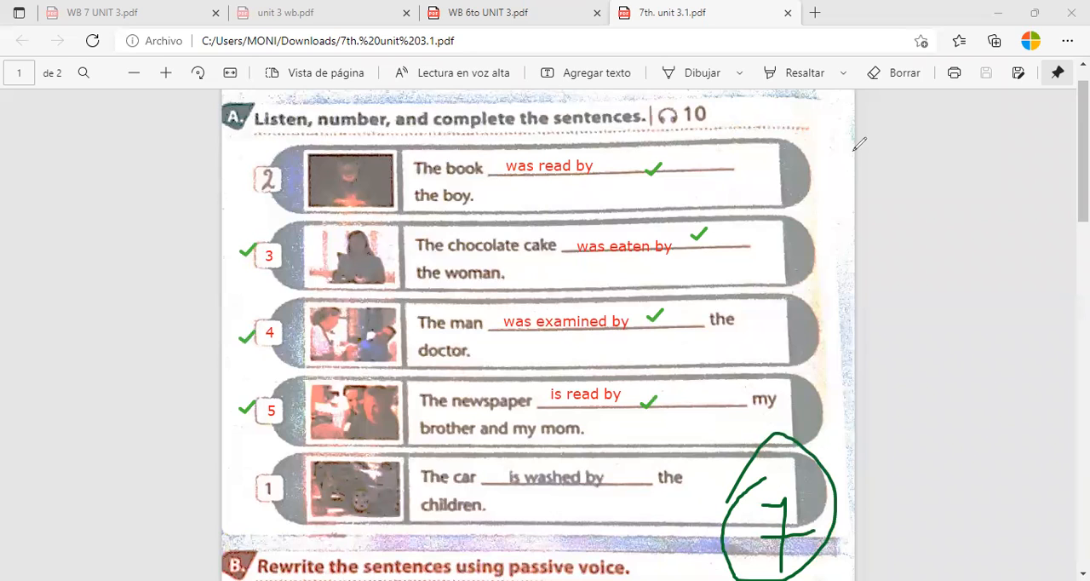
mouse_move(889, 102)
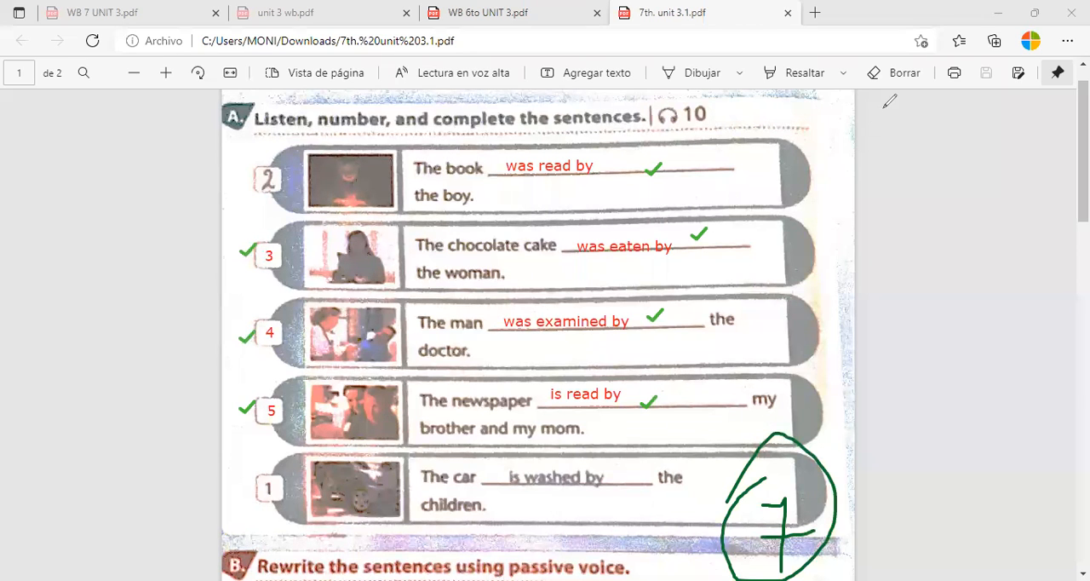
mouse_move(841, 248)
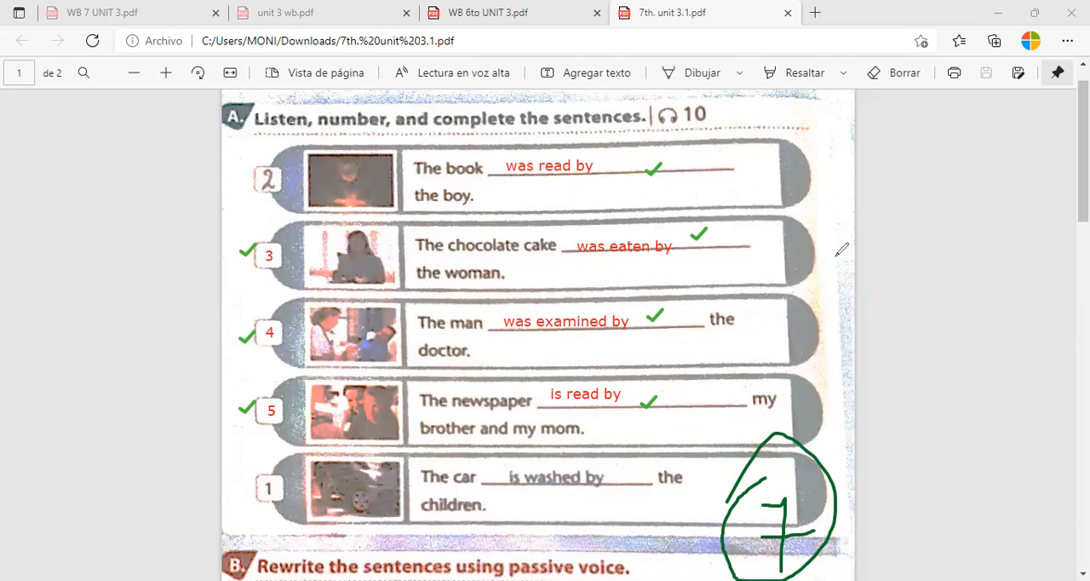
mouse_move(507, 177)
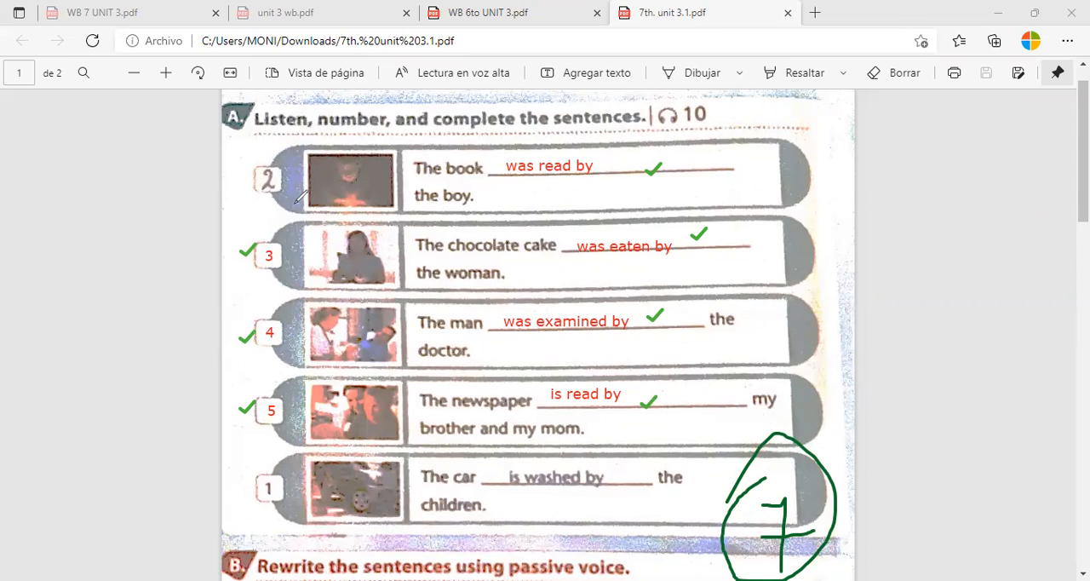
mouse_move(626, 417)
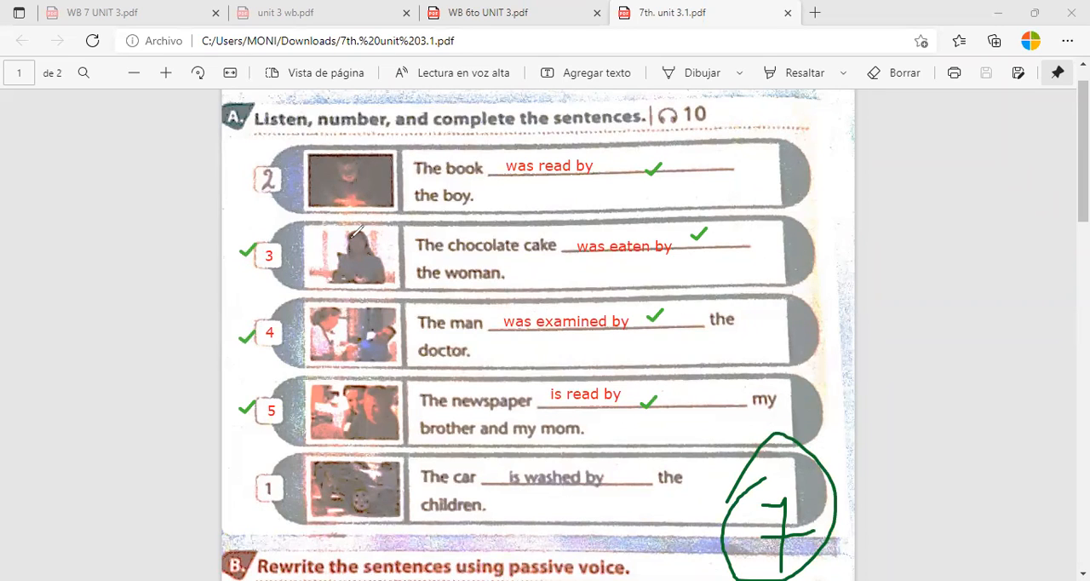
mouse_move(358, 161)
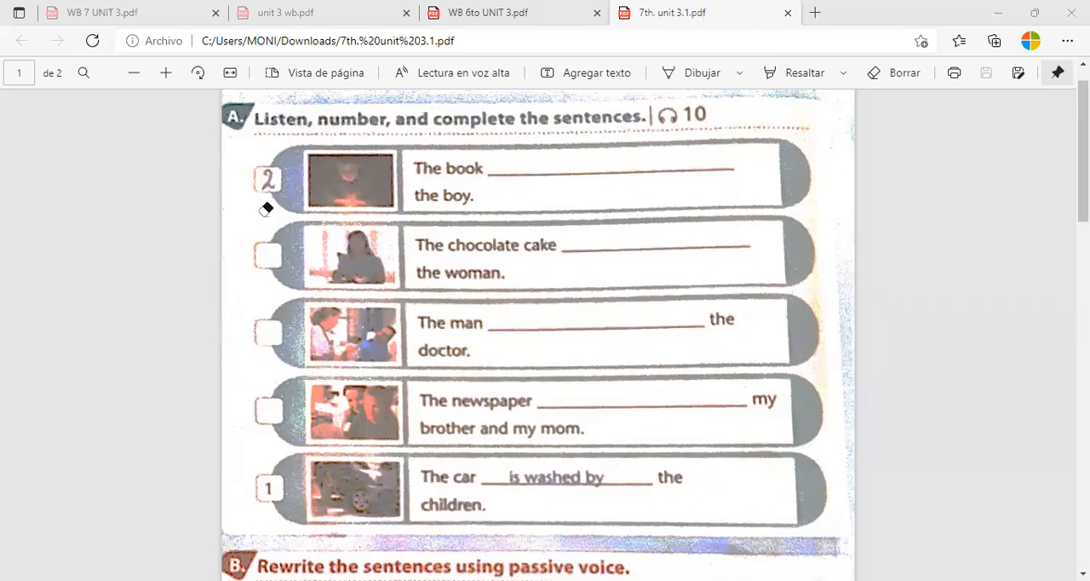
mouse_move(296, 153)
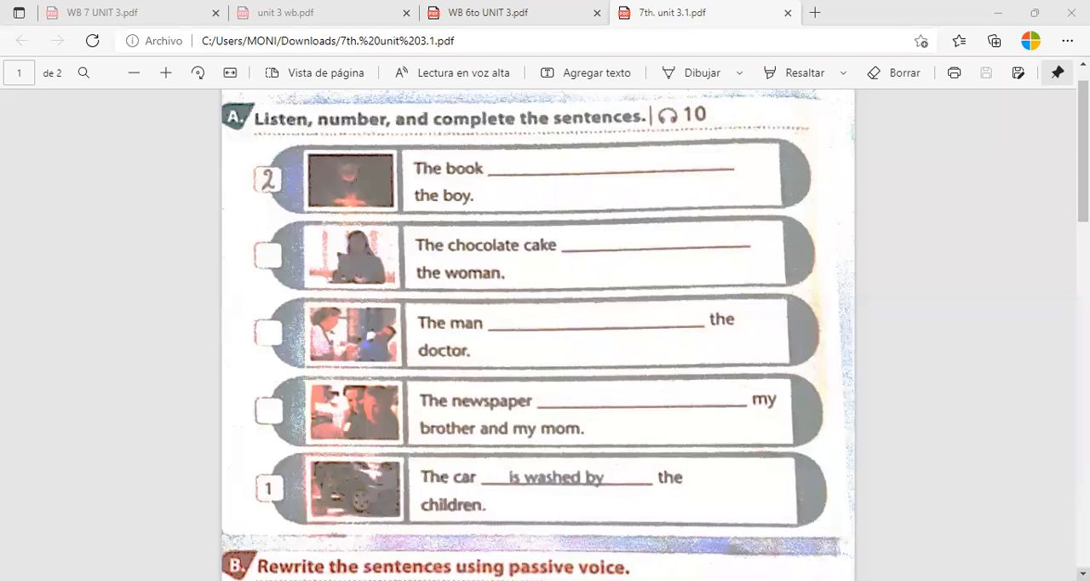
Scroll down to page 2 with exercise C
scroll("down", 3)
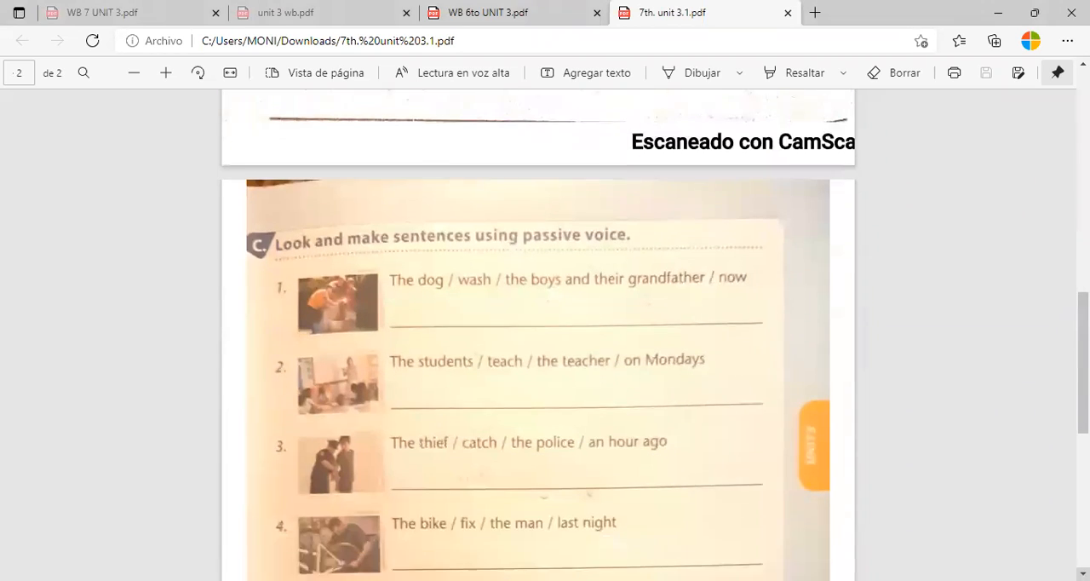
Scroll until exercise C's five sentence prompts fill the view
scroll("down", 3)
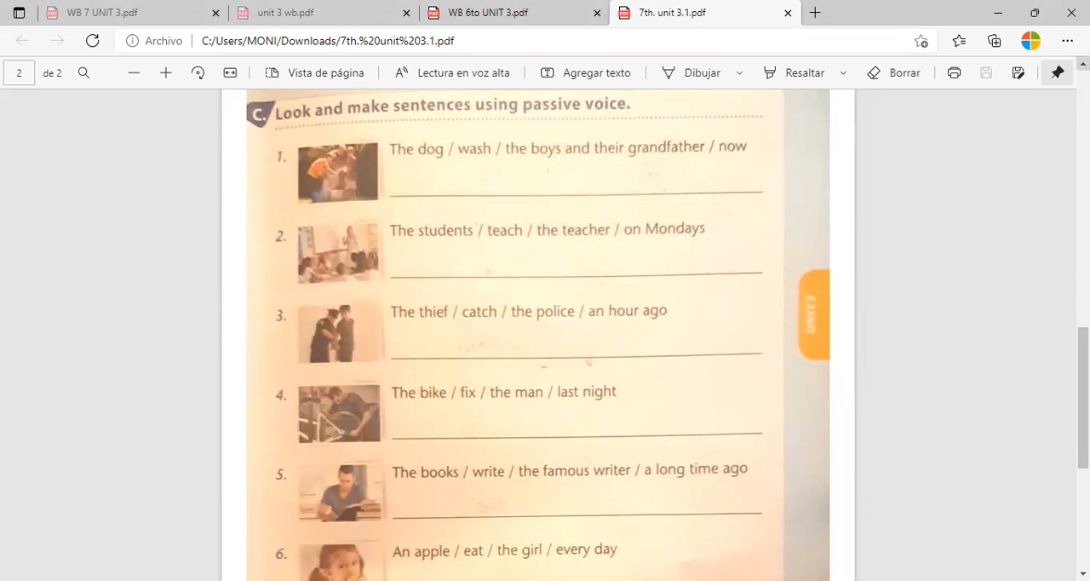
scroll("down", 3)
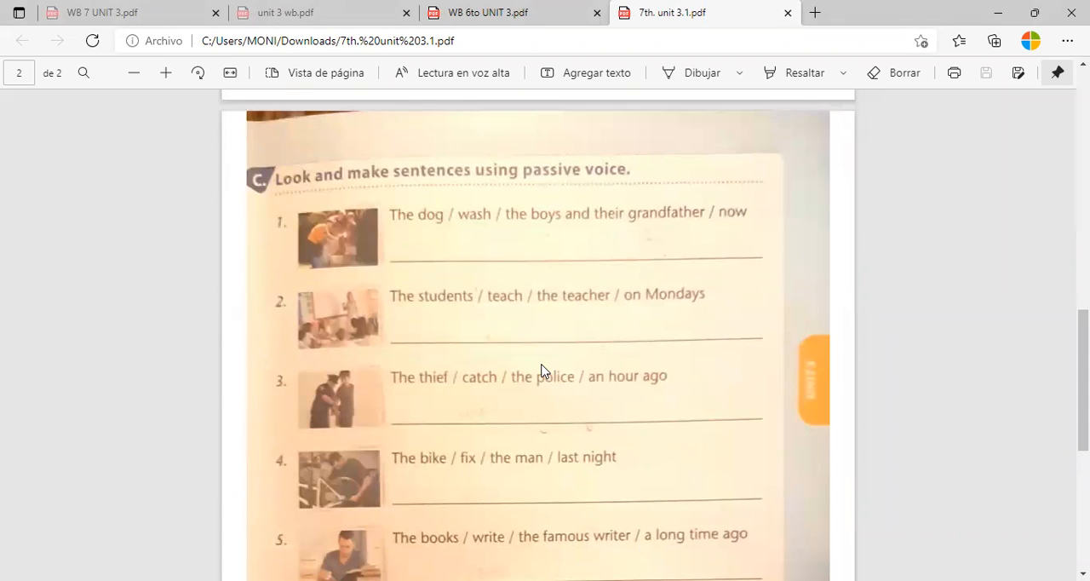
mouse_move(592, 415)
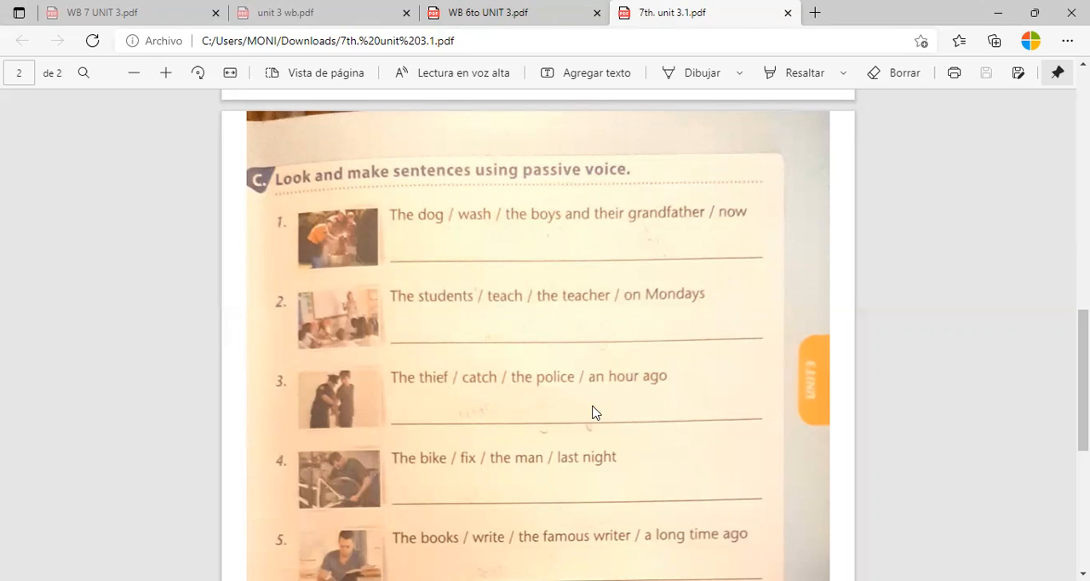
mouse_move(511, 136)
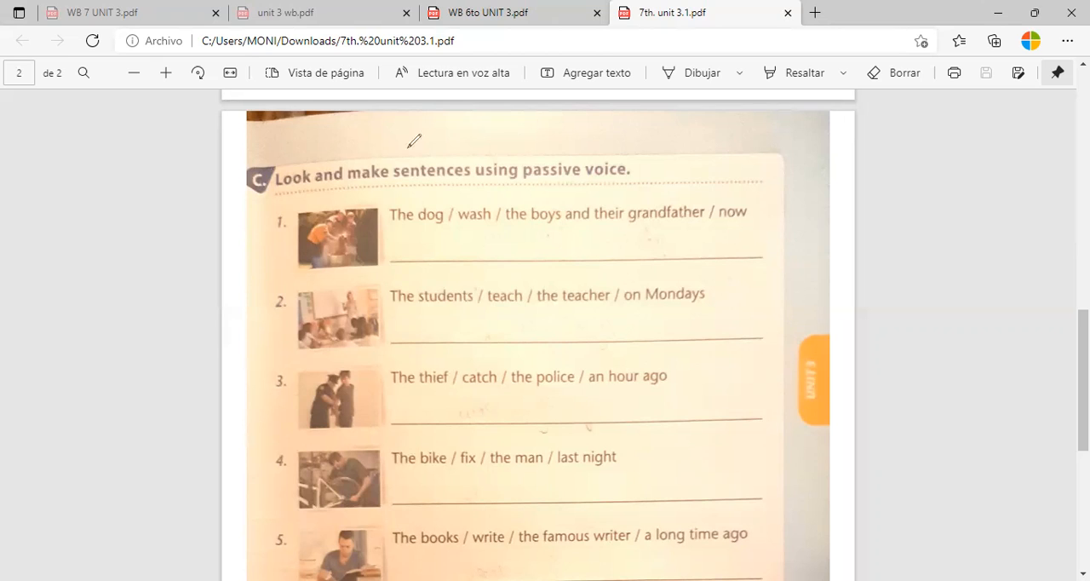
mouse_move(400, 128)
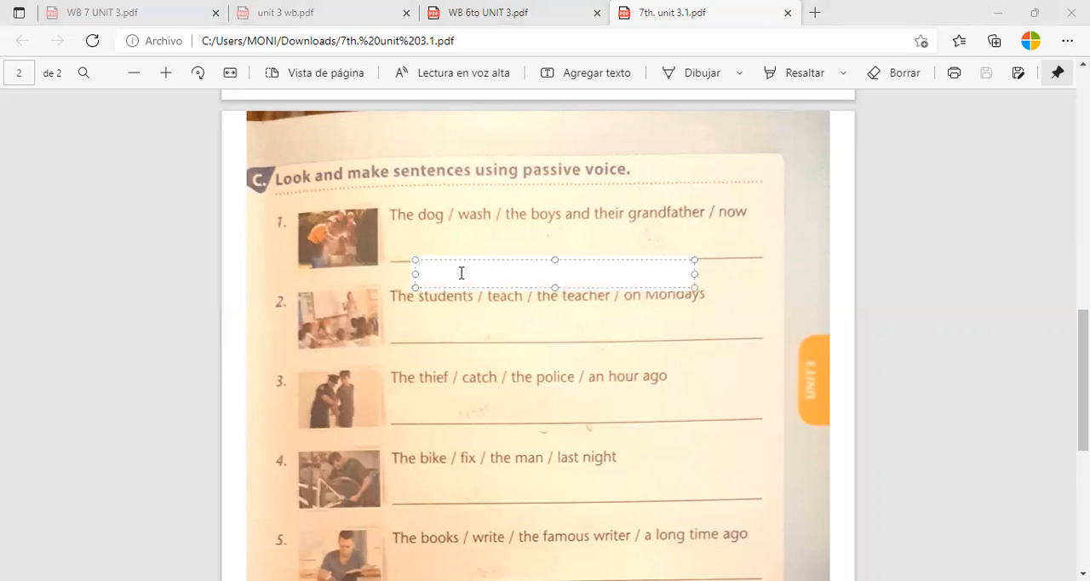
Write the red passive formula "o + be + verb pp + by person + t ex" under sentence 1
left_click(422, 272)
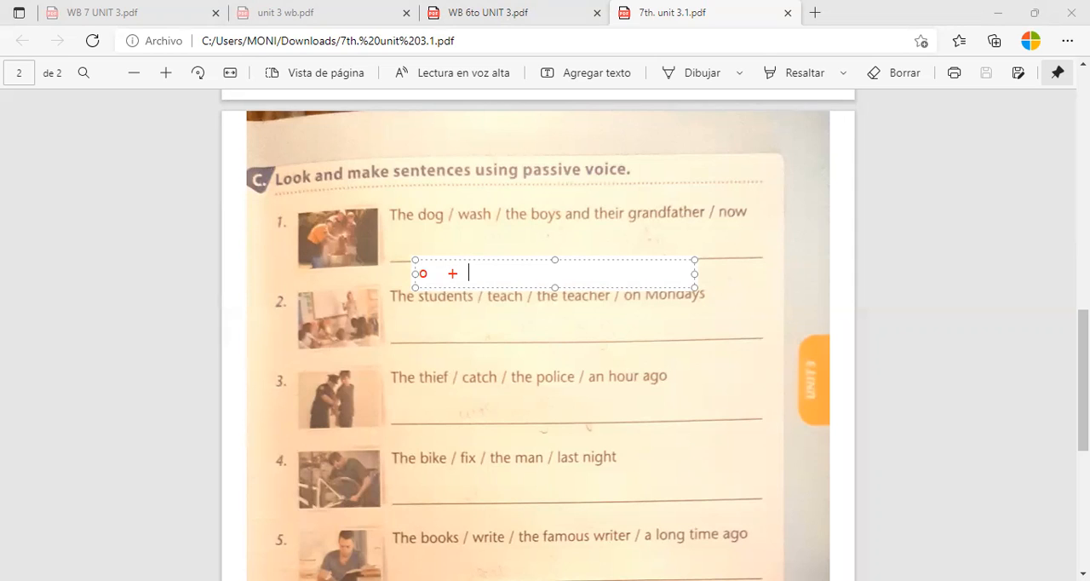
type("be")
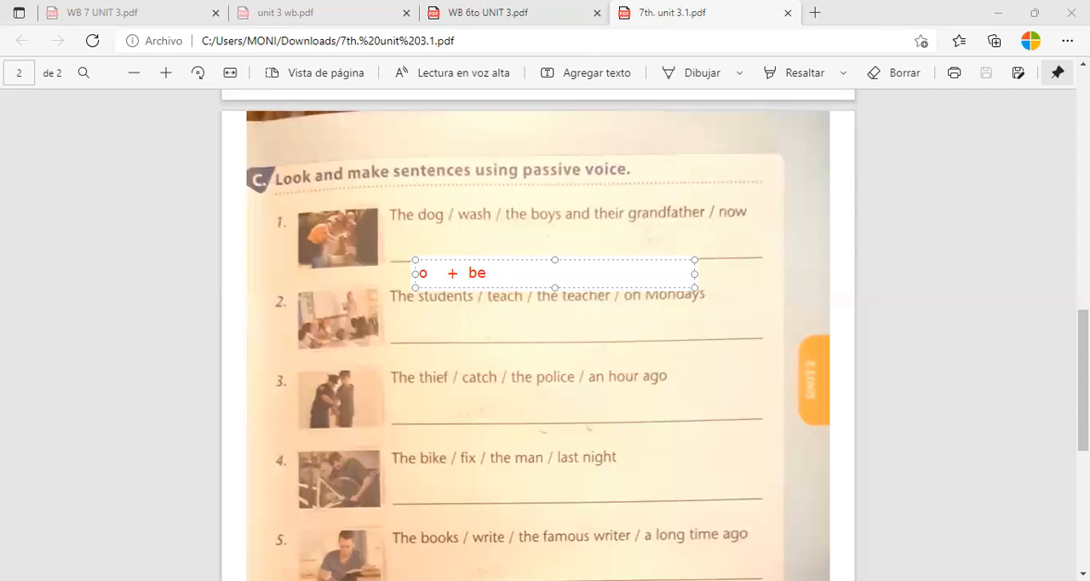
type("+")
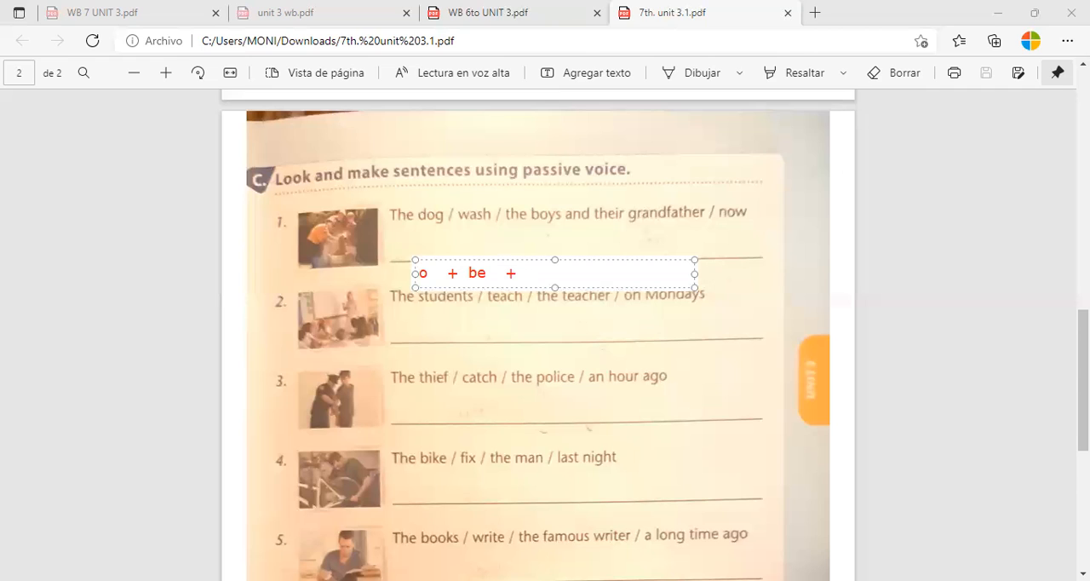
type("v")
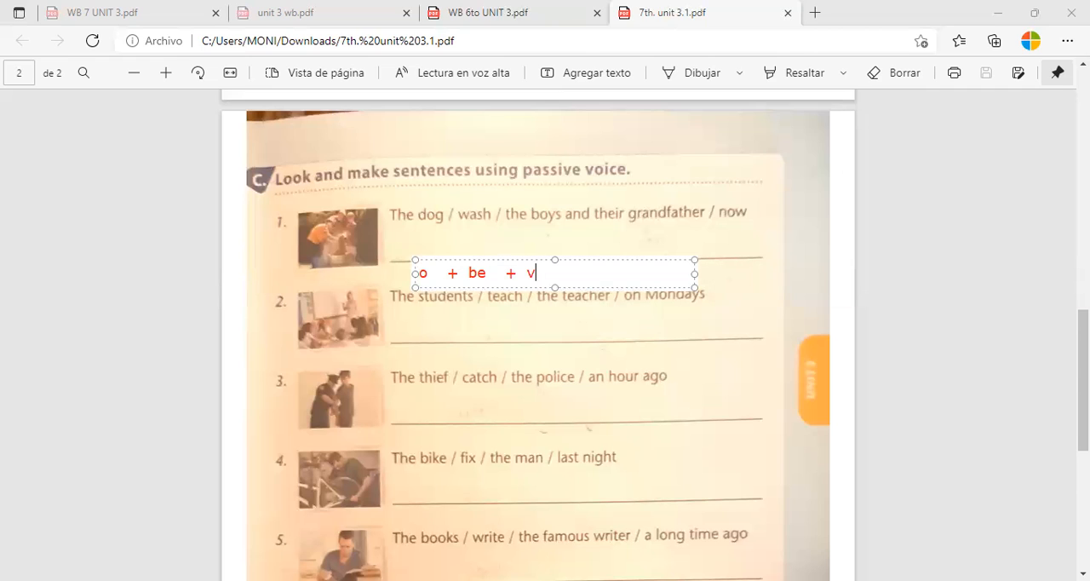
type("erb p")
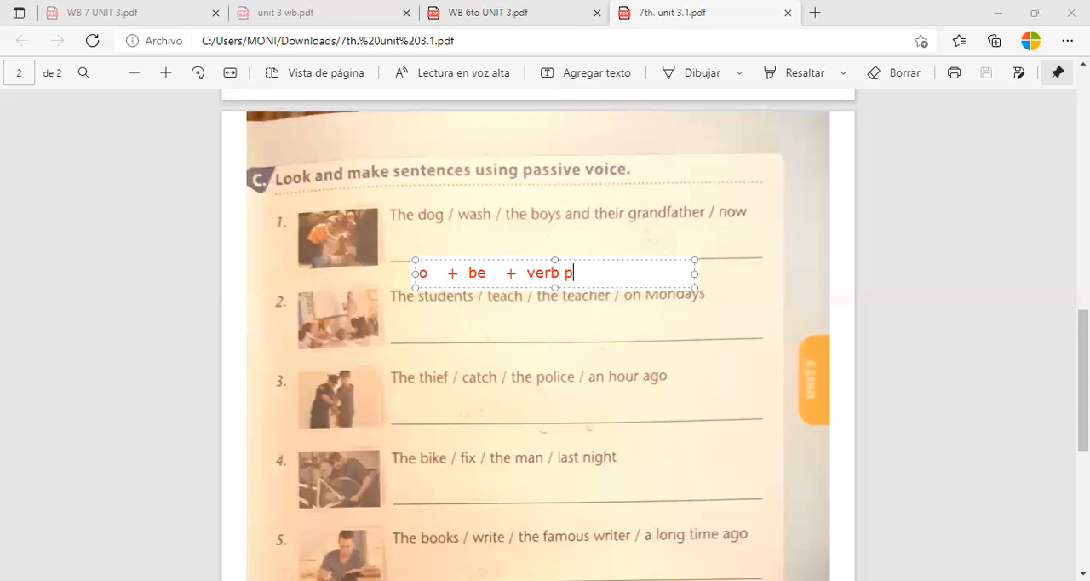
type("p")
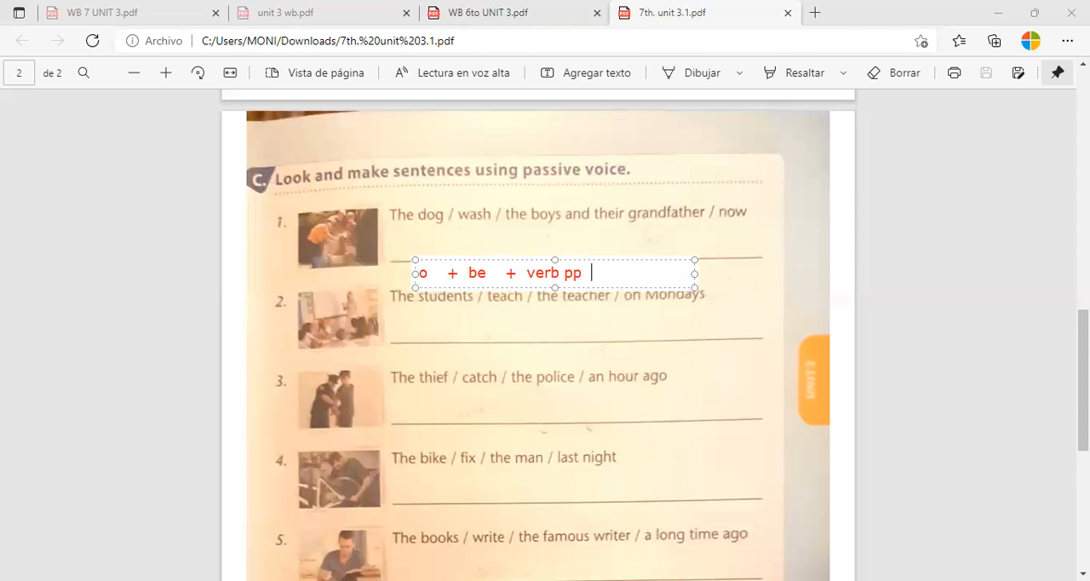
type("+")
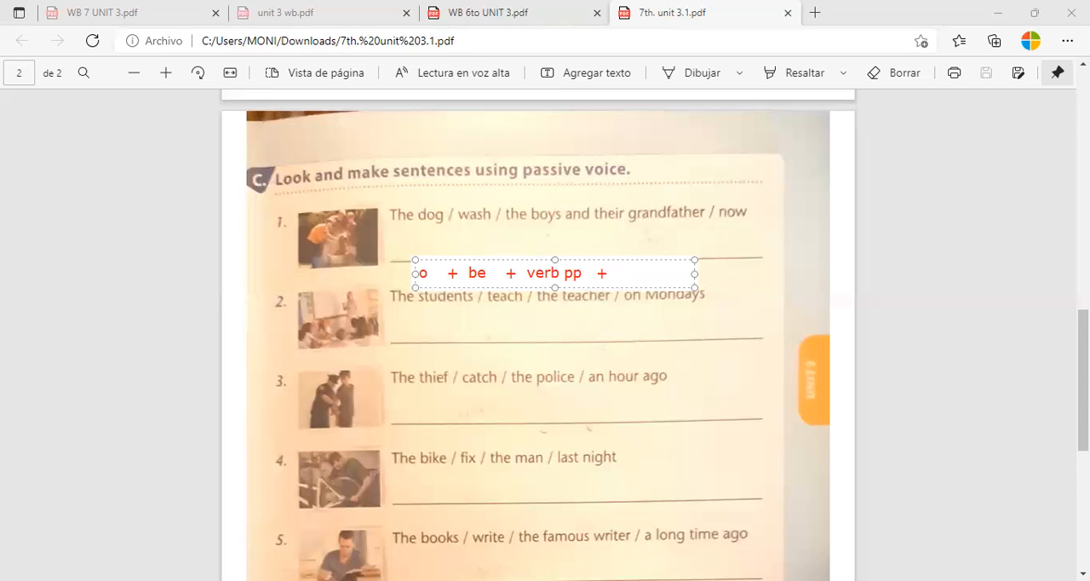
type("b")
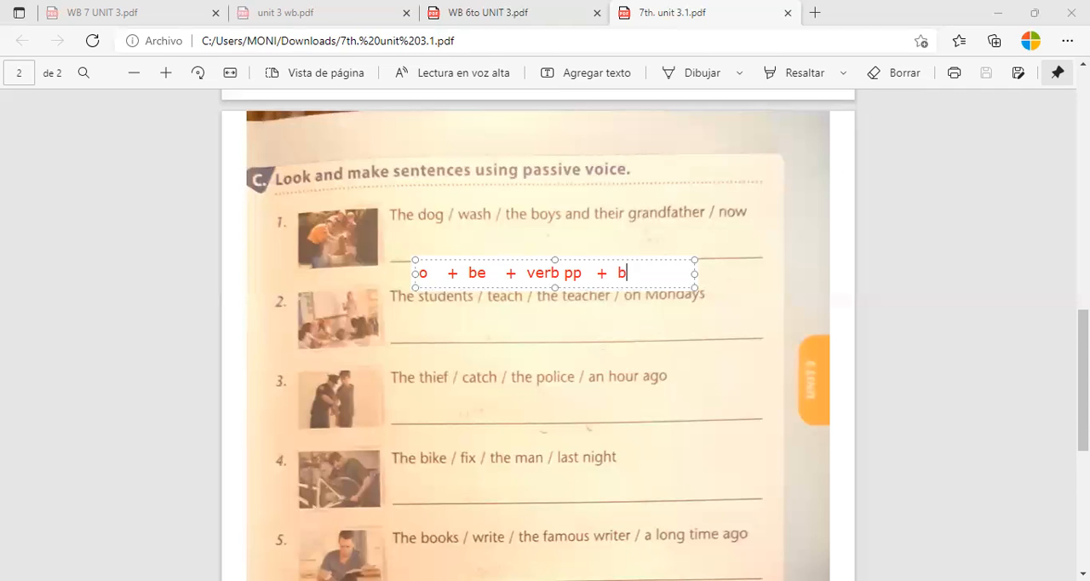
type("y")
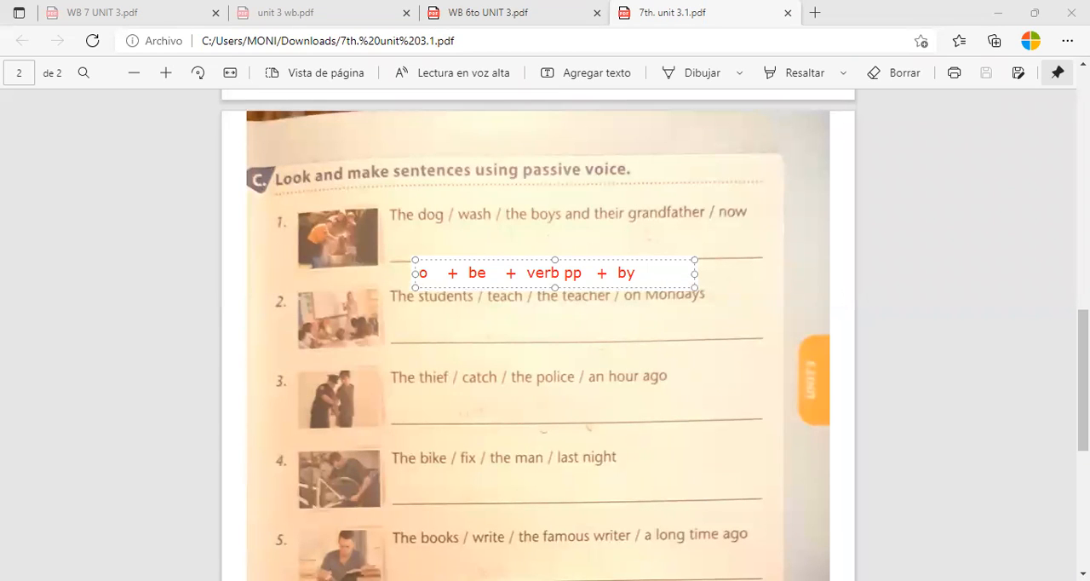
type("person")
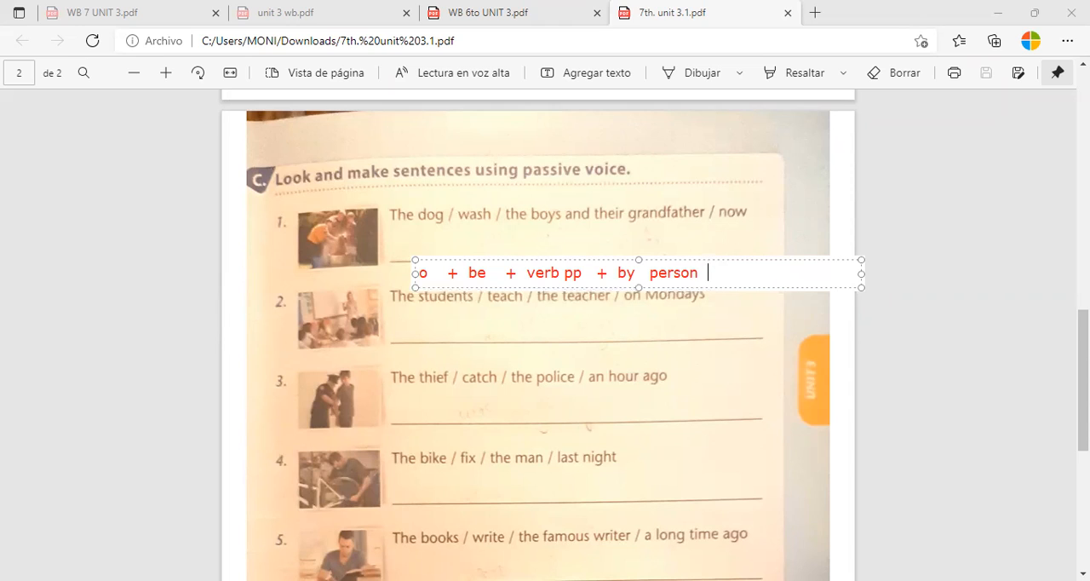
type("+")
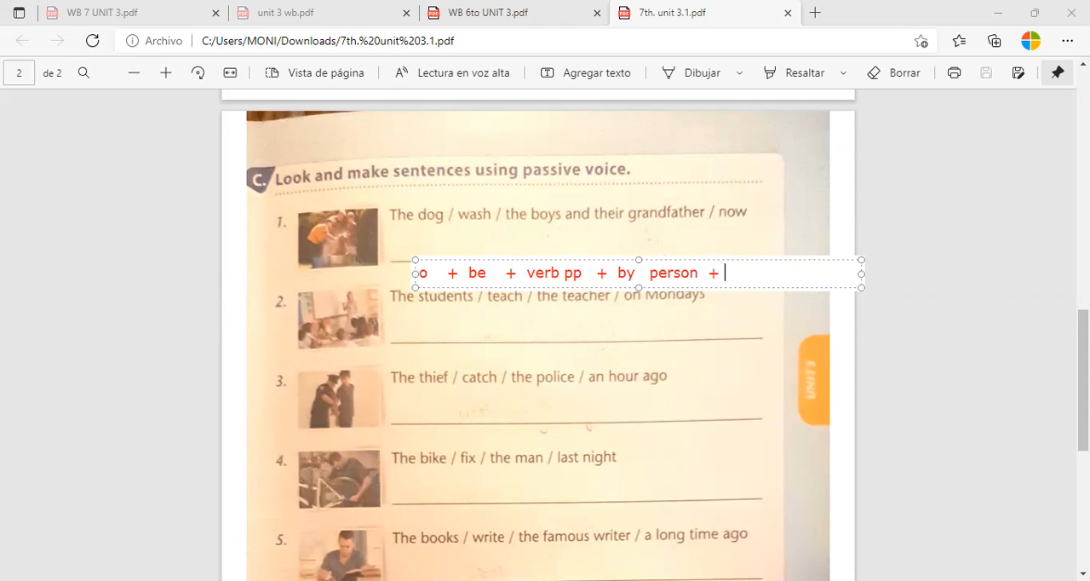
type("t")
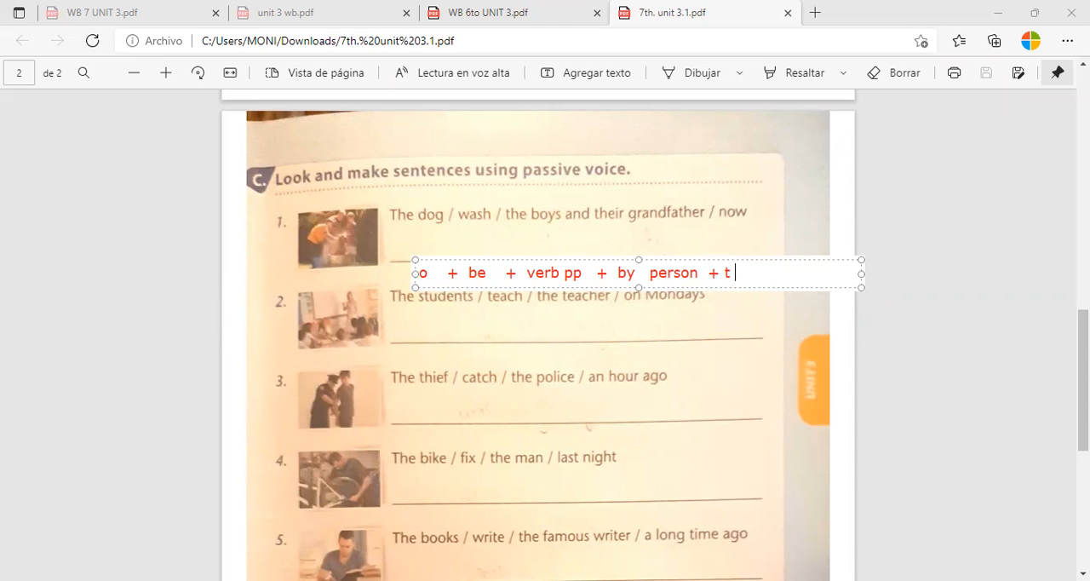
type("ex")
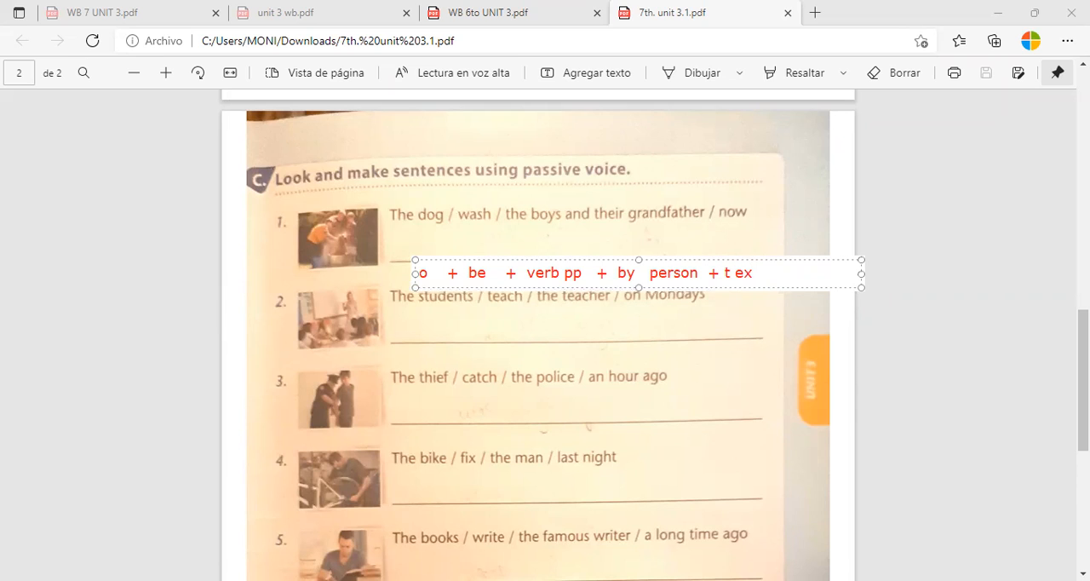
left_click(737, 334)
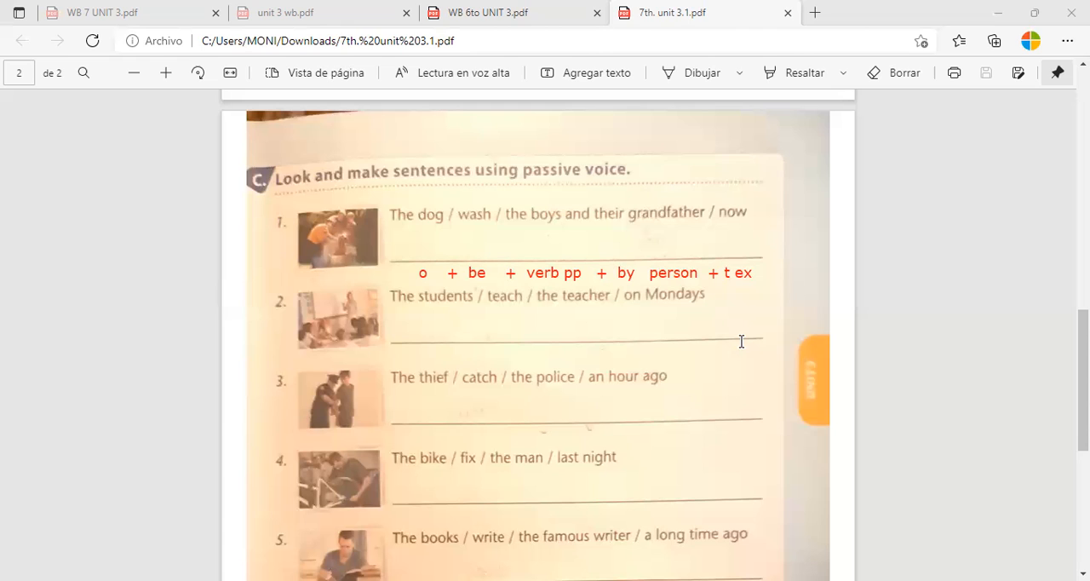
mouse_move(743, 272)
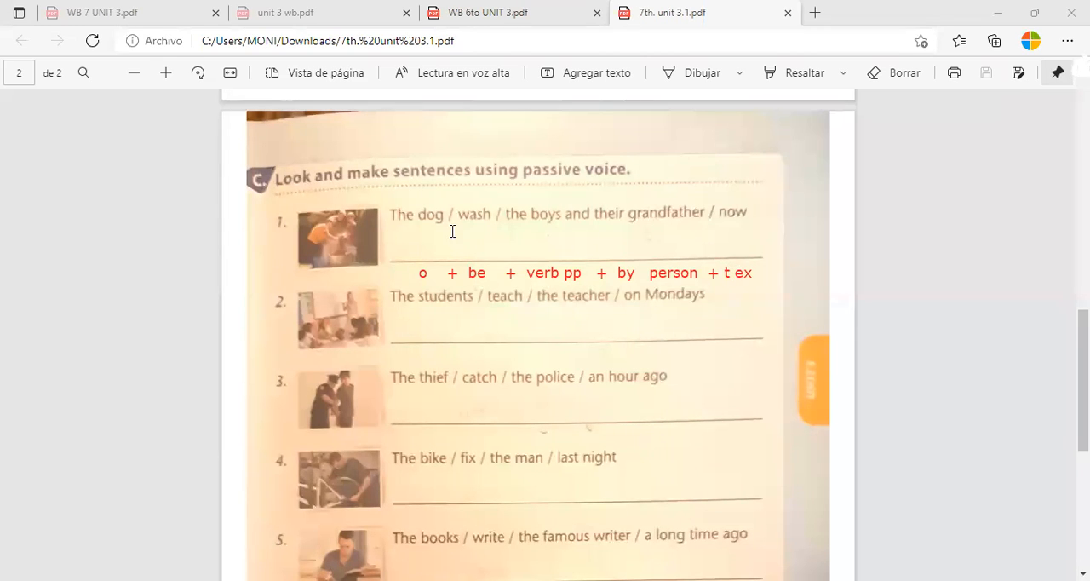
mouse_move(521, 198)
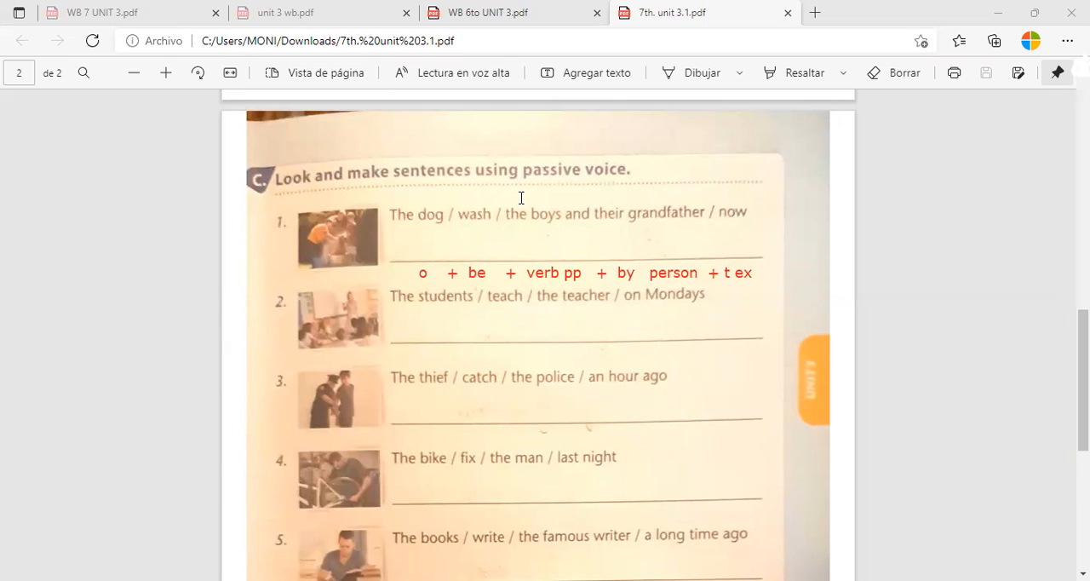
mouse_move(446, 136)
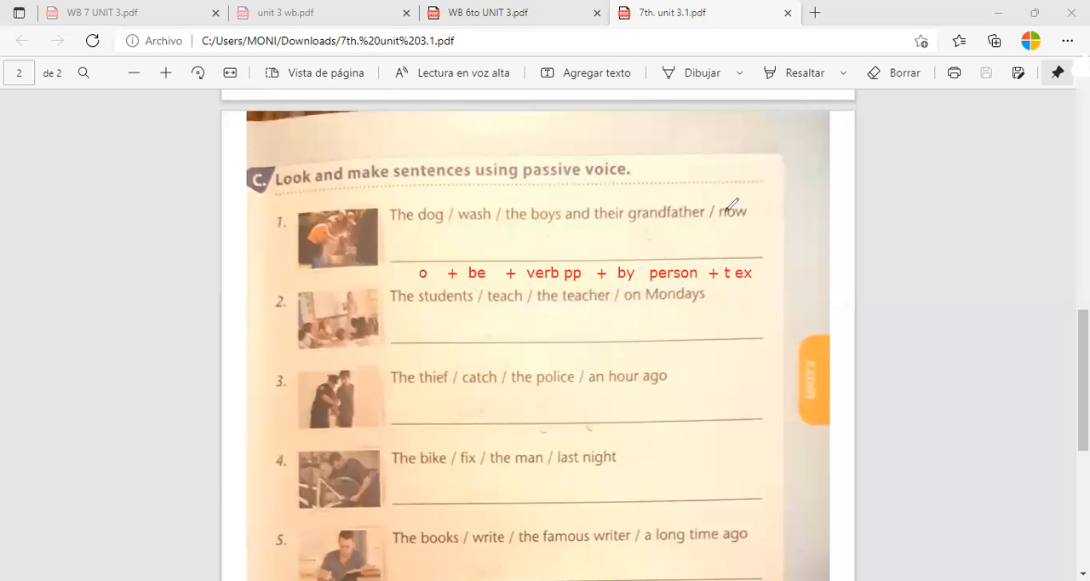
Scribble over "now" and circle the verb "wash" in sentence 1 with green ink
left_click_drag(724, 218, 745, 211)
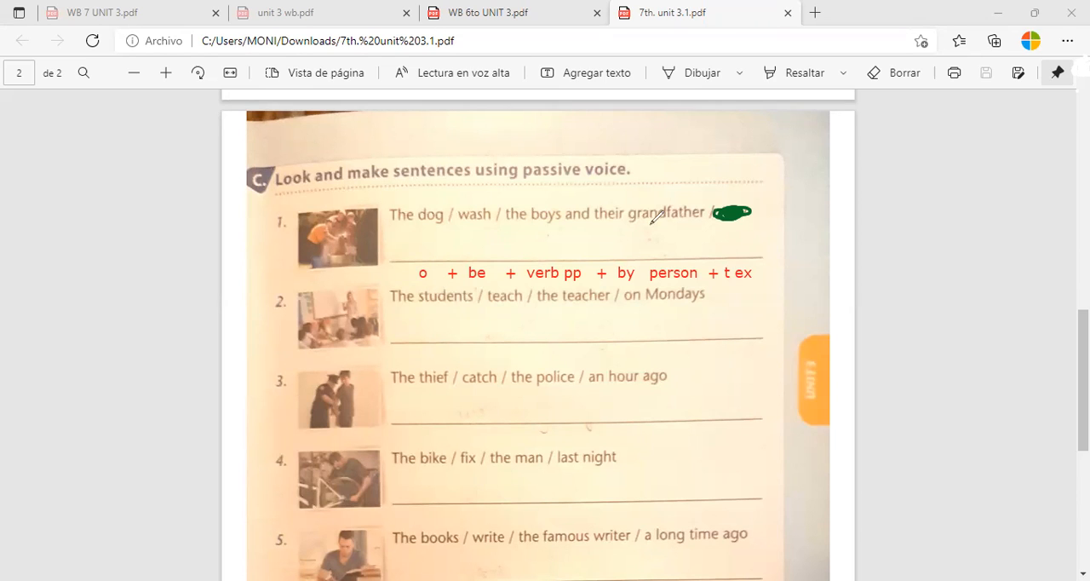
mouse_move(429, 230)
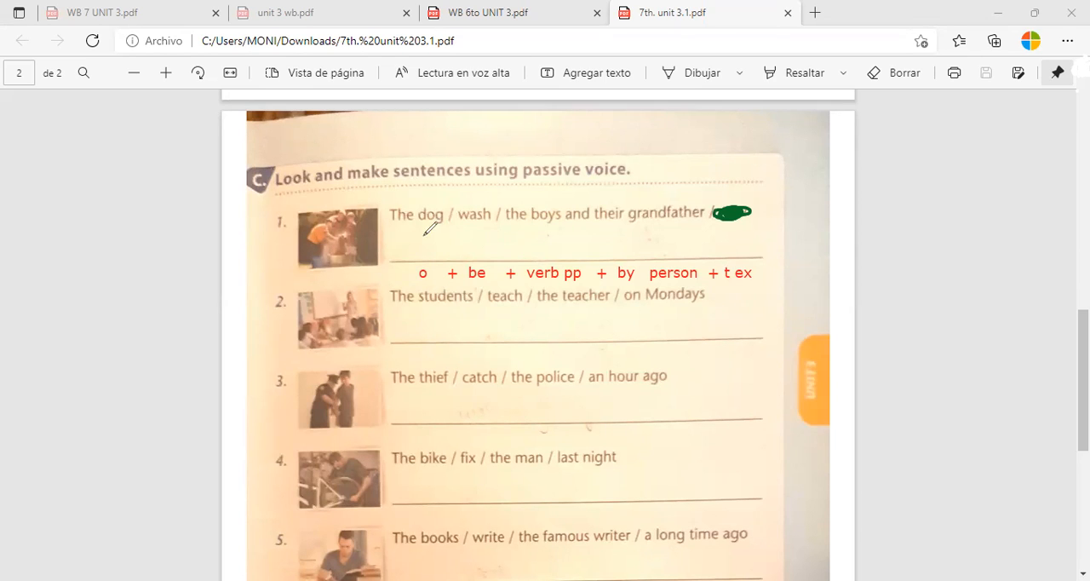
mouse_move(588, 204)
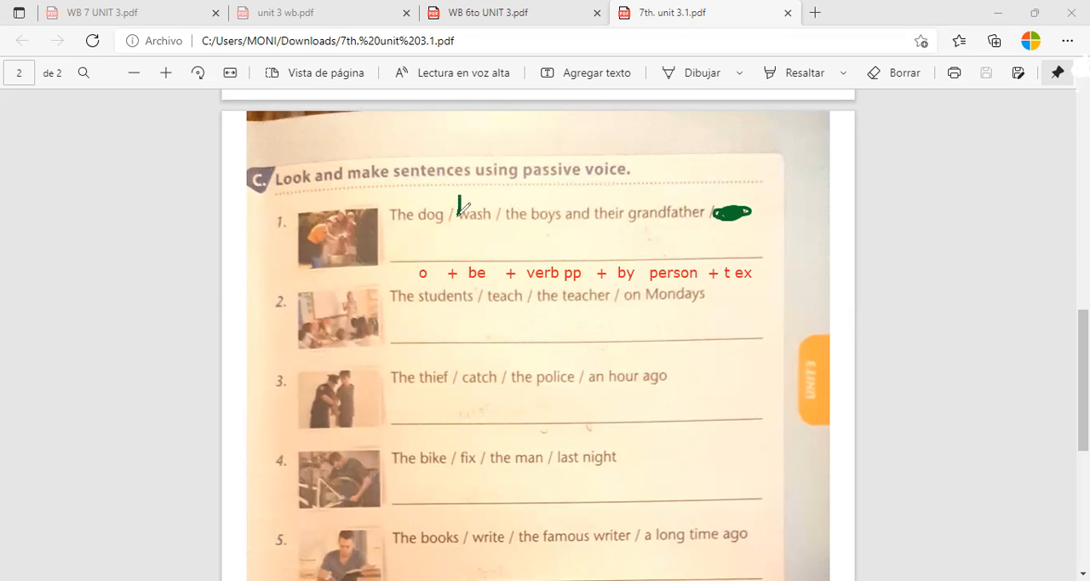
left_click_drag(456, 195, 497, 230)
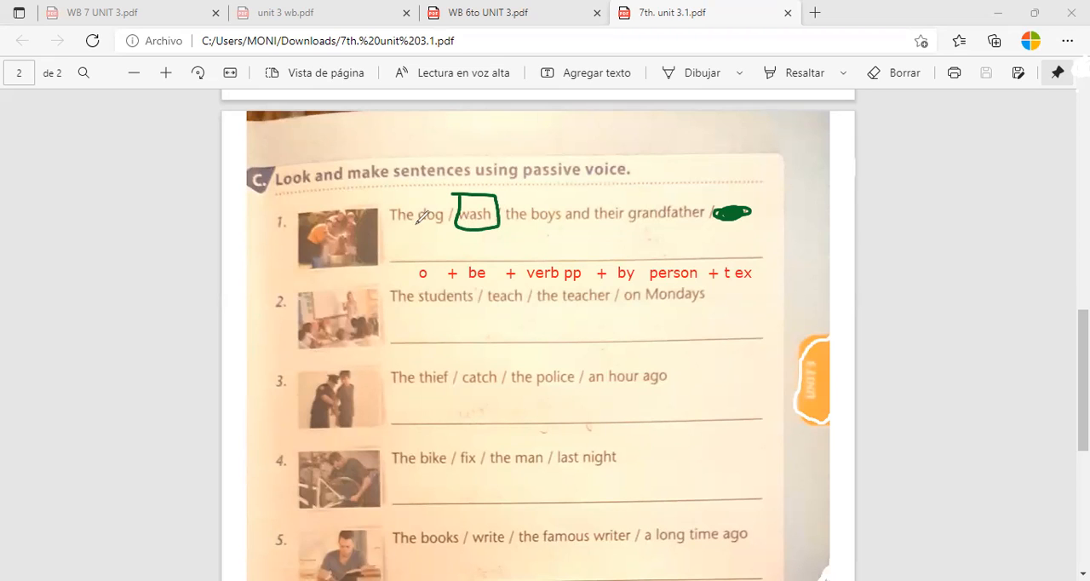
mouse_move(400, 126)
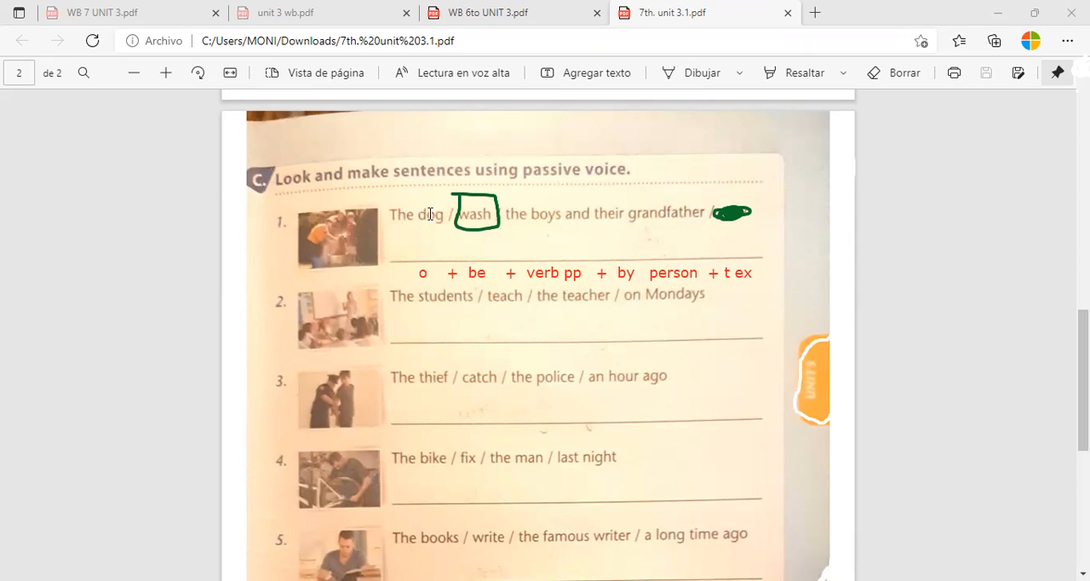
mouse_move(382, 198)
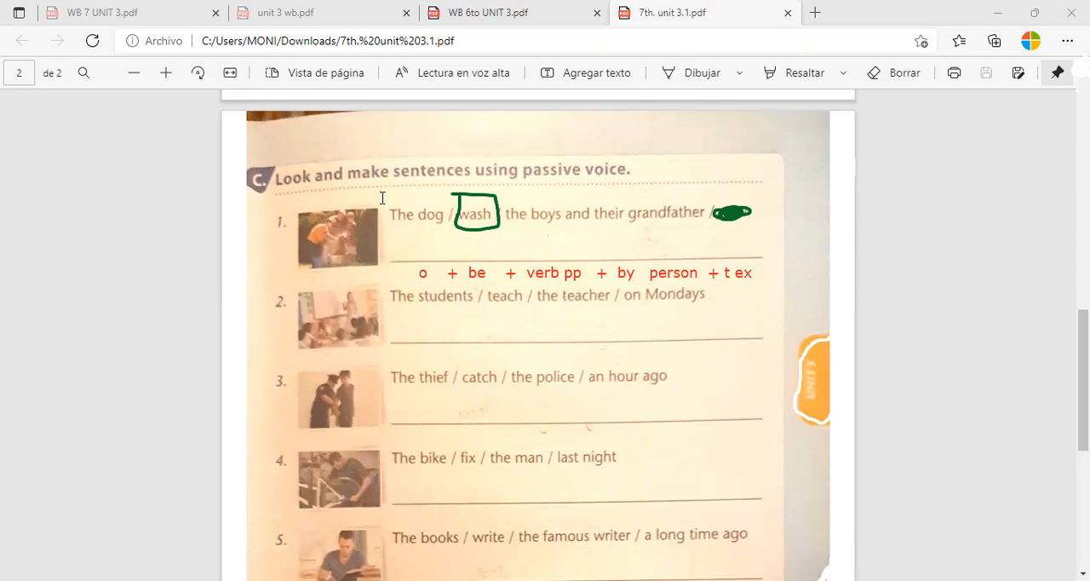
mouse_move(390, 250)
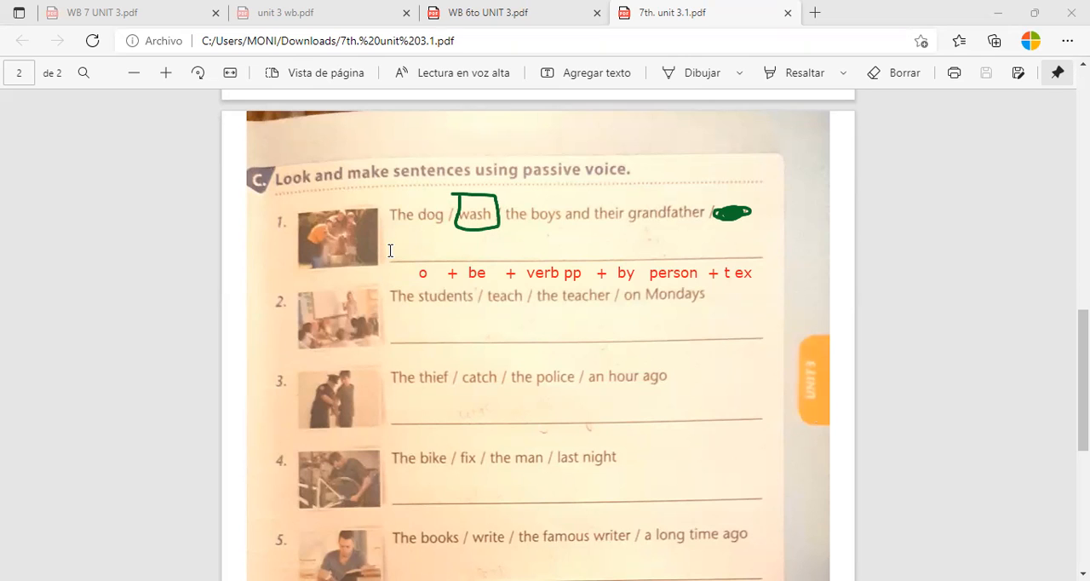
Write "The dog is washed" on sentence 1's line, capitalizing the first word
type("the")
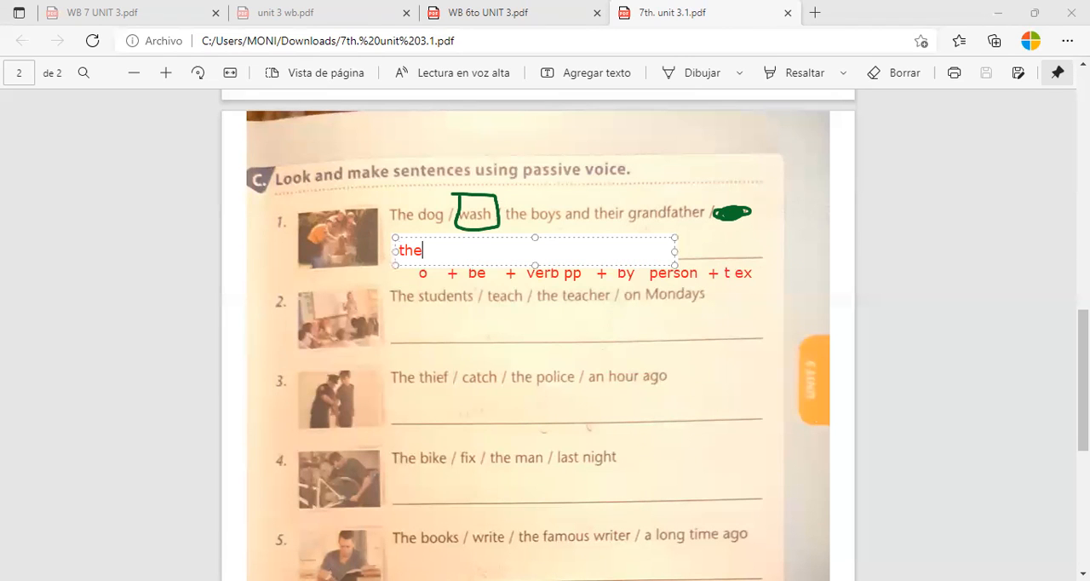
type("dog")
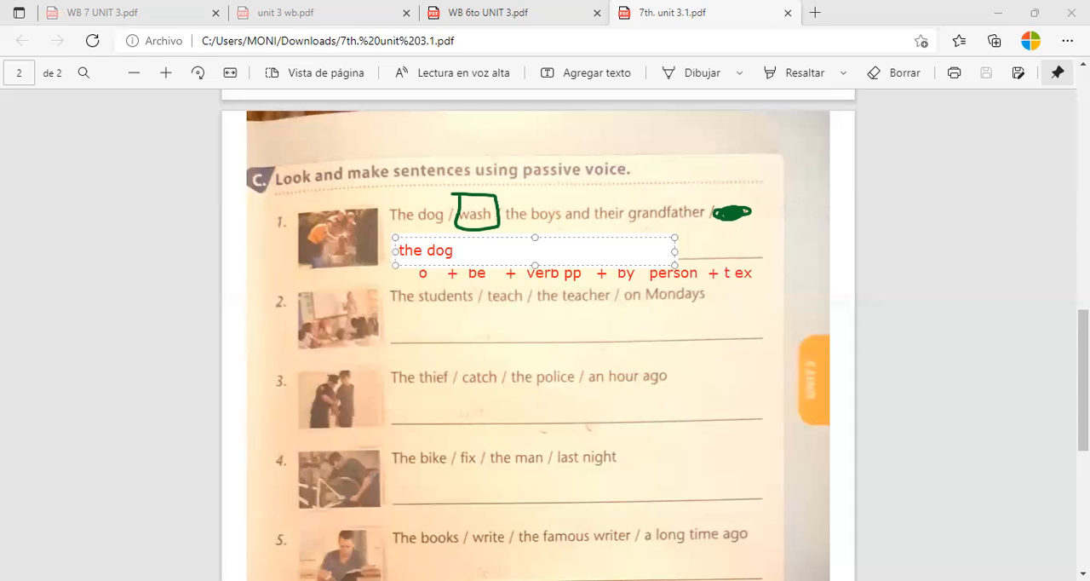
left_click(463, 248)
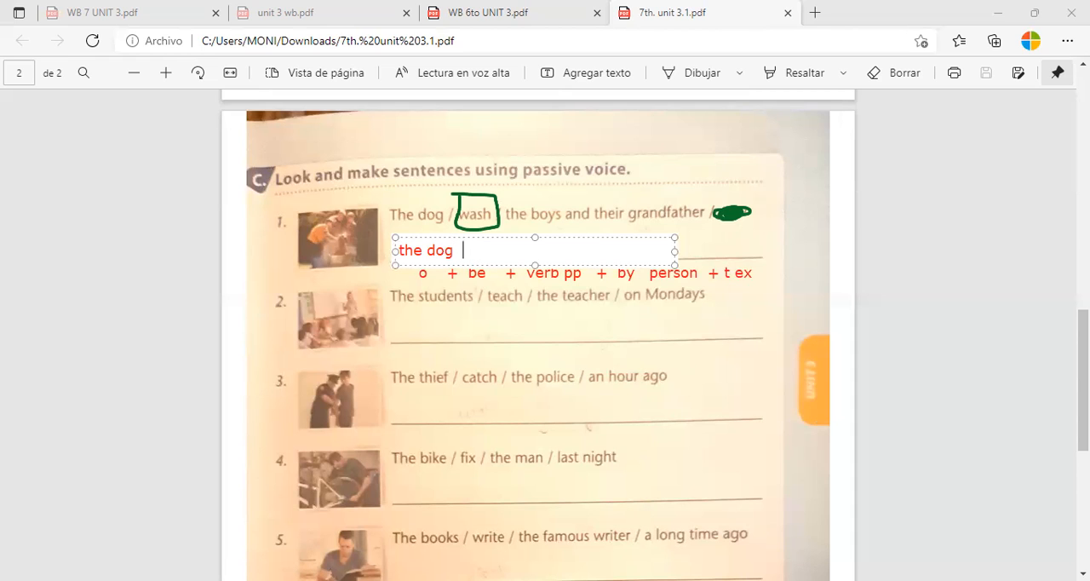
mouse_move(426, 240)
type("T")
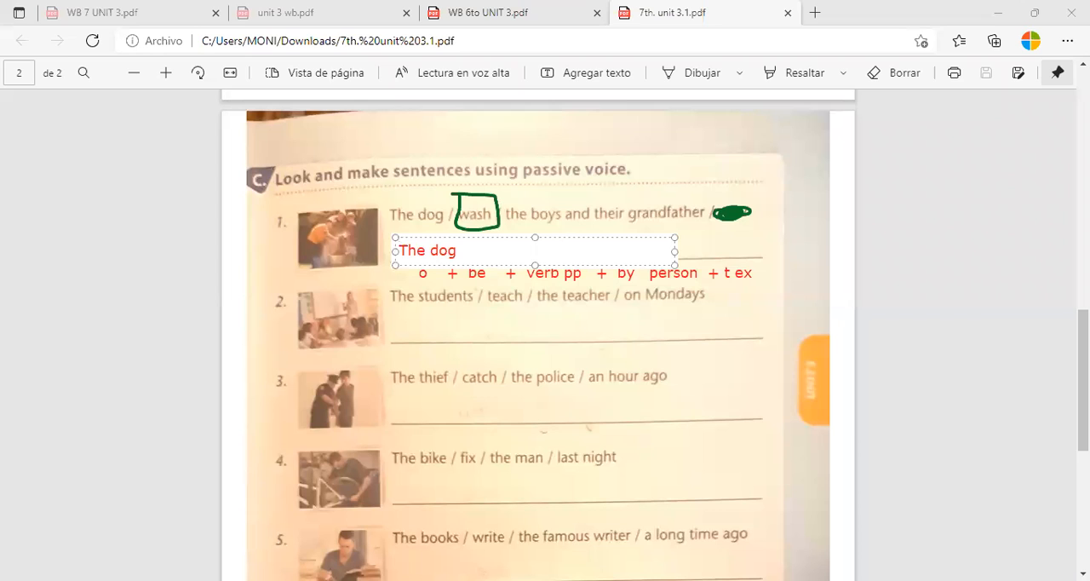
left_click(467, 248)
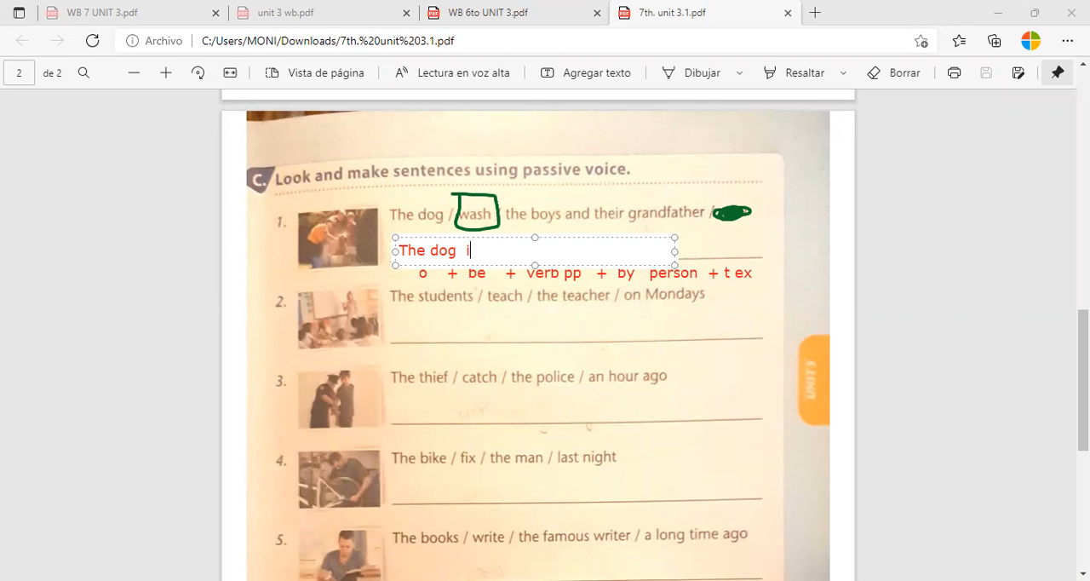
type("is")
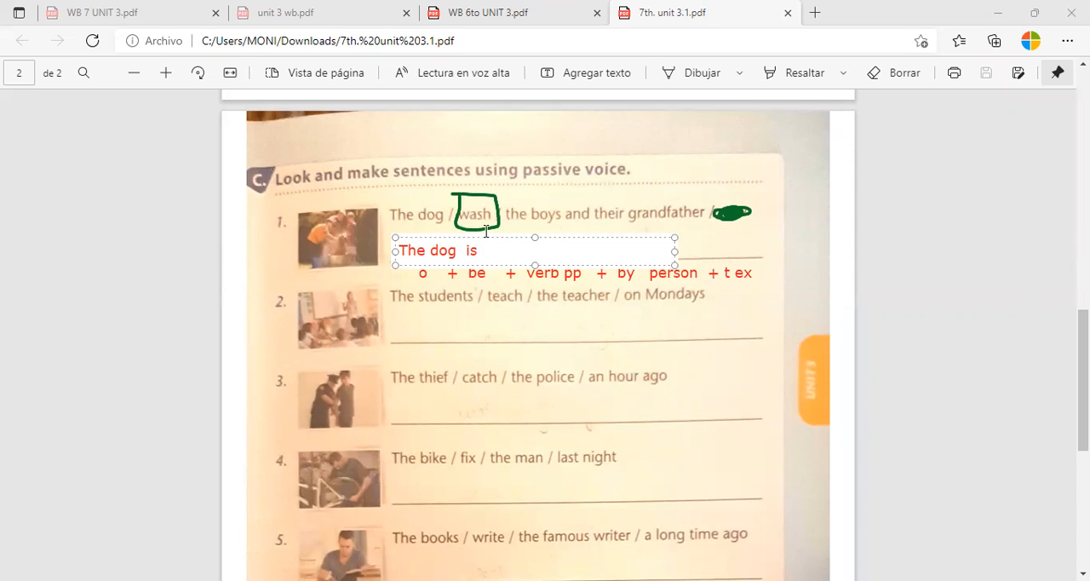
type("wash")
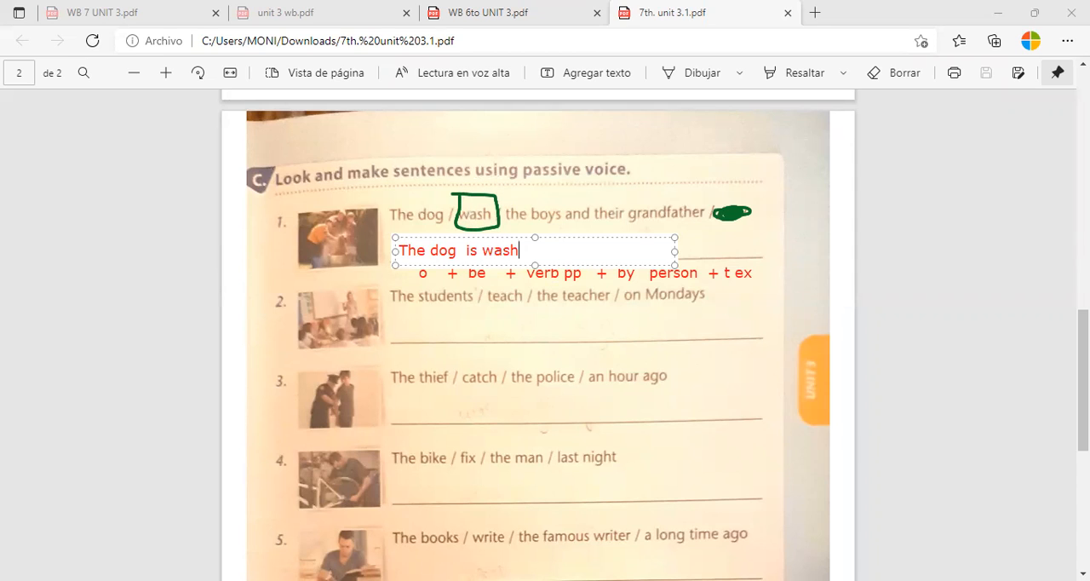
type("ed")
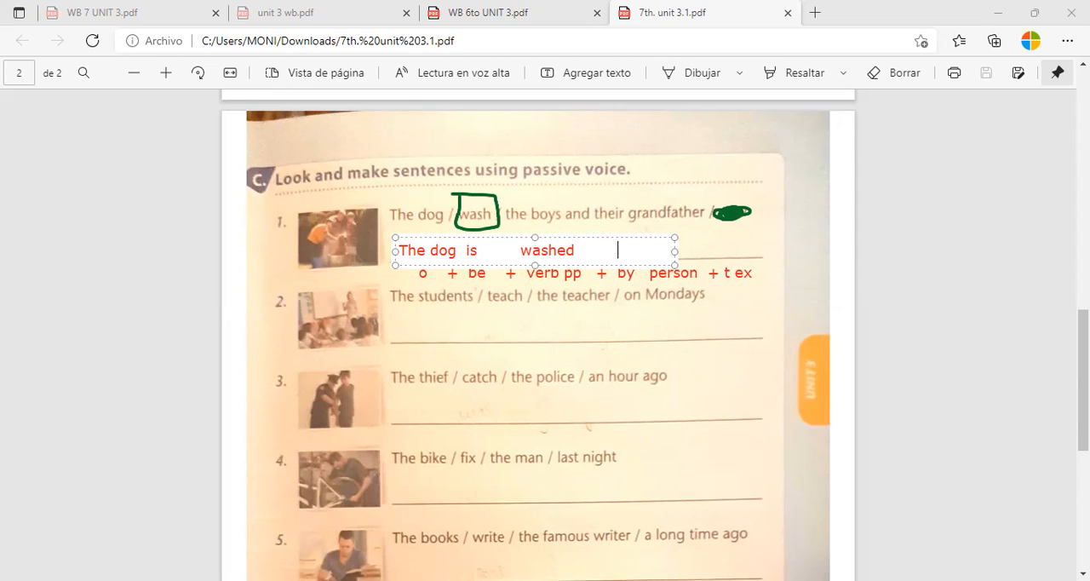
Complete sentence 1 with "by the boys and their grandfather."
type("by")
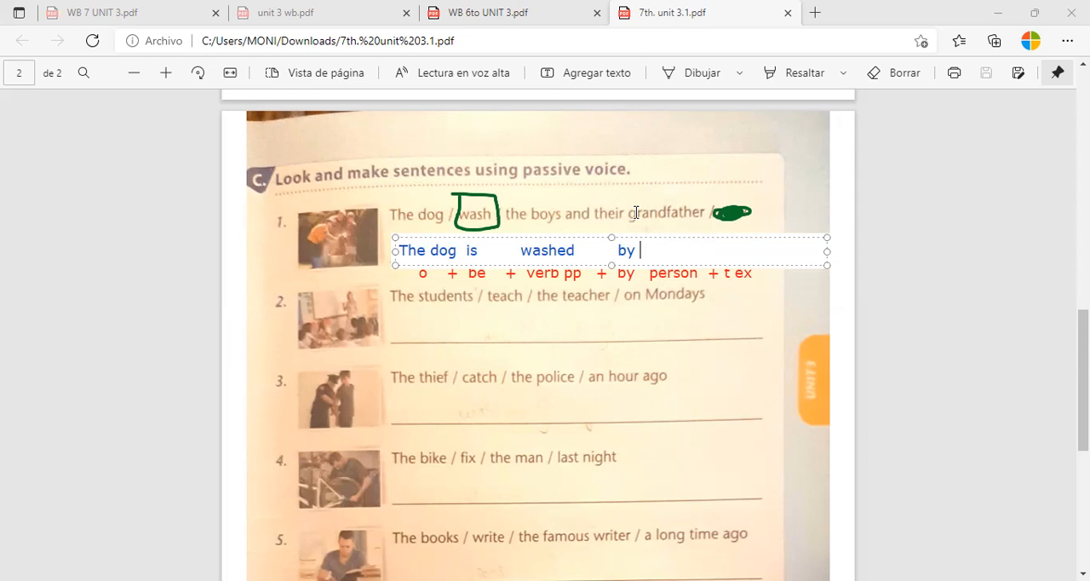
mouse_move(586, 253)
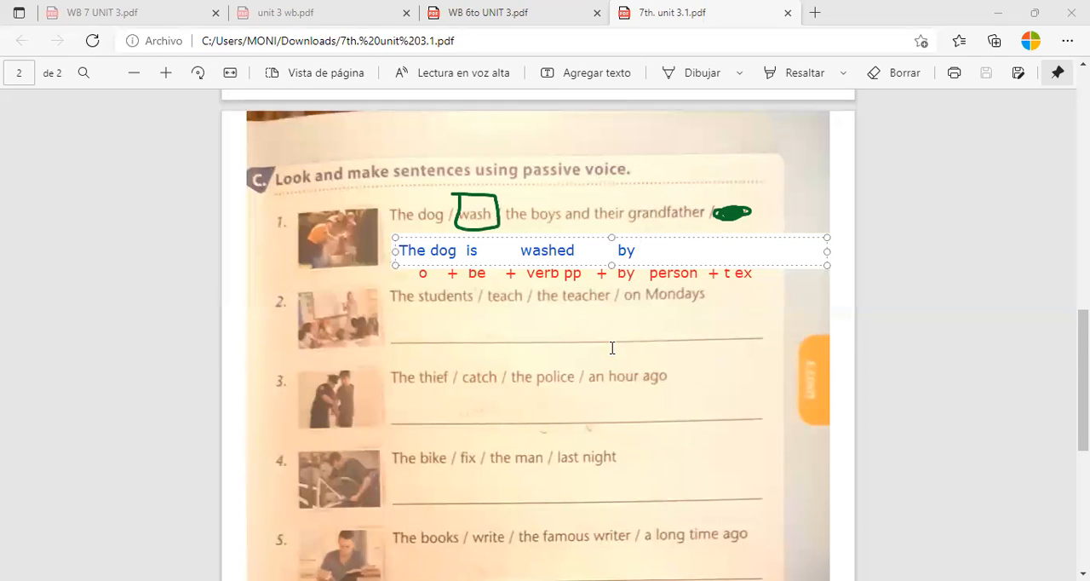
type("the bo")
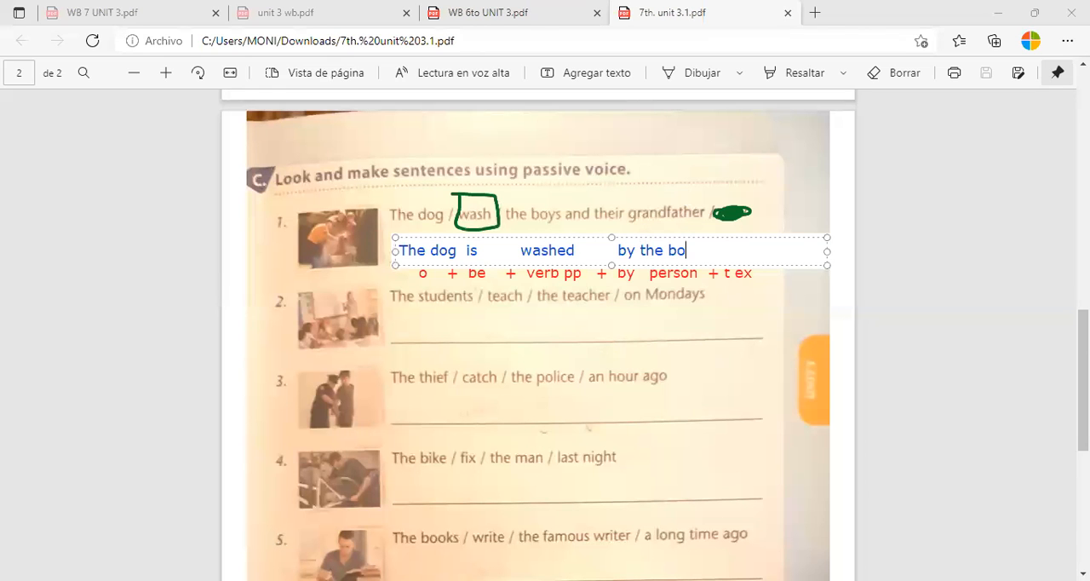
type("ys and their gran")
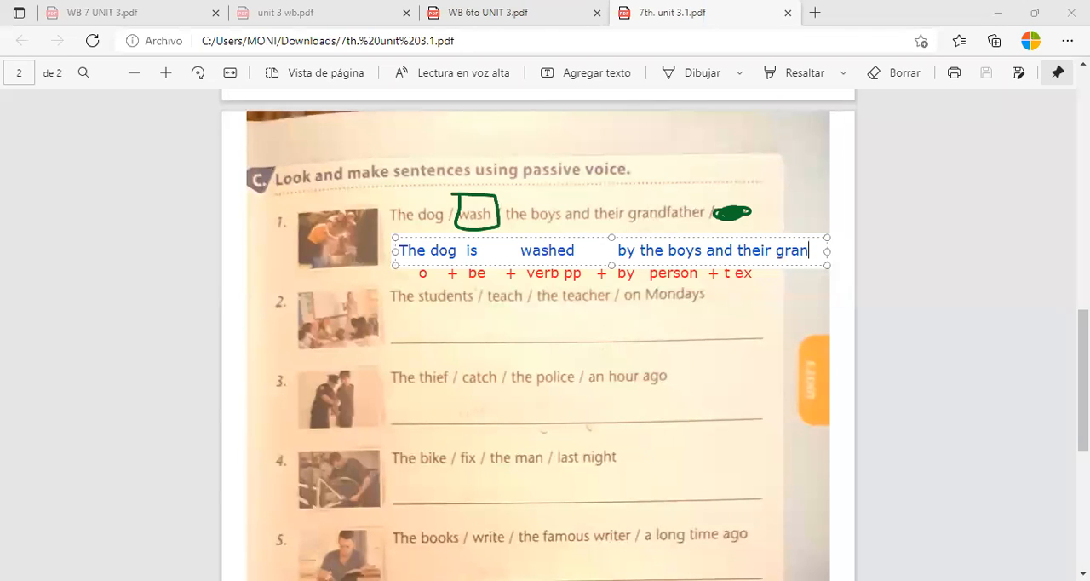
type("dfather")
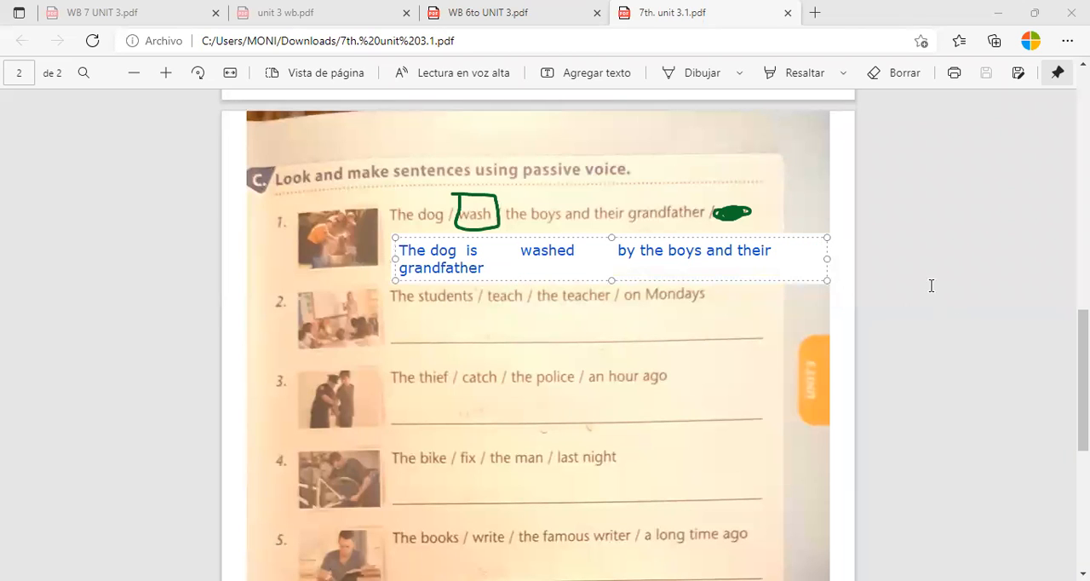
mouse_move(827, 257)
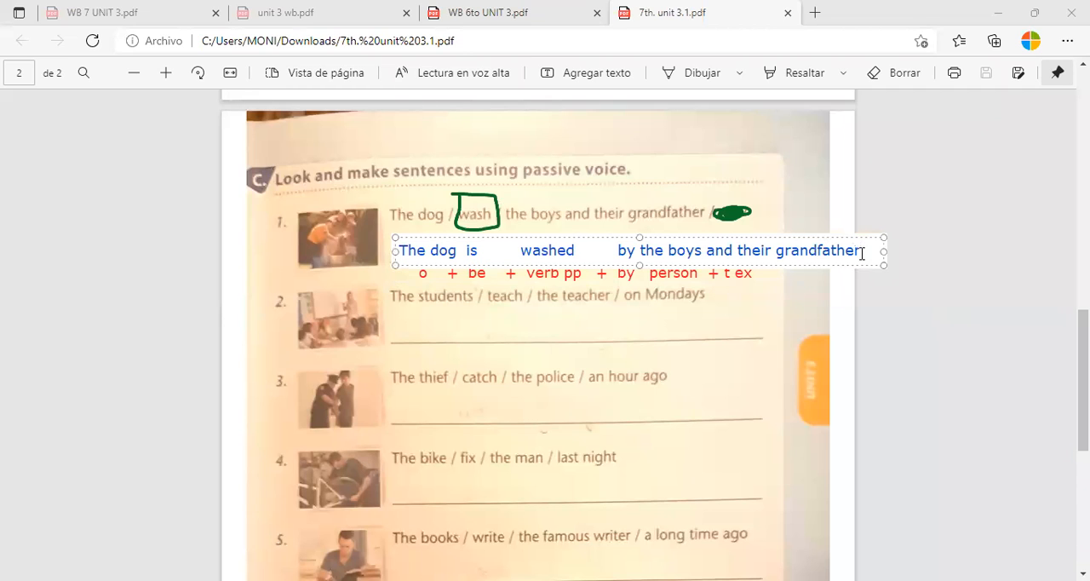
type(".")
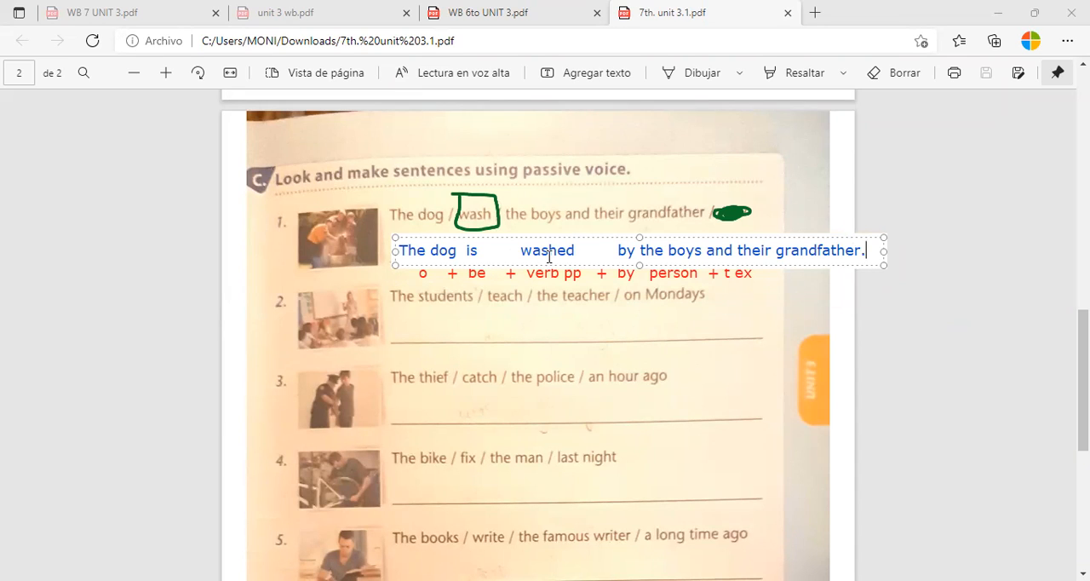
mouse_move(602, 264)
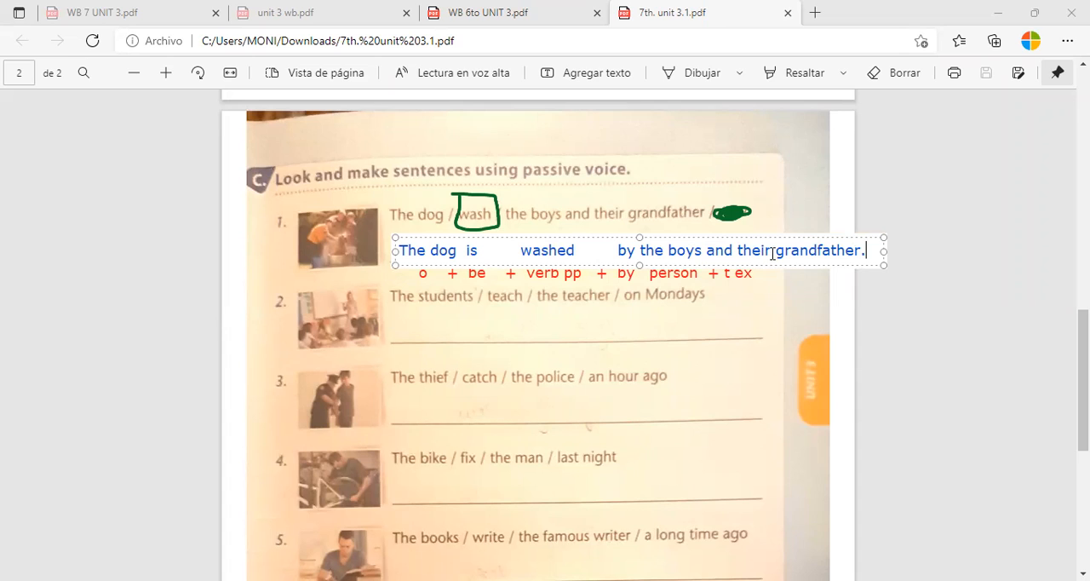
mouse_move(465, 155)
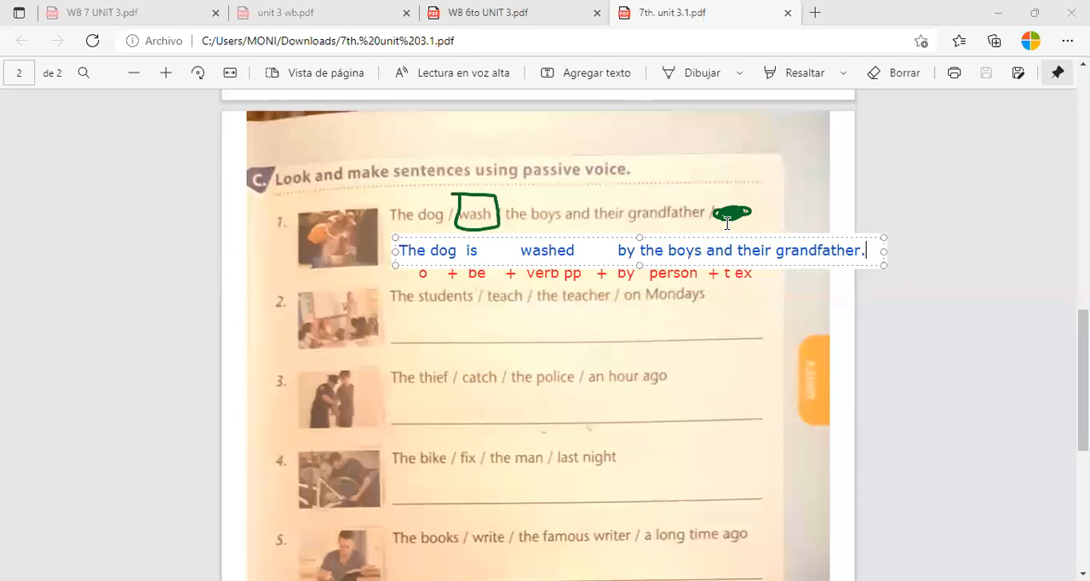
mouse_move(572, 325)
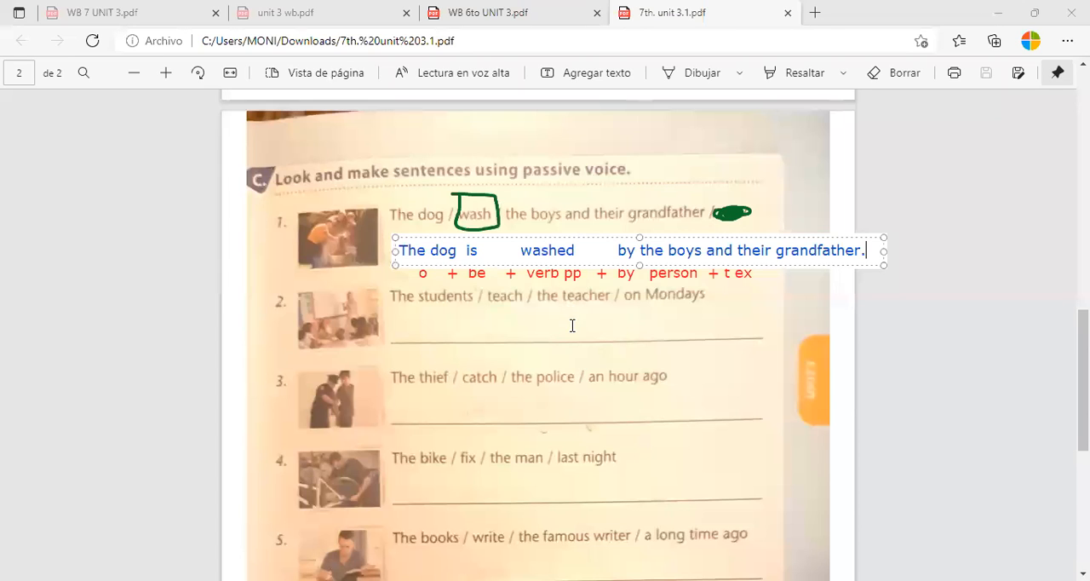
mouse_move(502, 340)
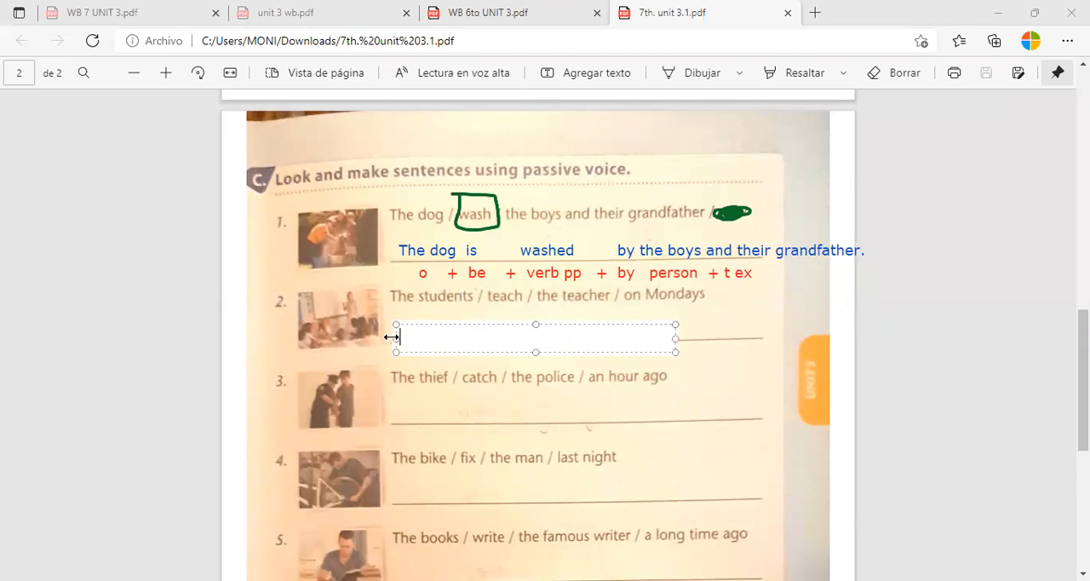
Write "The students are taught by" on sentence 2's answer line
type("The stu")
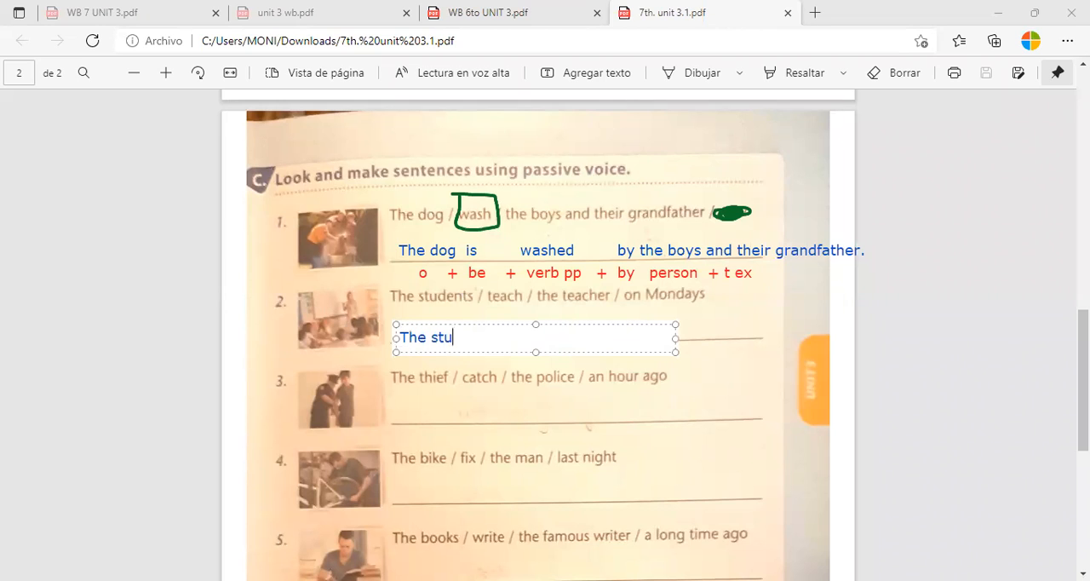
type("dents")
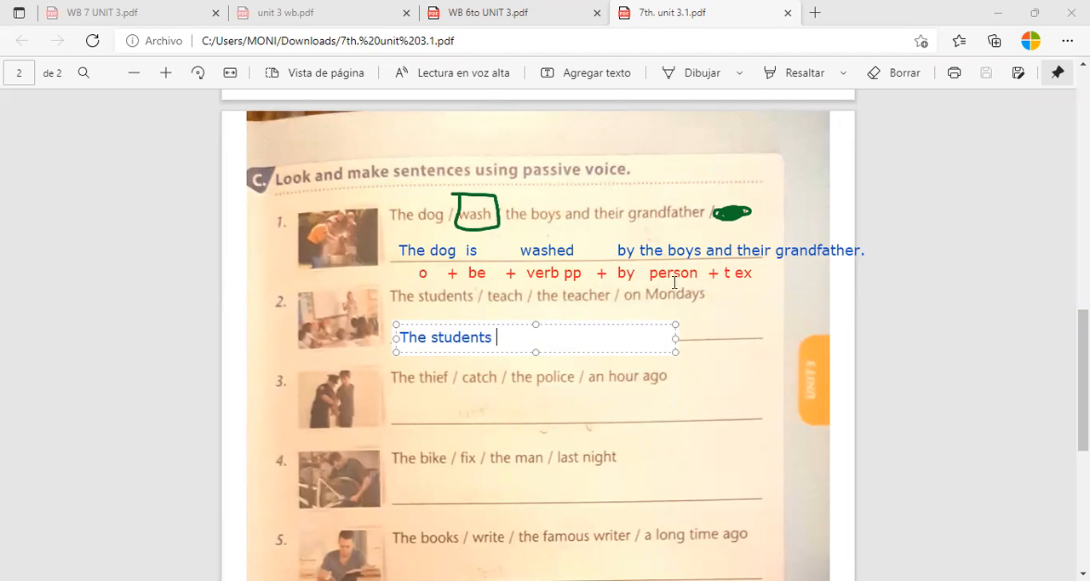
mouse_move(708, 303)
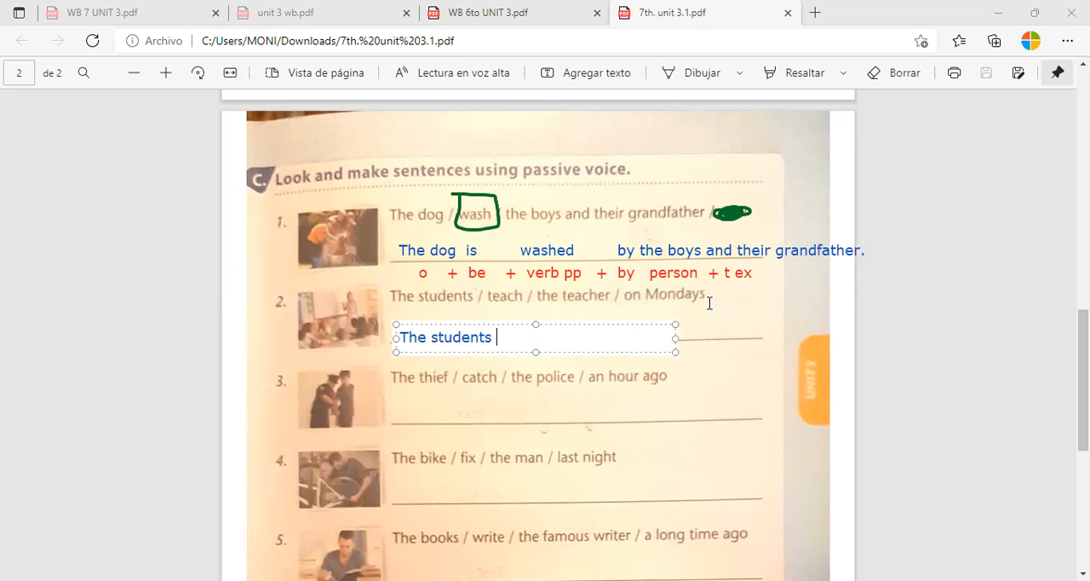
mouse_move(618, 296)
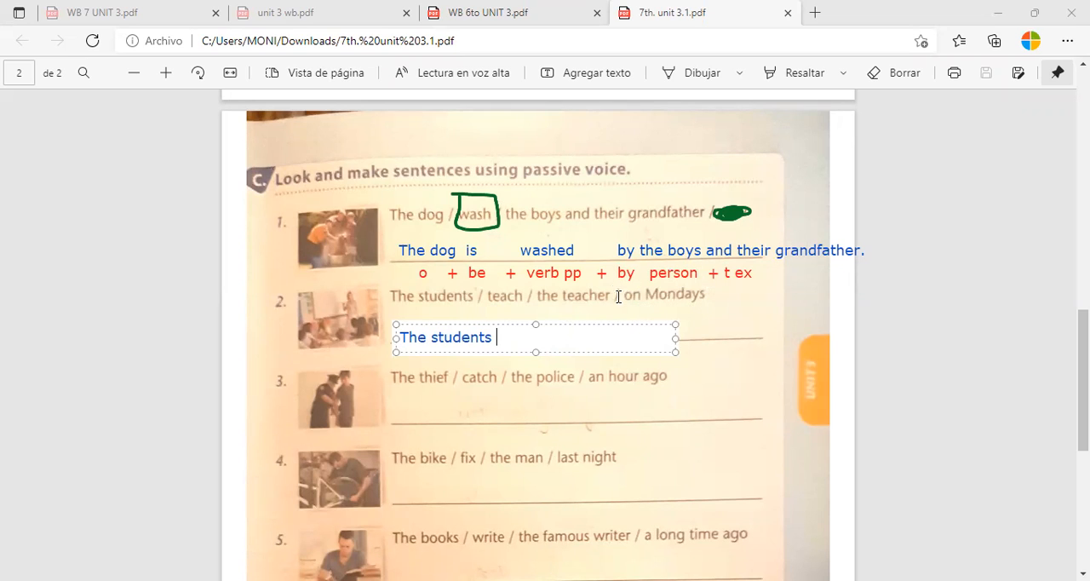
mouse_move(674, 337)
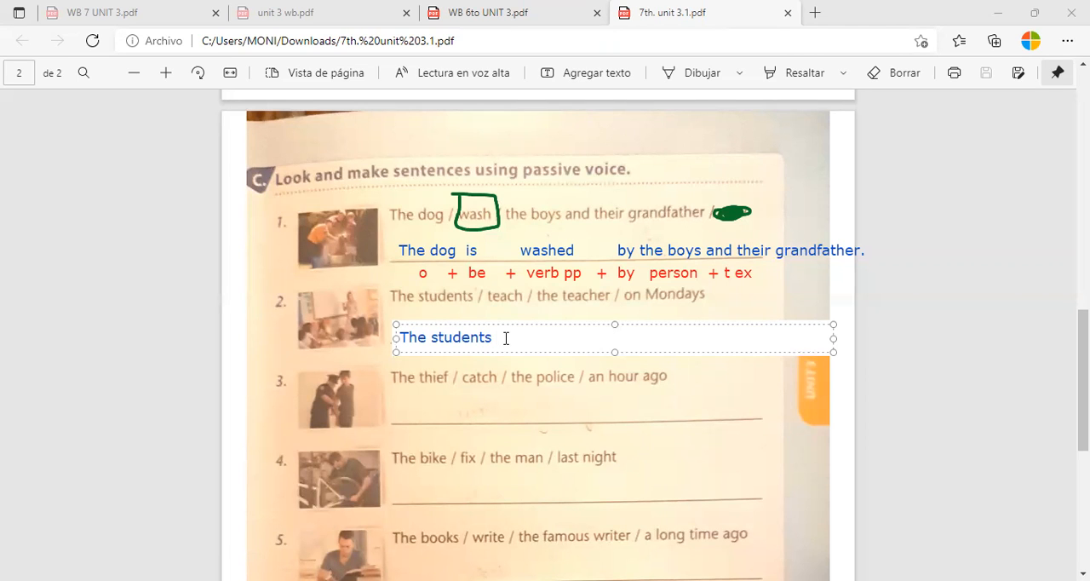
type("are")
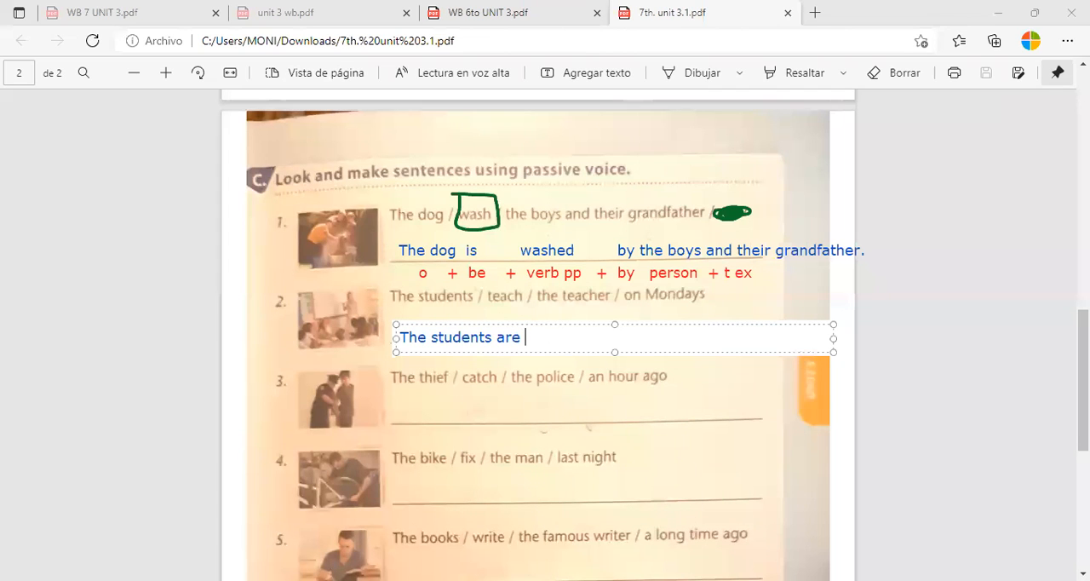
type("taught")
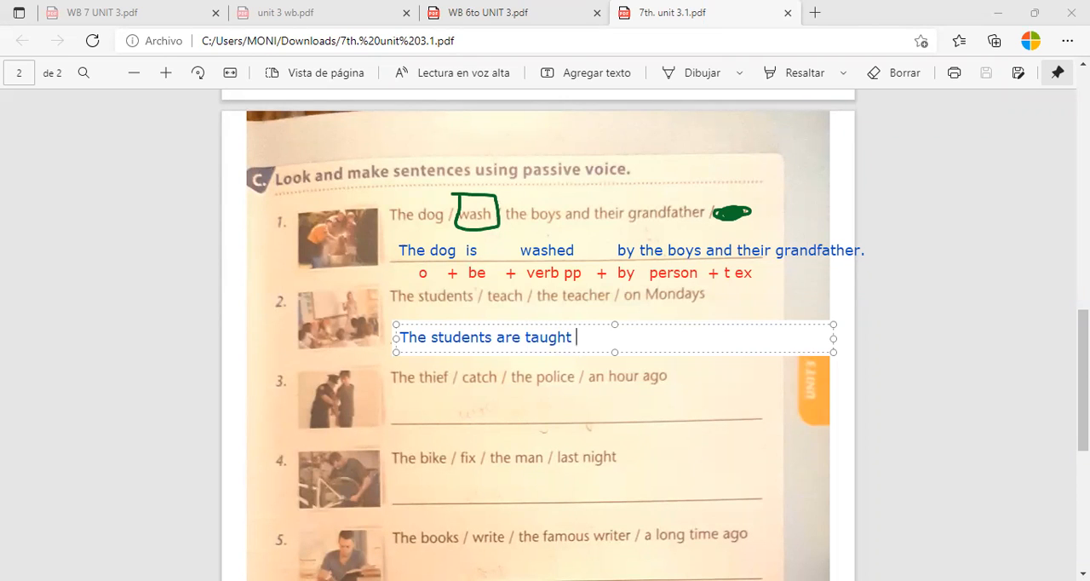
type("by")
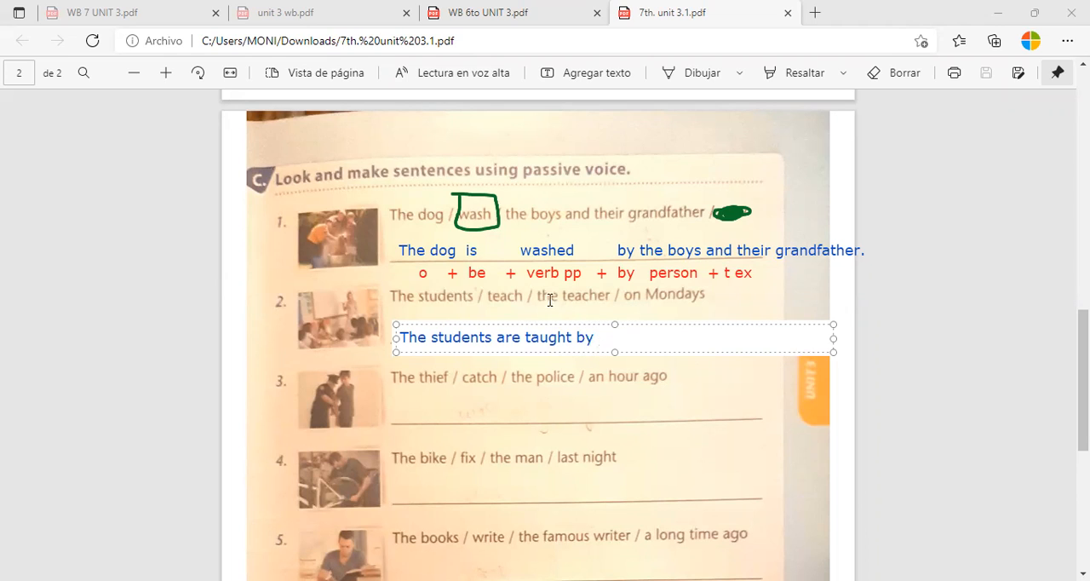
Complete sentence 2 with "the teacher on Mondays."
type("the te")
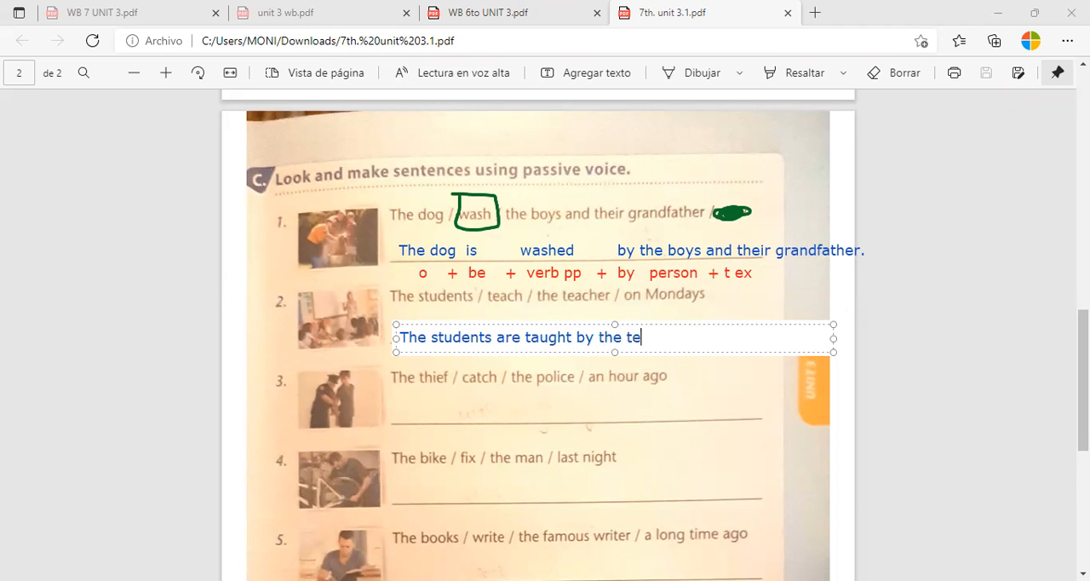
type("cher")
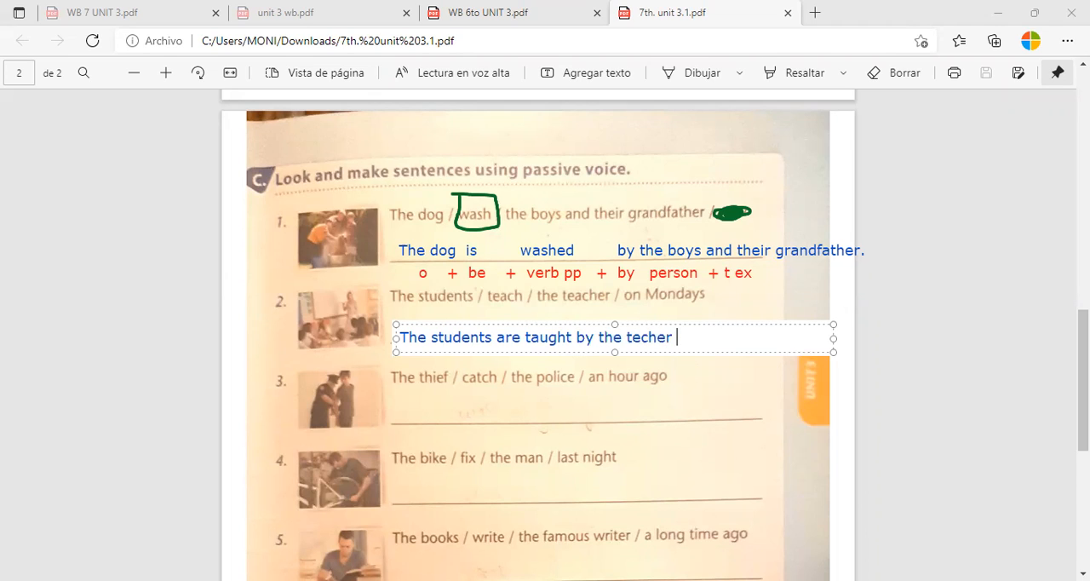
type("on")
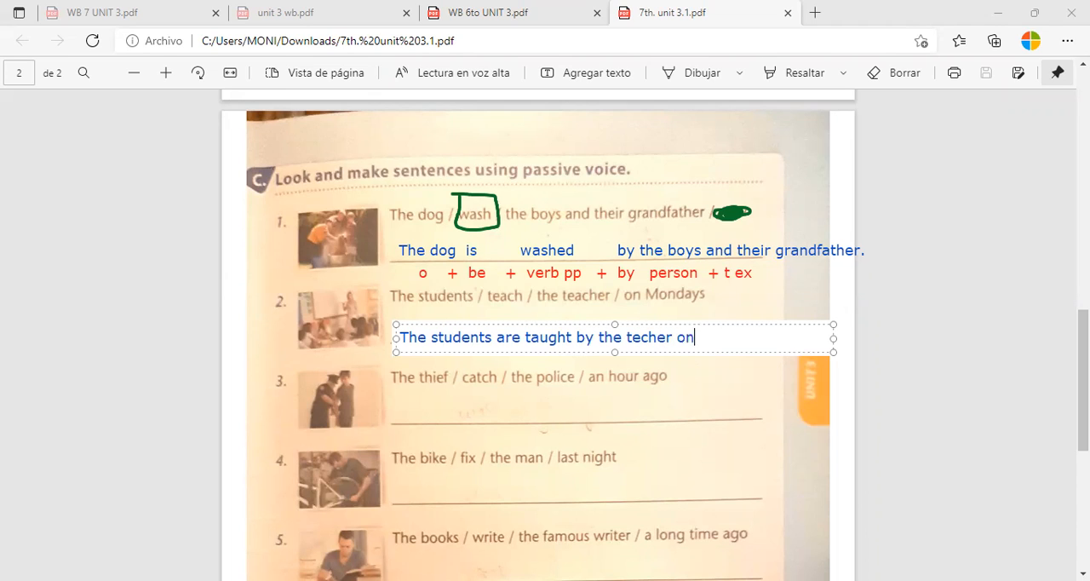
type("Mo")
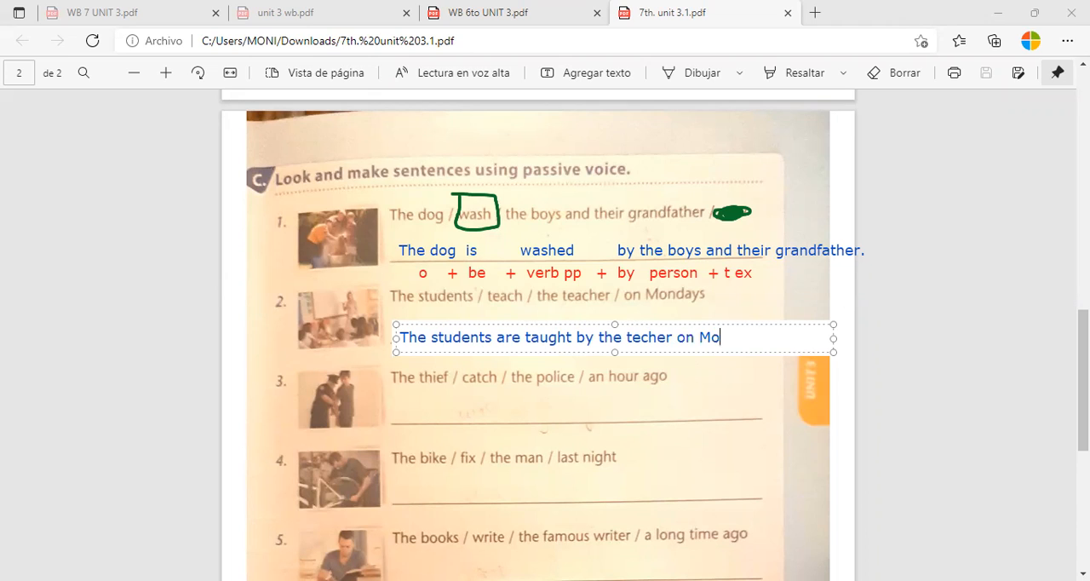
type("ndays")
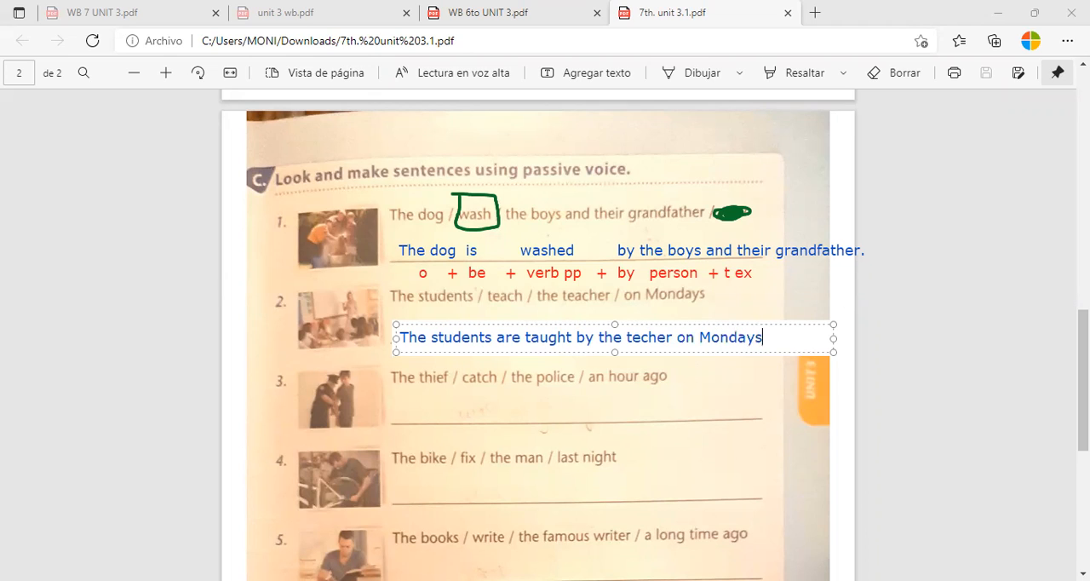
type(".")
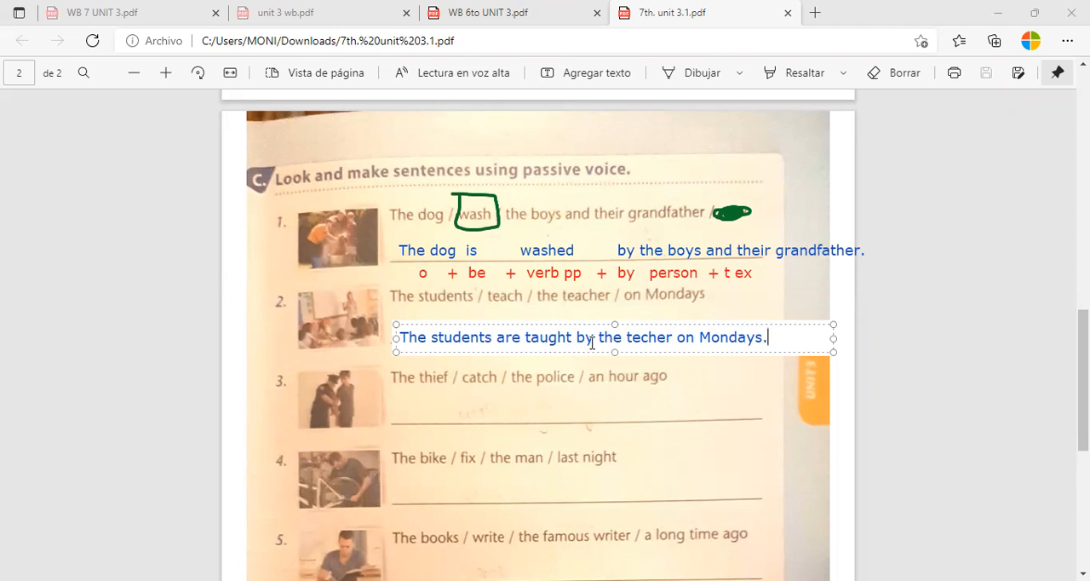
mouse_move(653, 344)
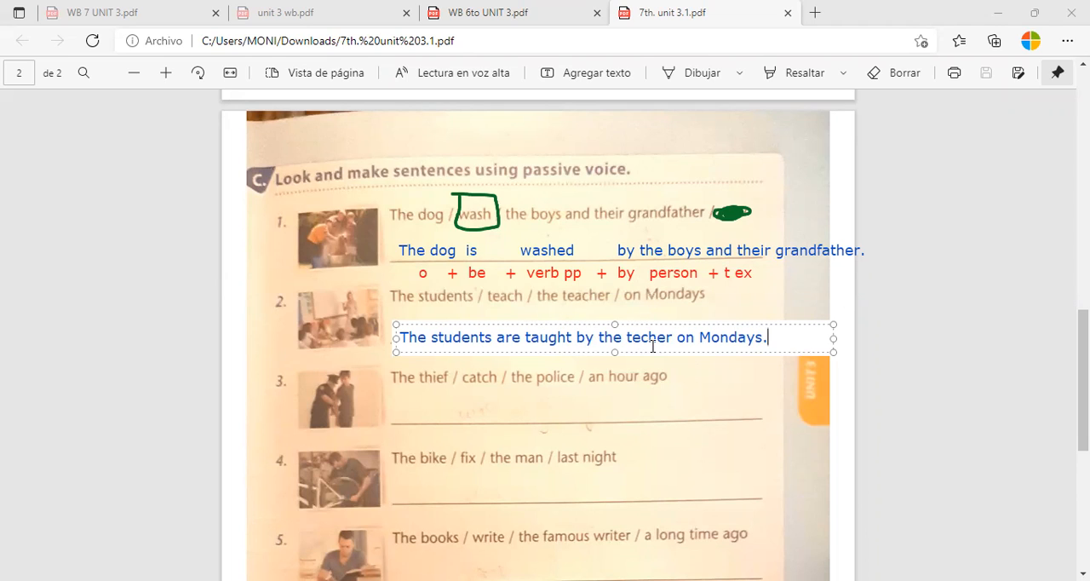
mouse_move(584, 361)
type("a")
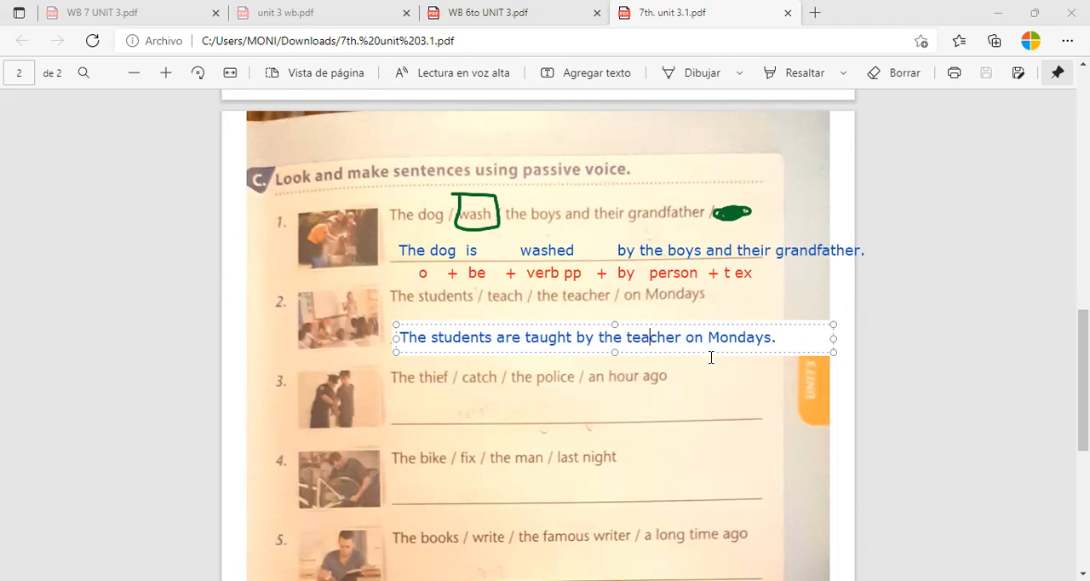
mouse_move(704, 378)
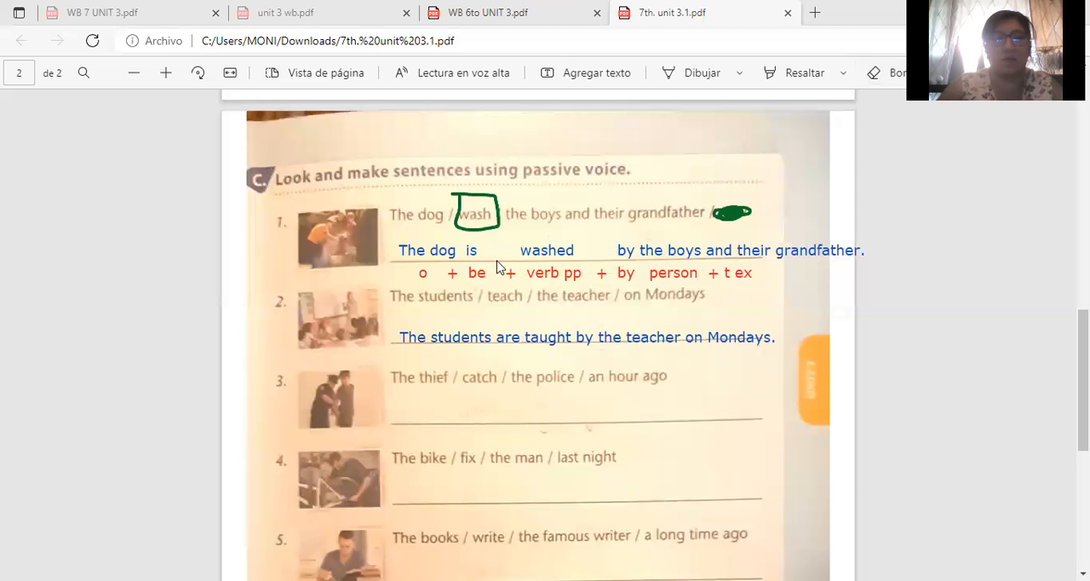
mouse_move(219, 143)
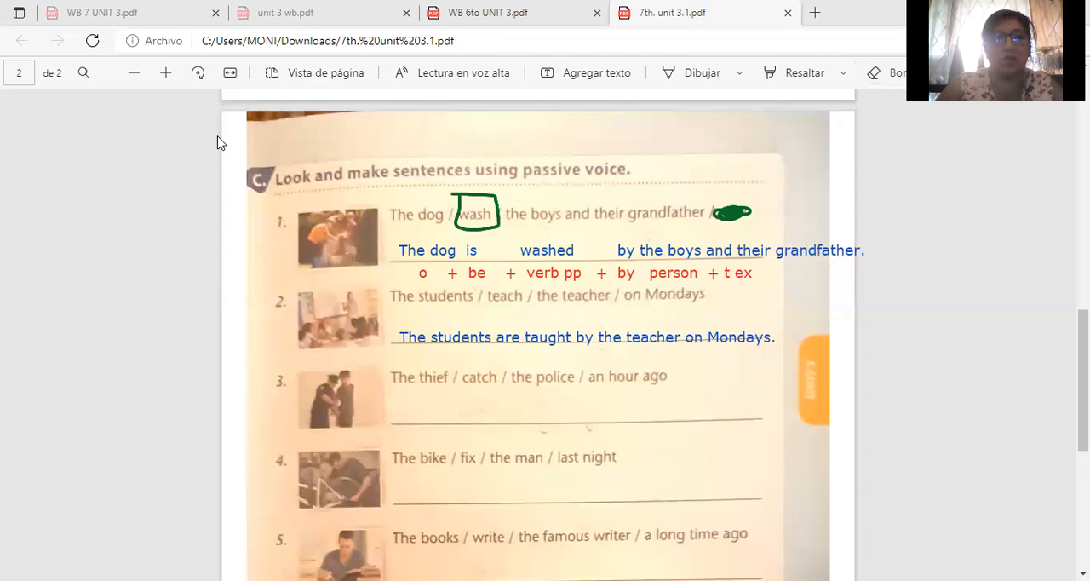
mouse_move(442, 310)
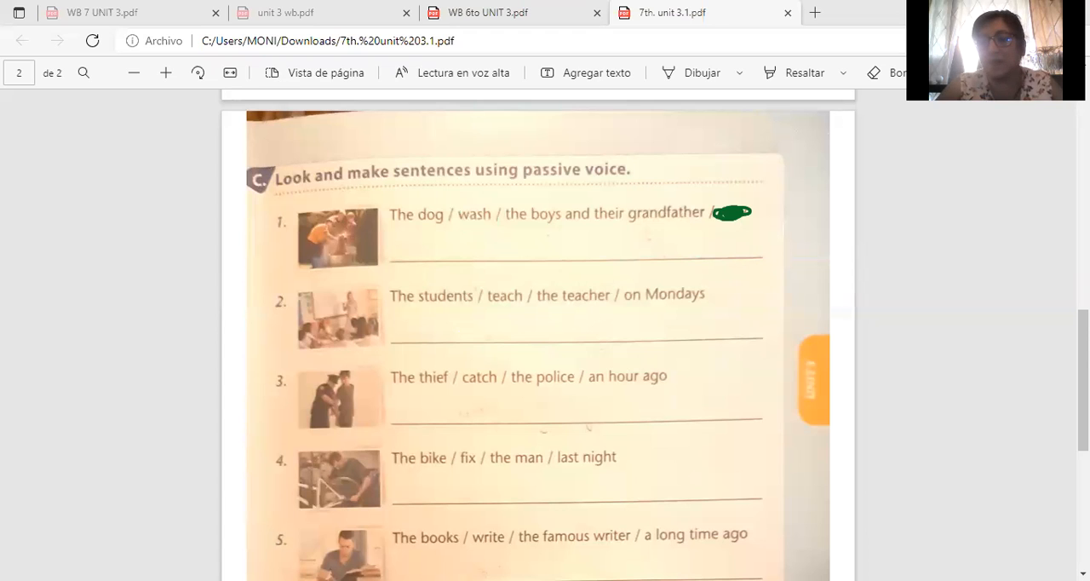
Scroll down until exercise C sentences 2 to 6 and their blank lines are visible
scroll("down", 3)
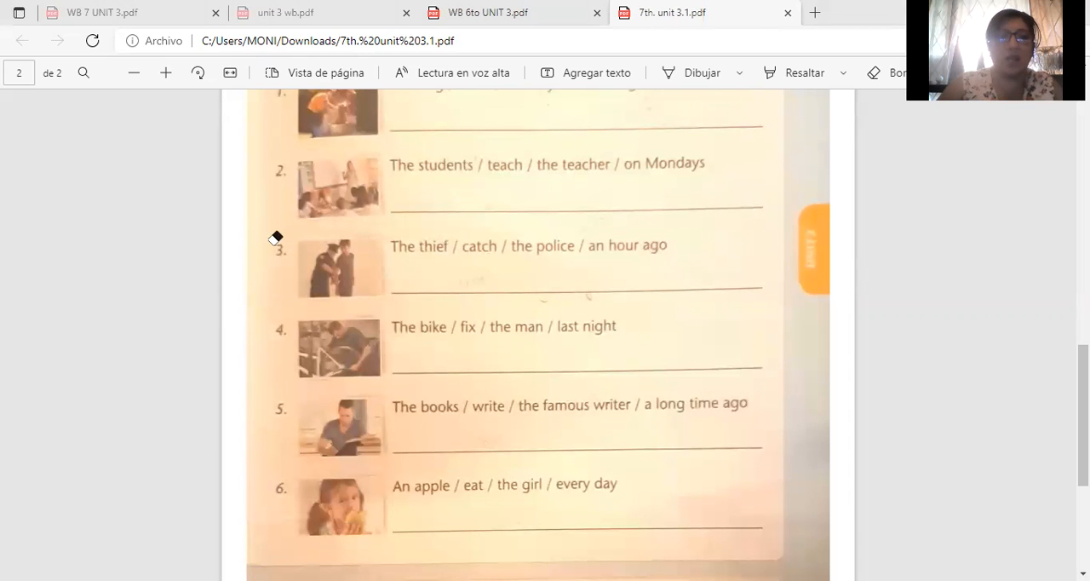
mouse_move(283, 92)
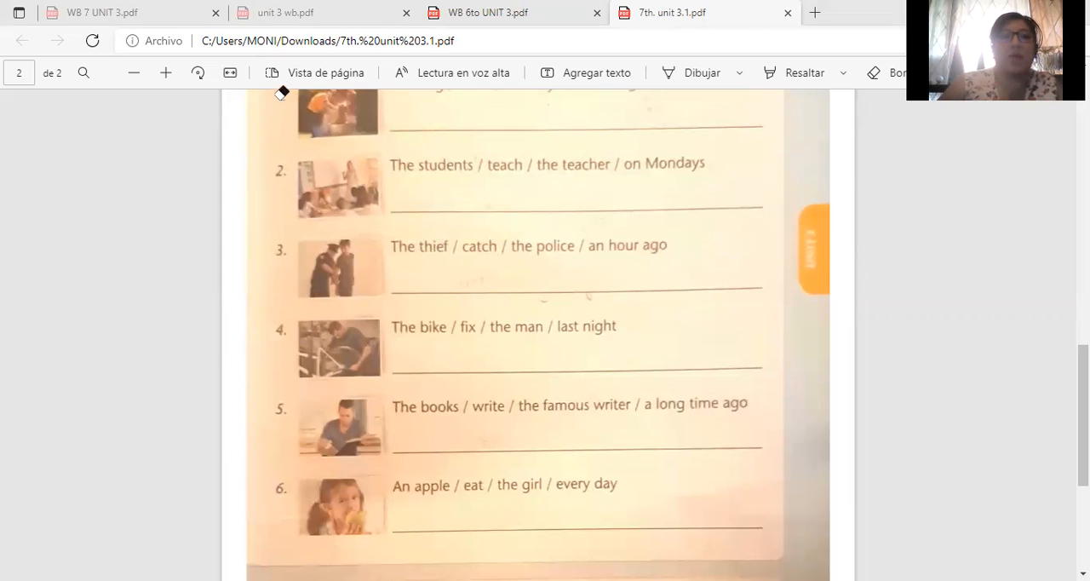
mouse_move(395, 259)
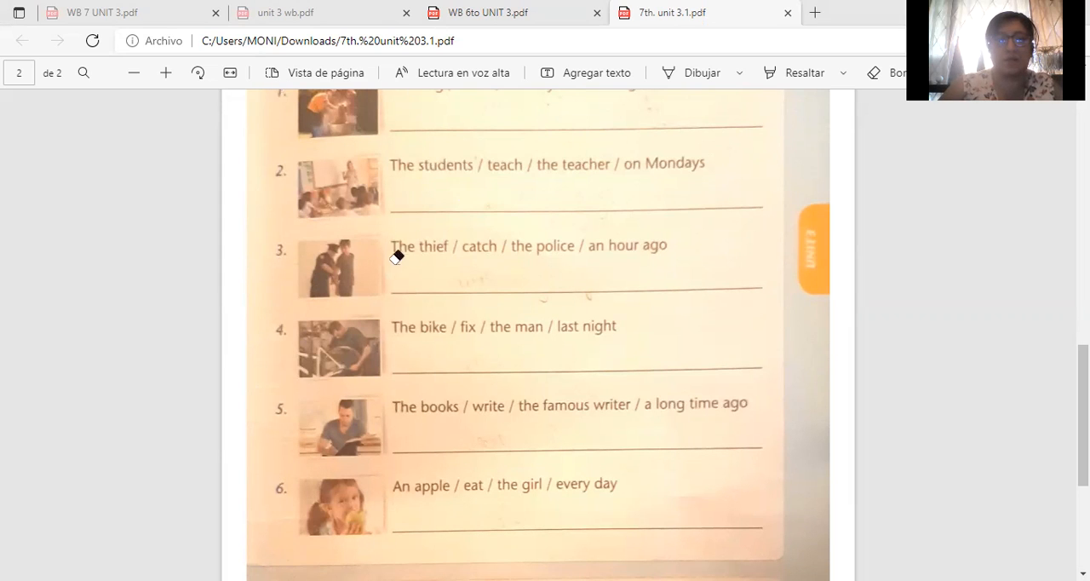
mouse_move(442, 218)
type("The t")
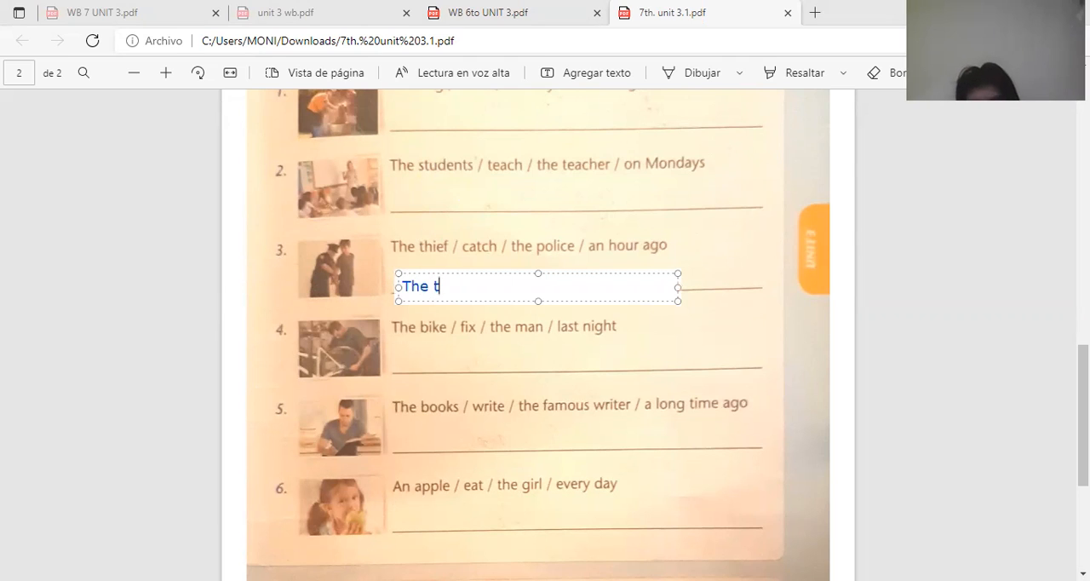
Type 'The thief was caught by the police an hour ago' on sentence 3's answer line
type("hief was")
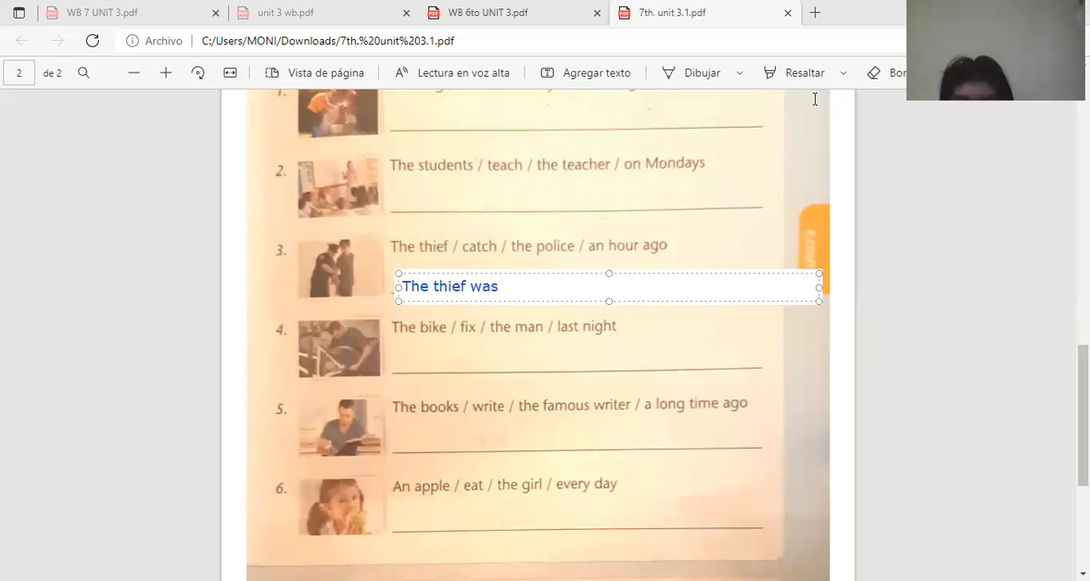
mouse_move(298, 299)
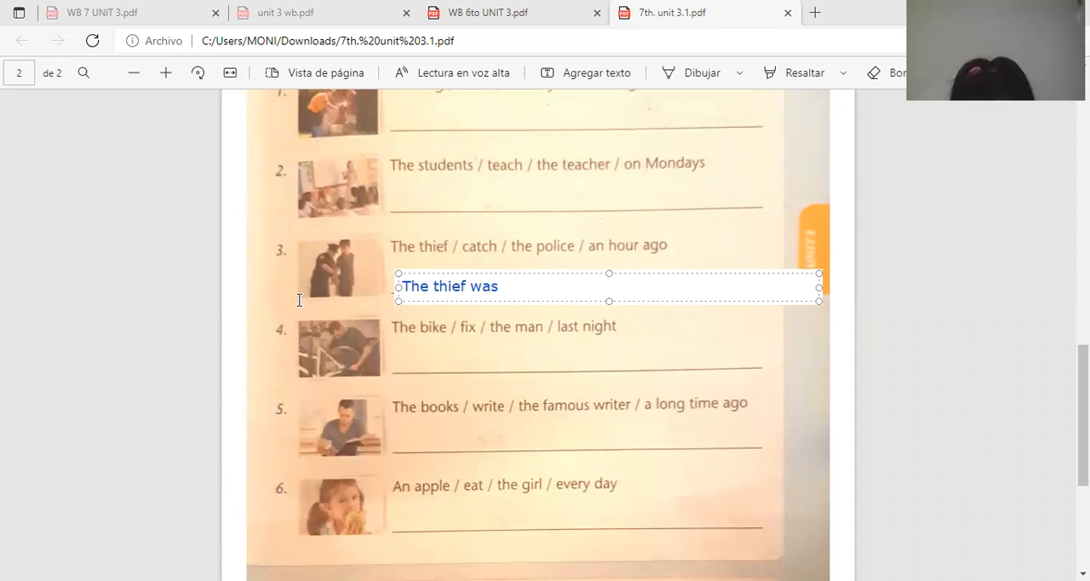
mouse_move(344, 239)
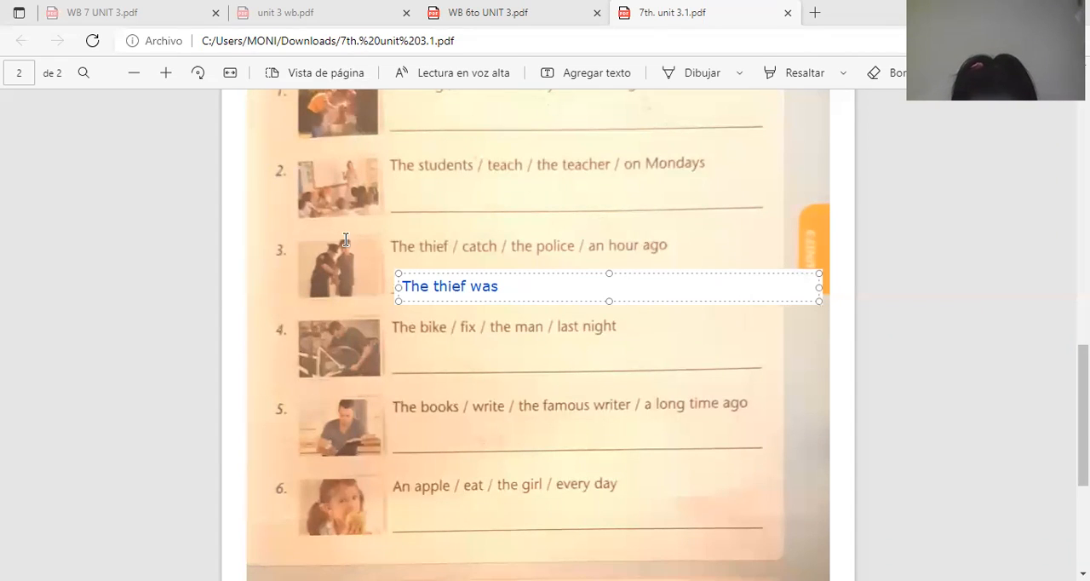
mouse_move(412, 246)
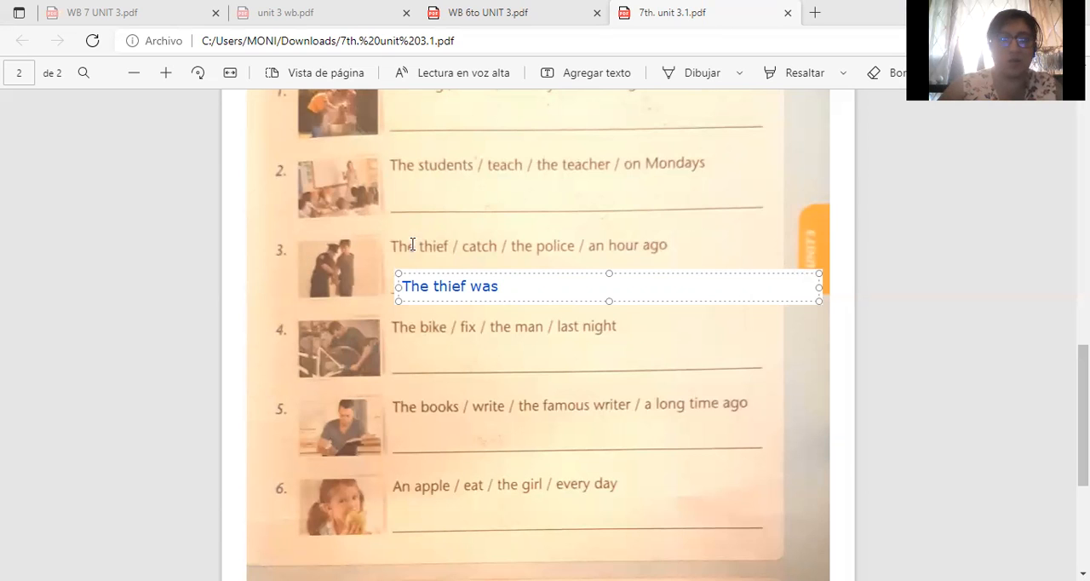
type("ca")
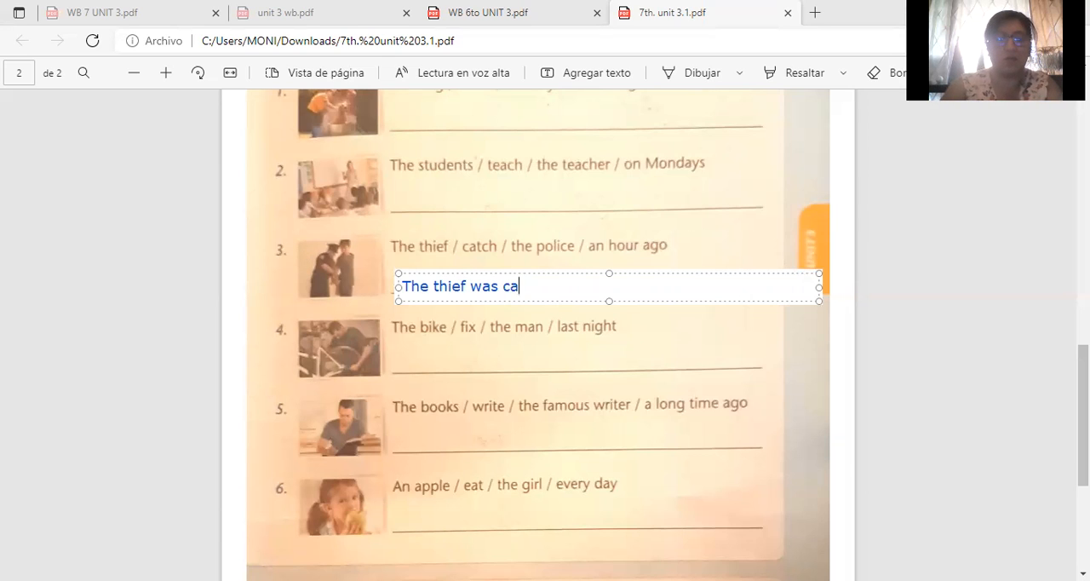
type("ught by the poli")
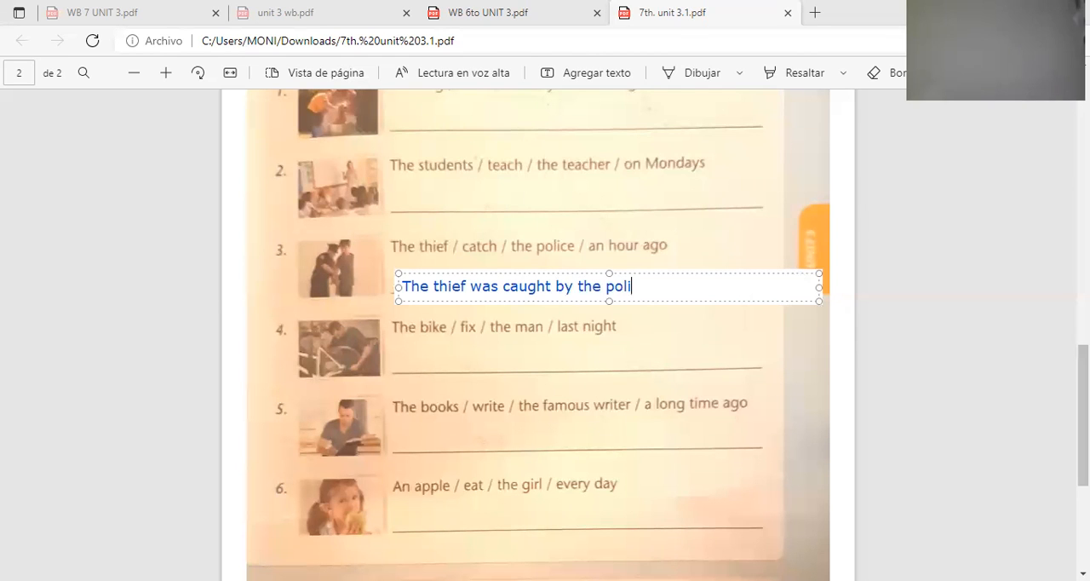
type("ce")
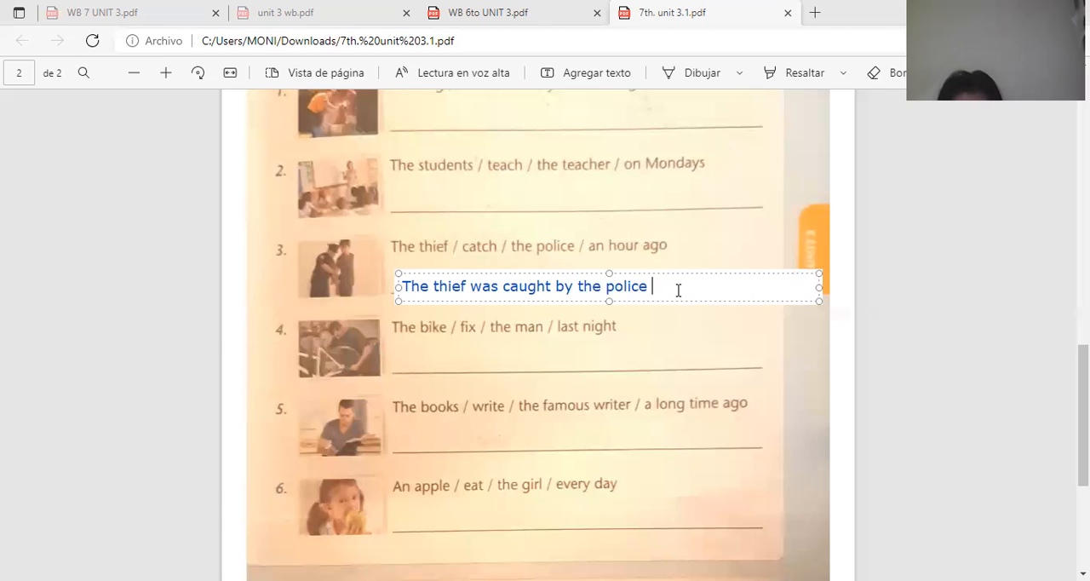
type("an")
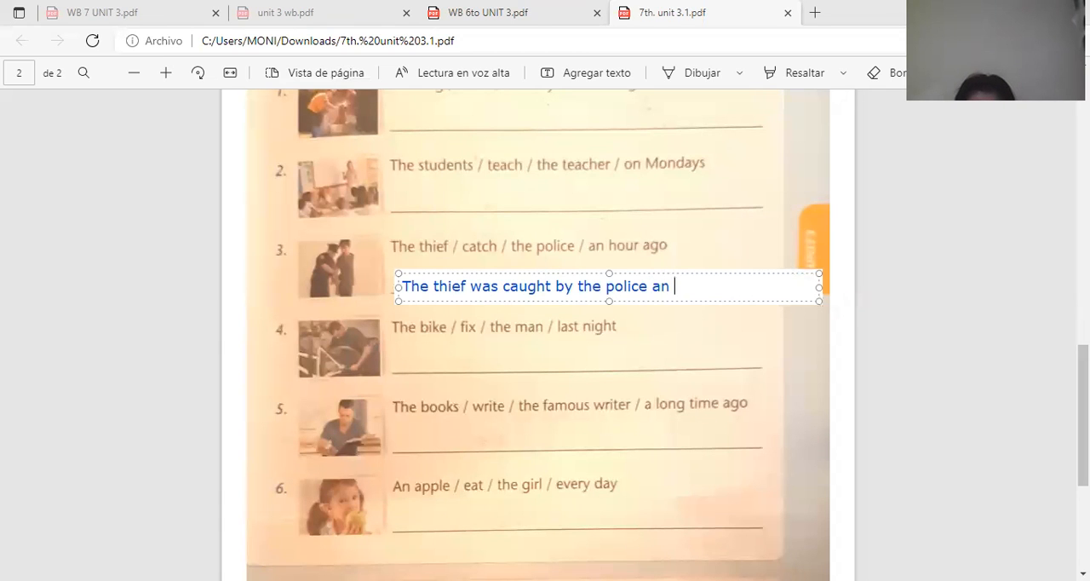
type("hour ag")
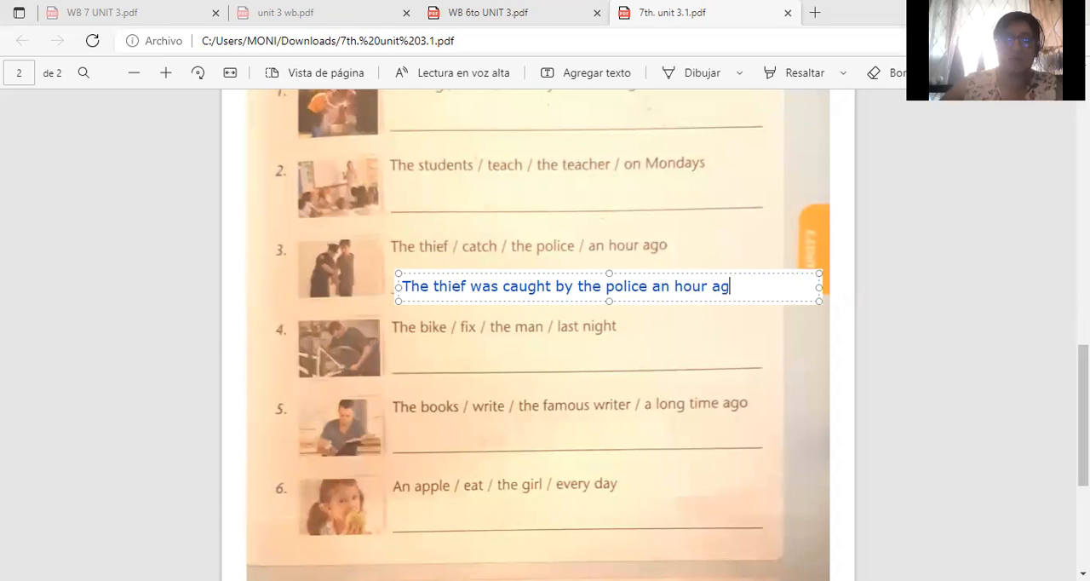
type("o")
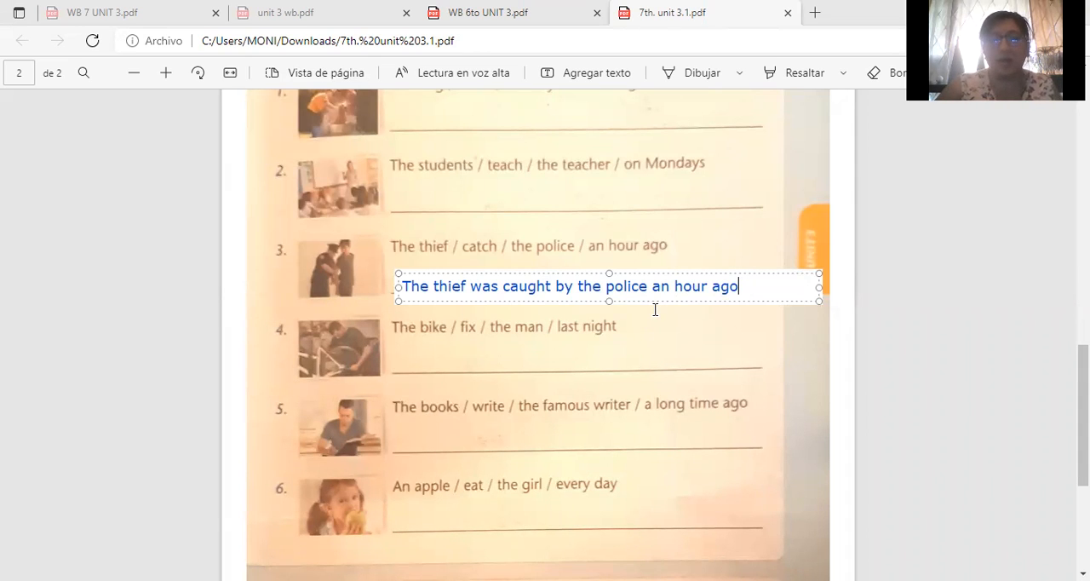
mouse_move(781, 311)
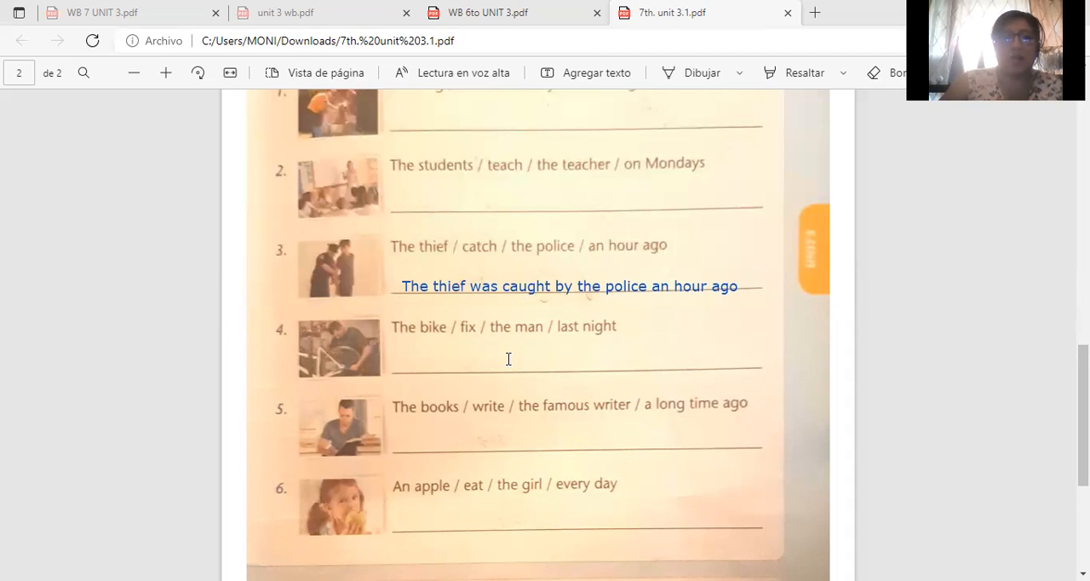
mouse_move(446, 349)
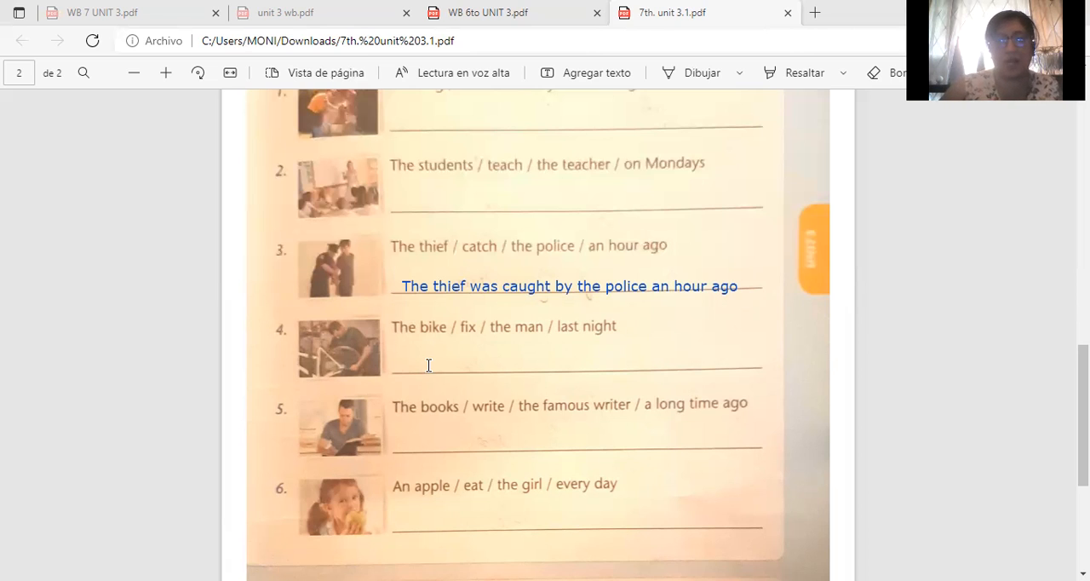
mouse_move(334, 291)
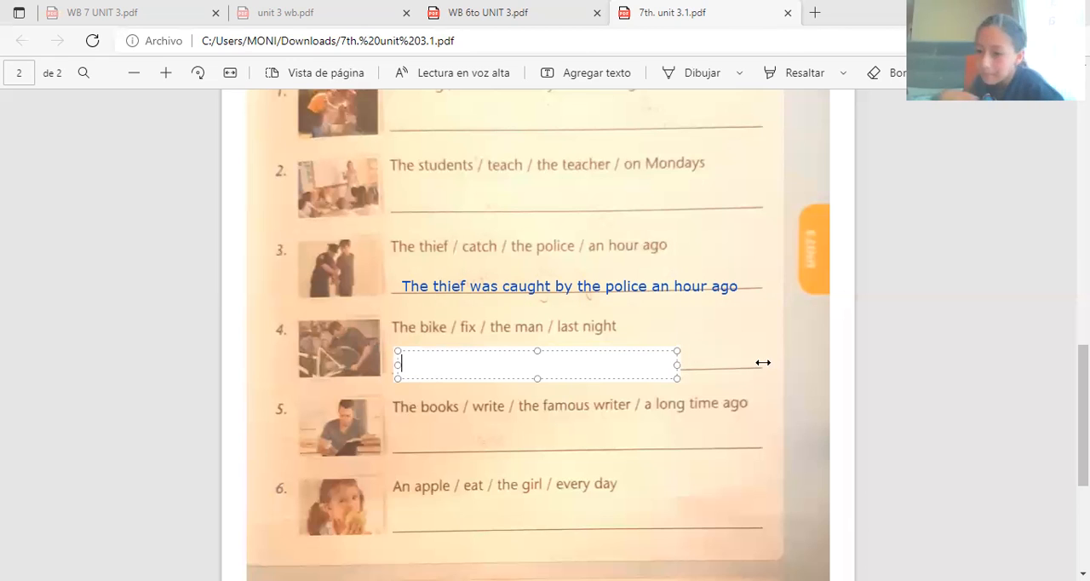
Widen sentence 4's box and type 'The bike was fixed by the man las night.'
left_click_drag(678, 364, 764, 364)
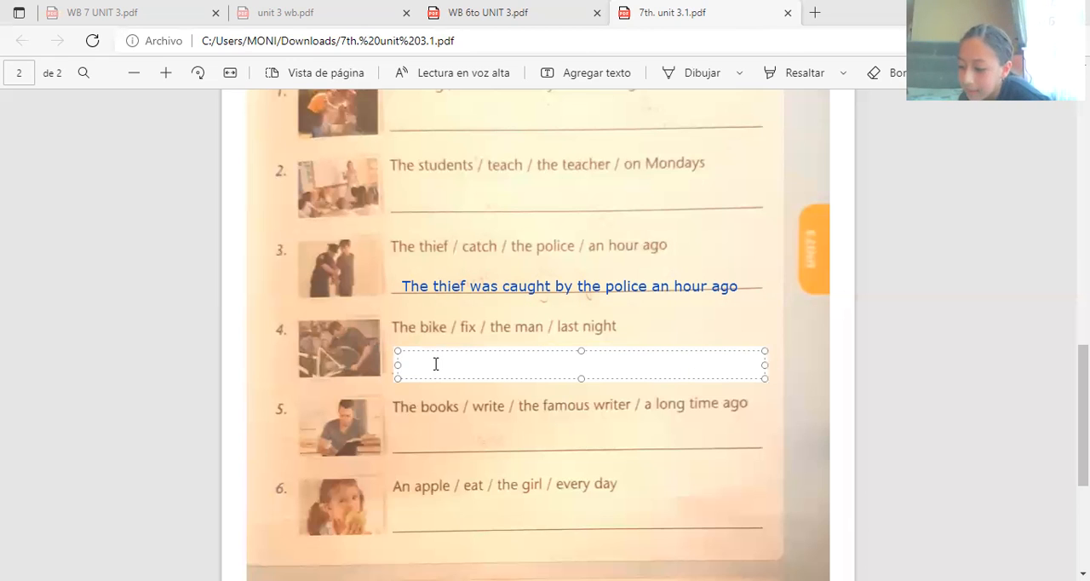
type("The bike was")
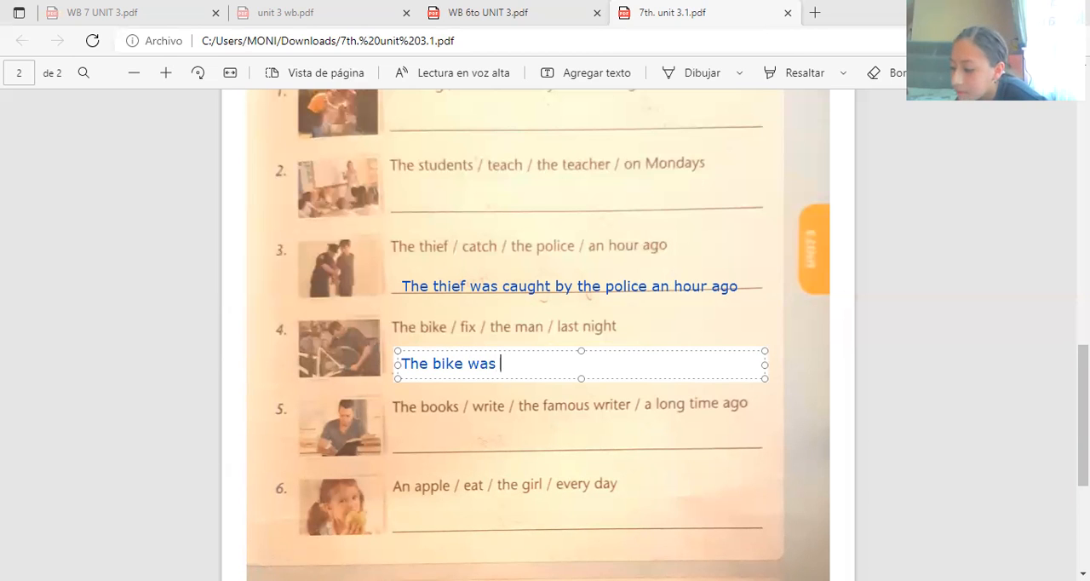
type("fixed")
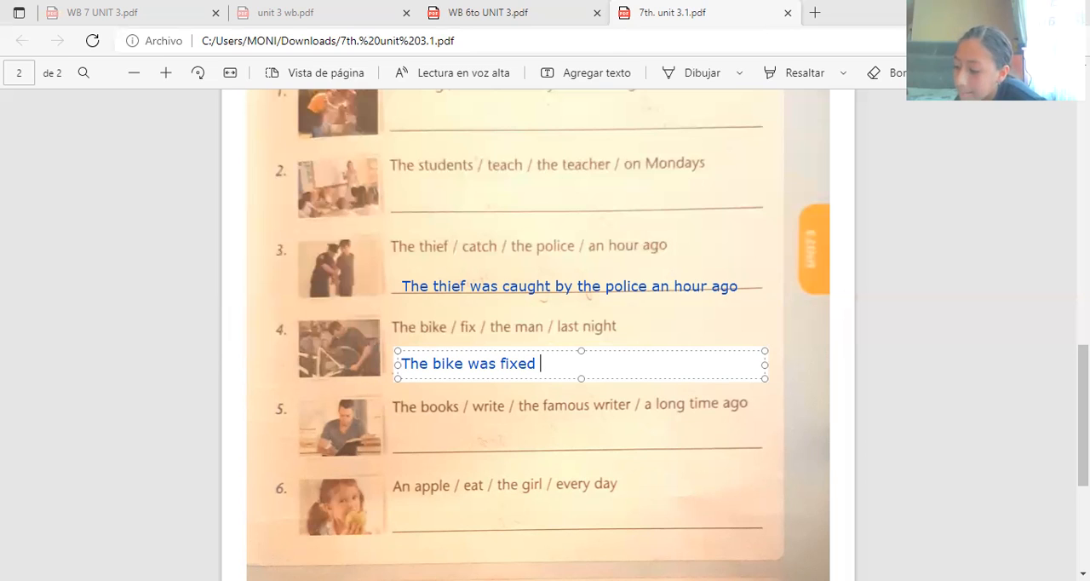
type("by the")
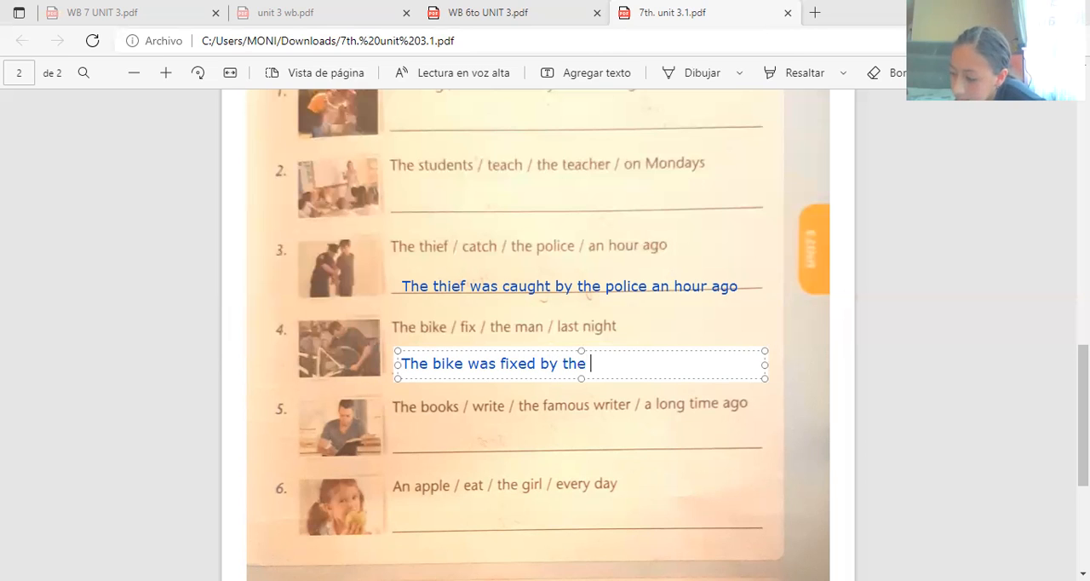
type("man las")
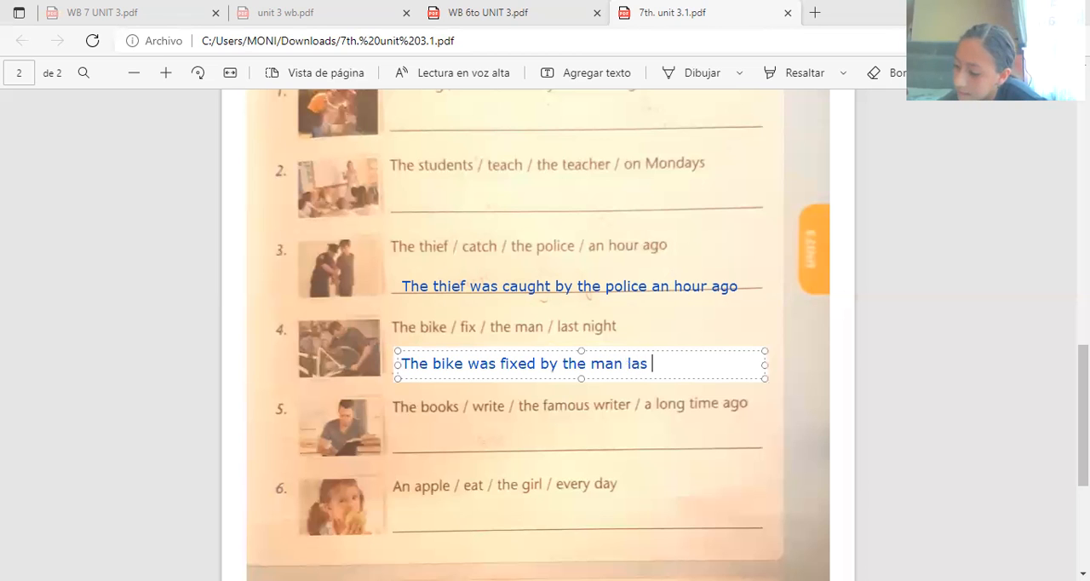
type("nigh")
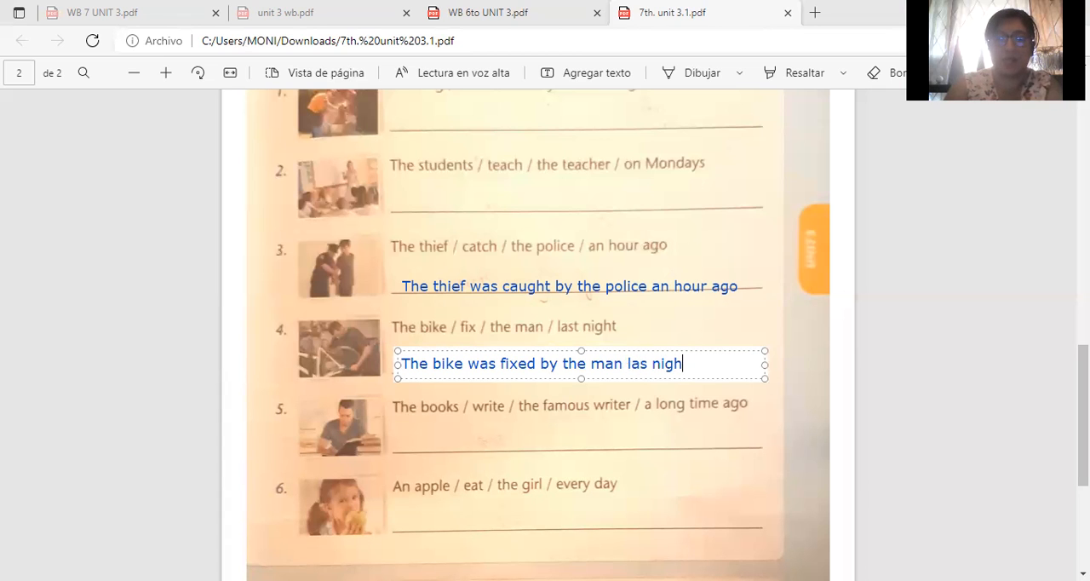
type("t")
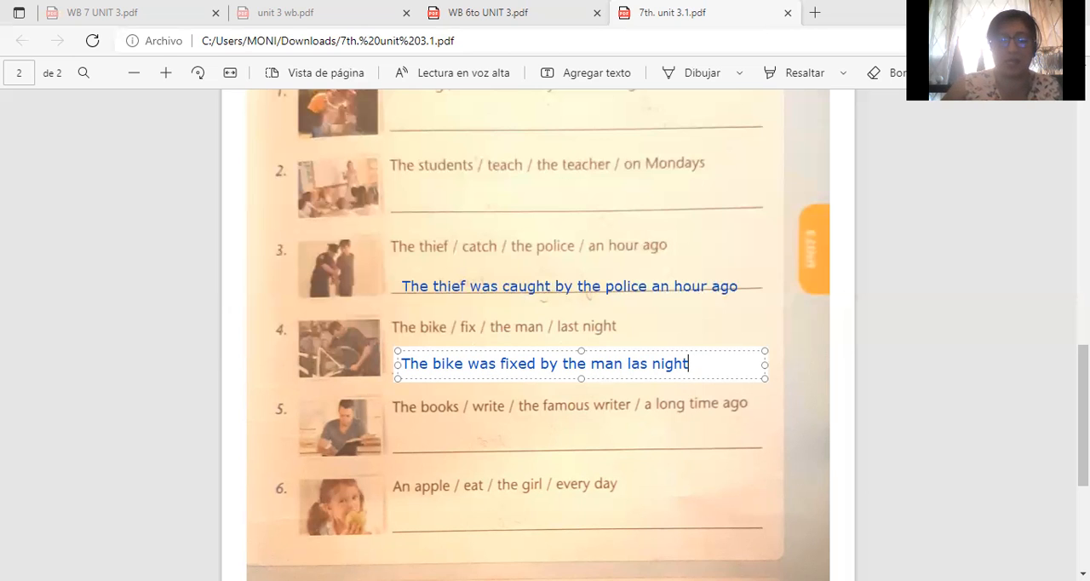
type(".")
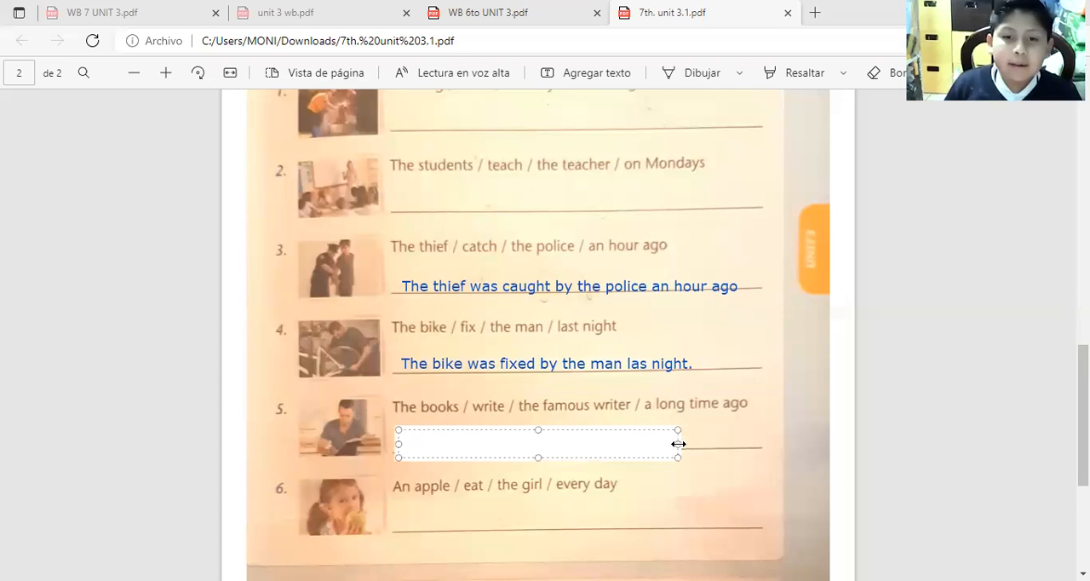
Widen the box under sentence 5 and begin the answer with 'The books were'
left_click_drag(677, 443, 814, 442)
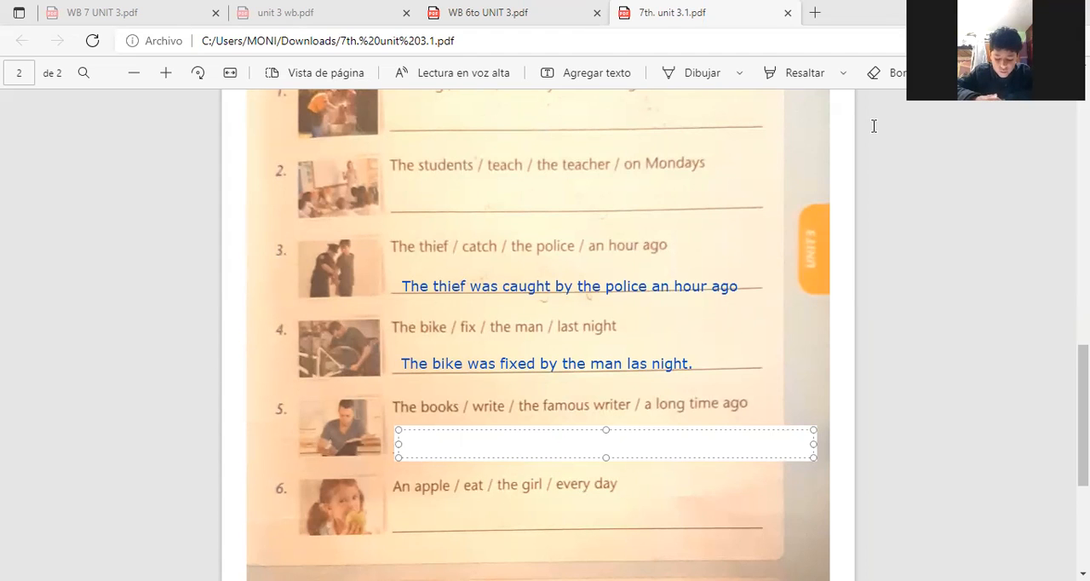
type("Th")
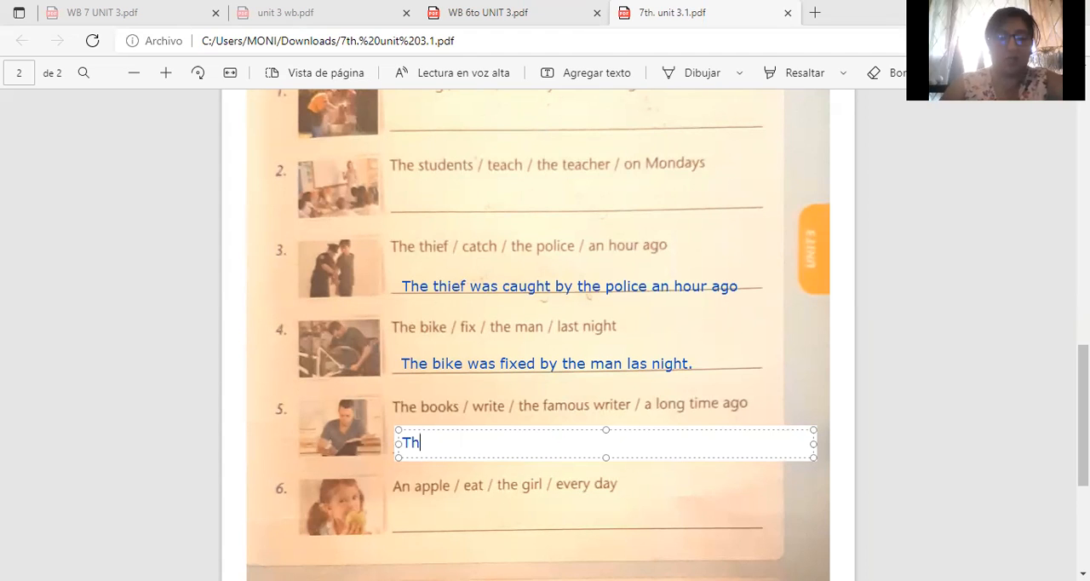
type("ek")
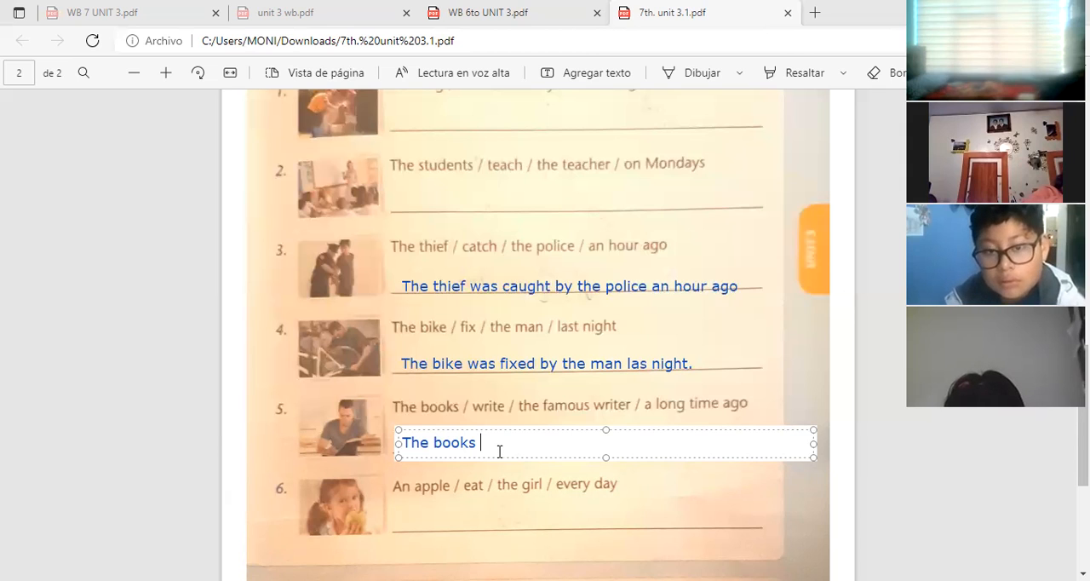
mouse_move(882, 341)
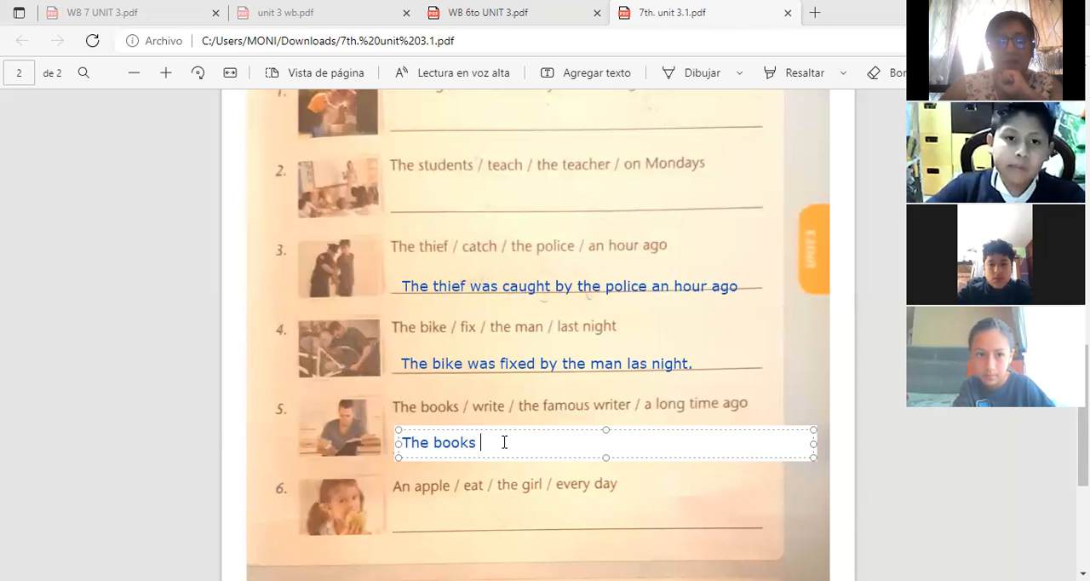
mouse_move(405, 452)
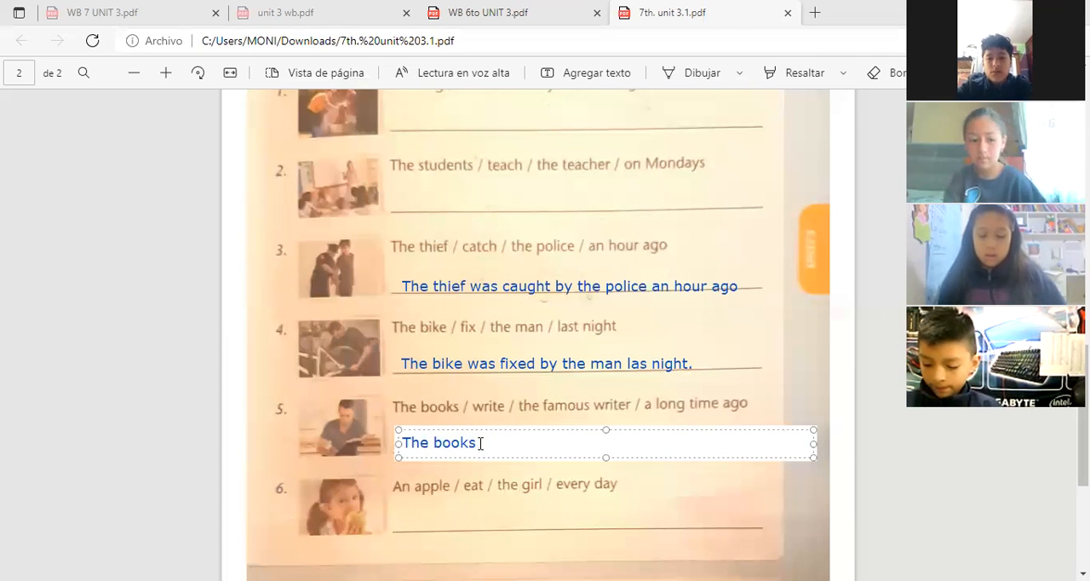
type("were")
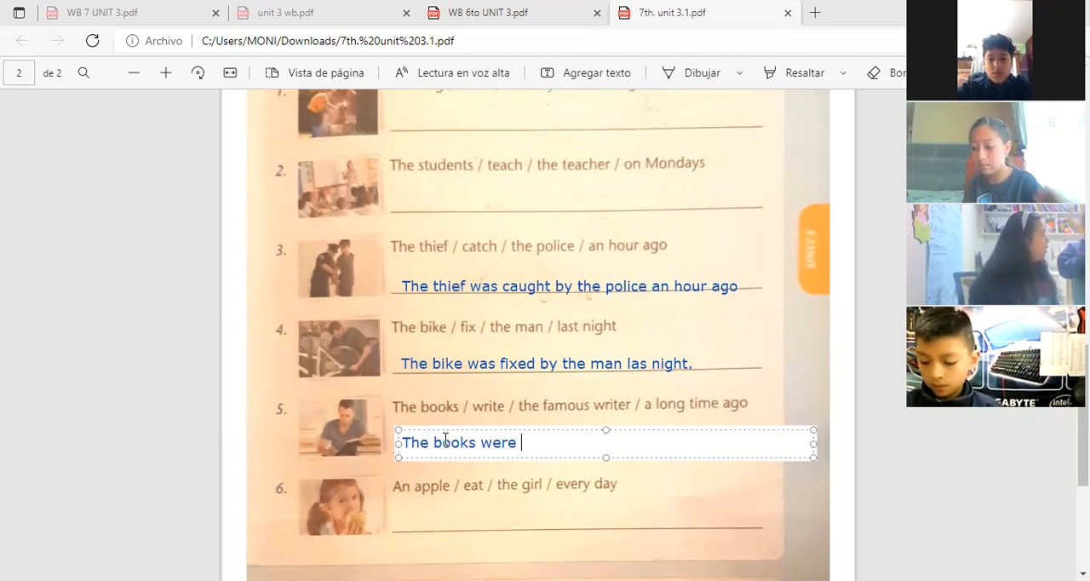
mouse_move(524, 433)
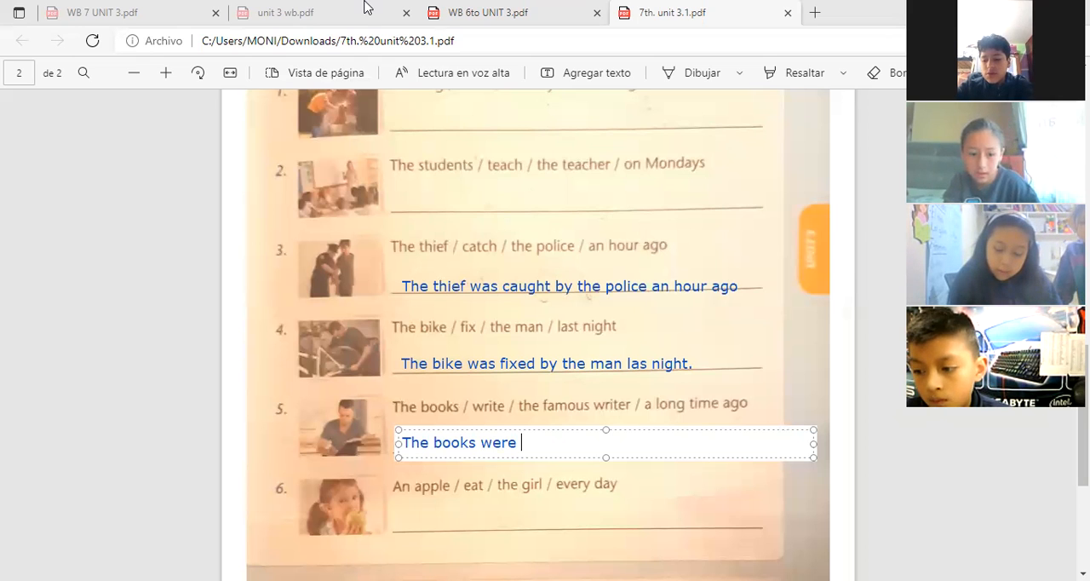
mouse_move(735, 150)
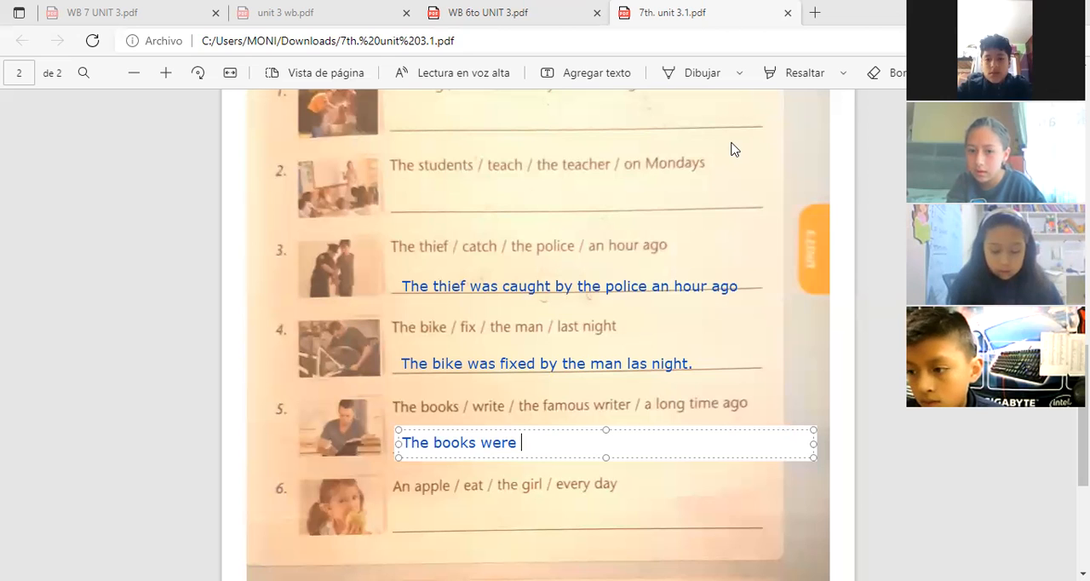
mouse_move(375, 287)
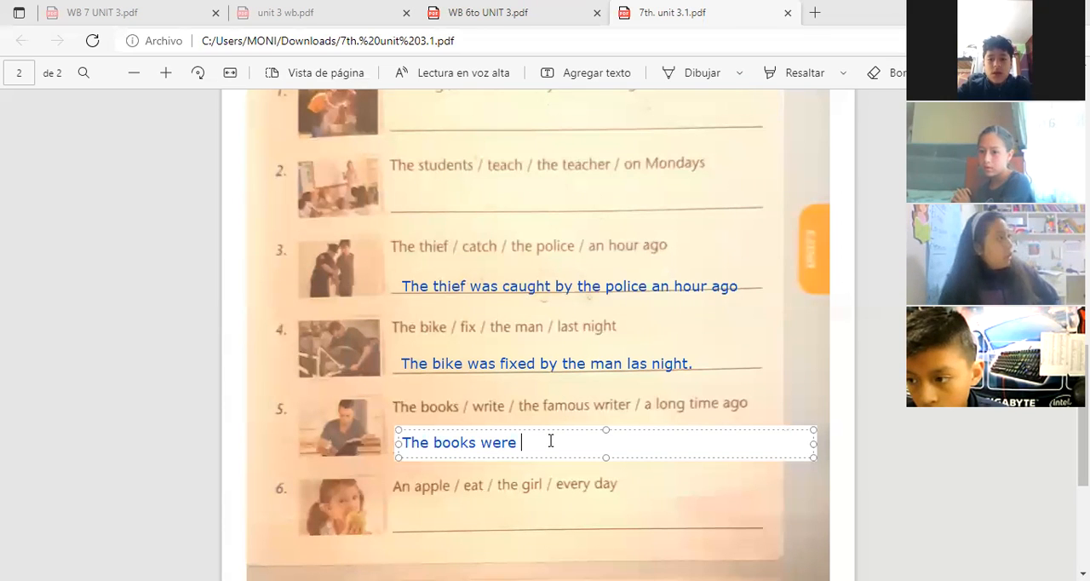
Complete sentence 5 with 'written by the famous writer a long time ago'
type("writ")
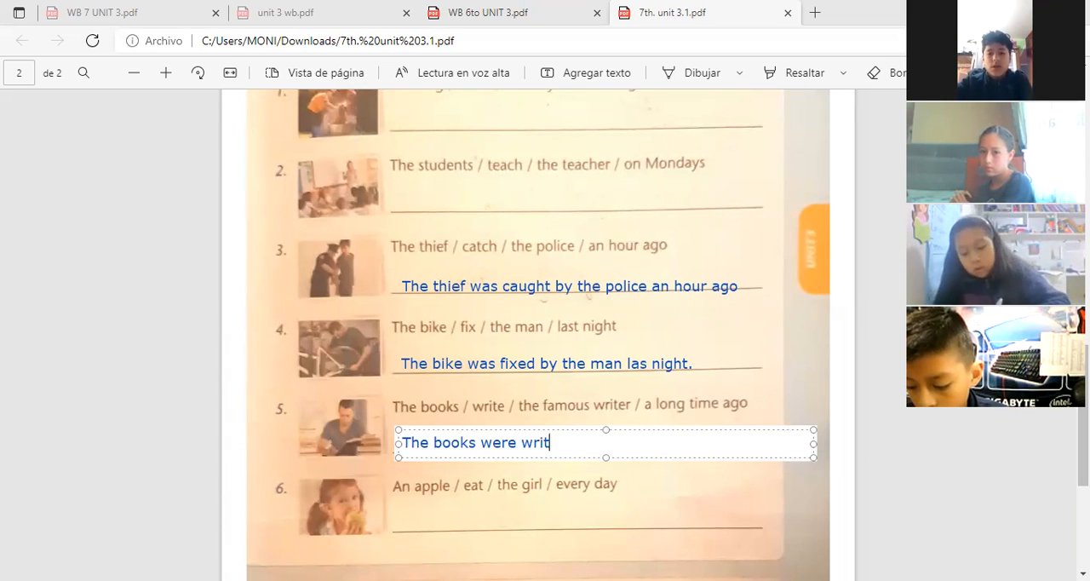
type("ten")
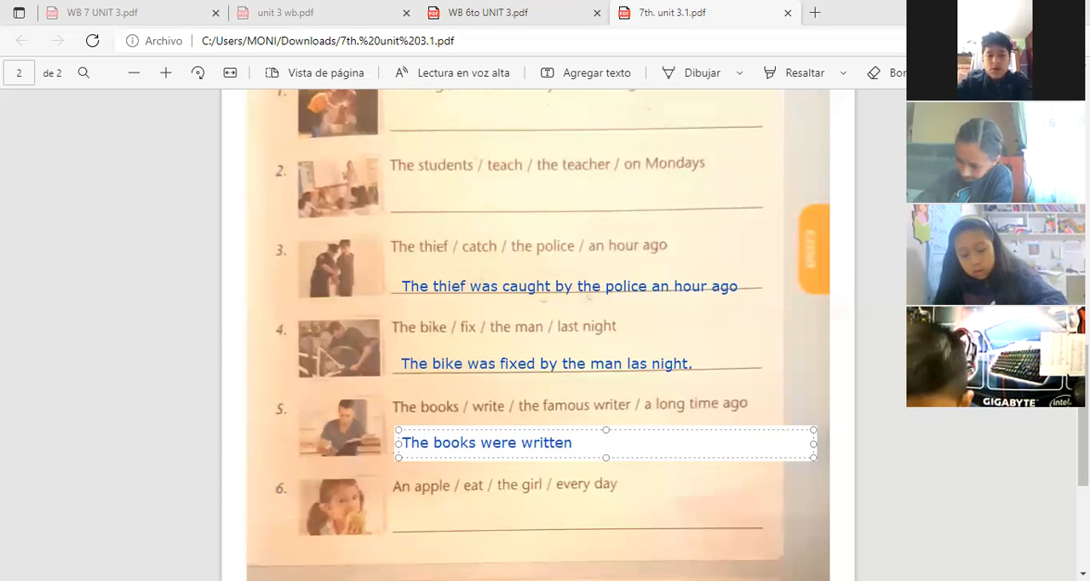
type("by the")
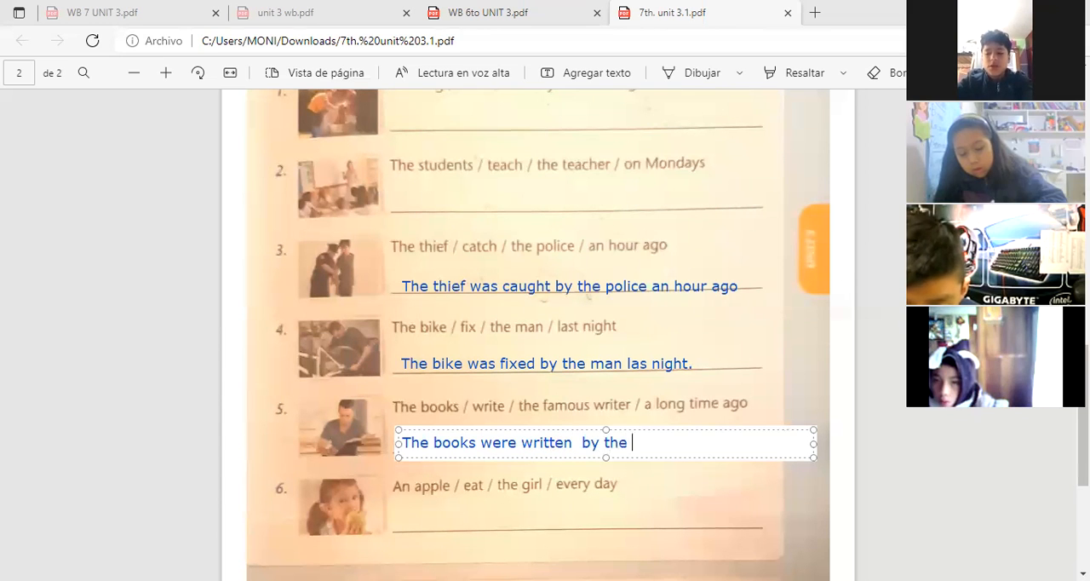
type("famous")
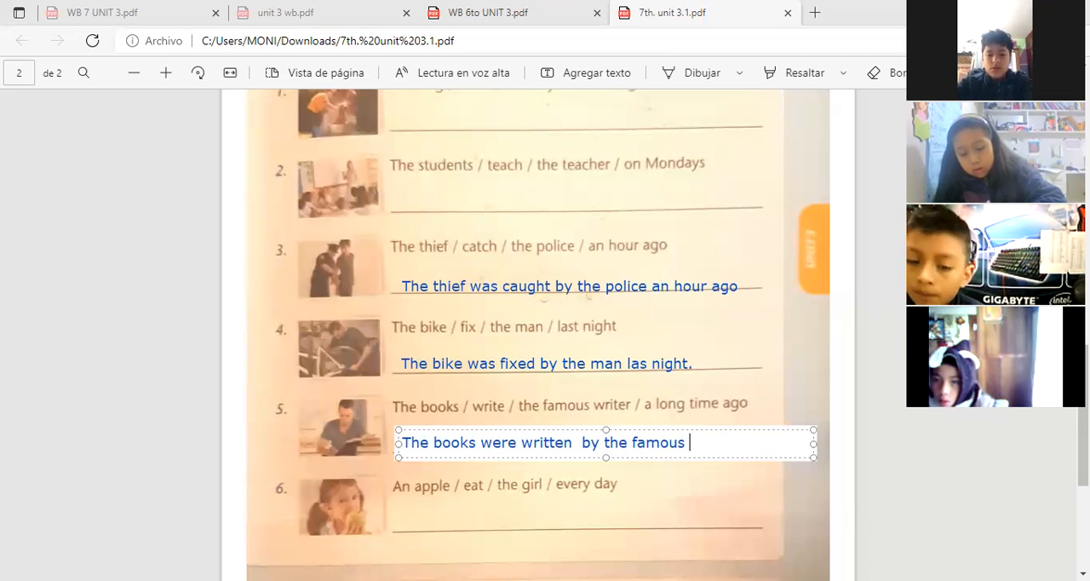
type("writer")
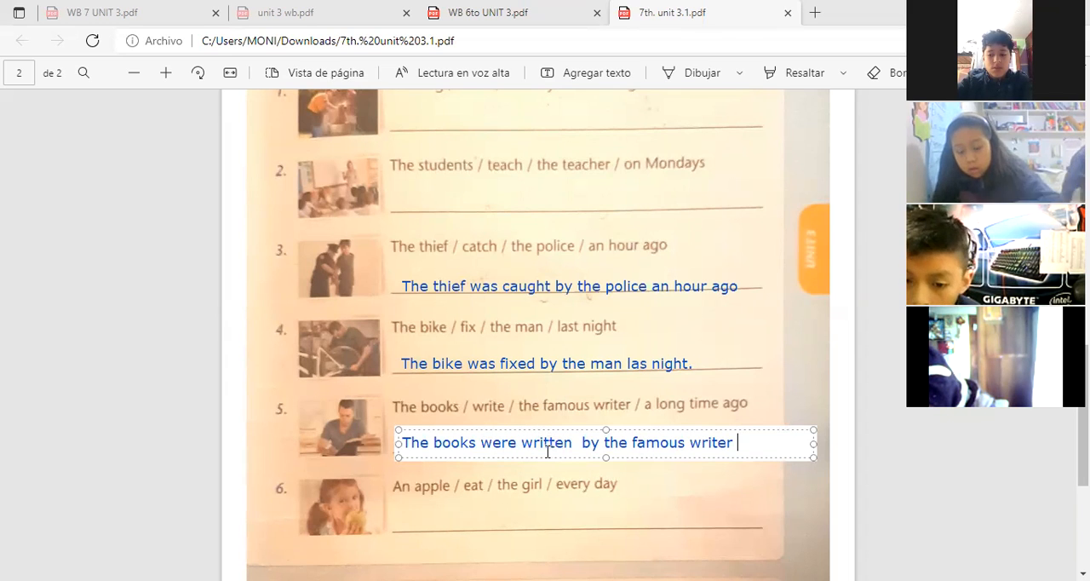
mouse_move(582, 456)
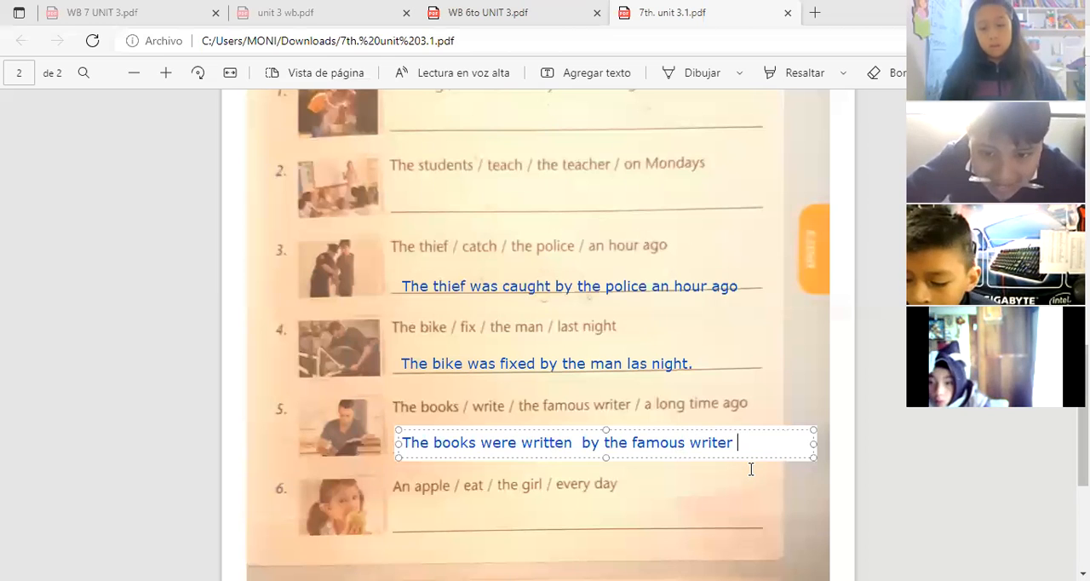
type("a long")
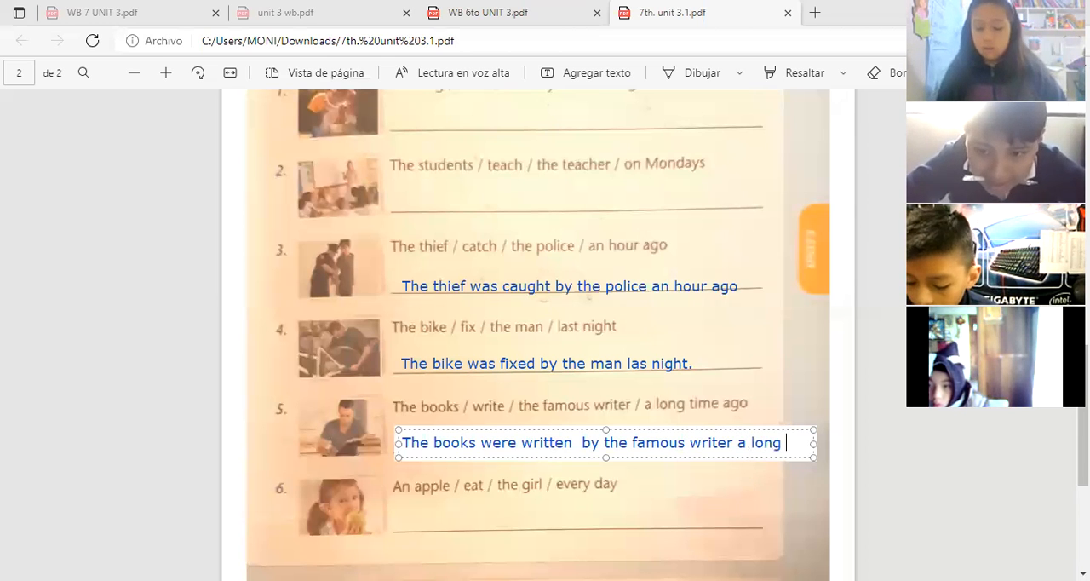
type("time")
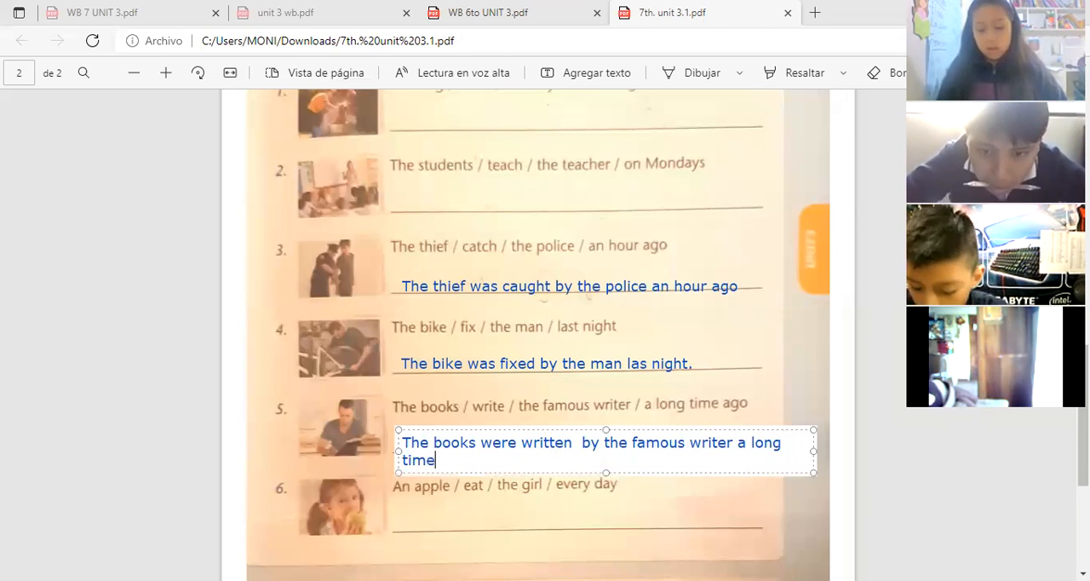
type("a")
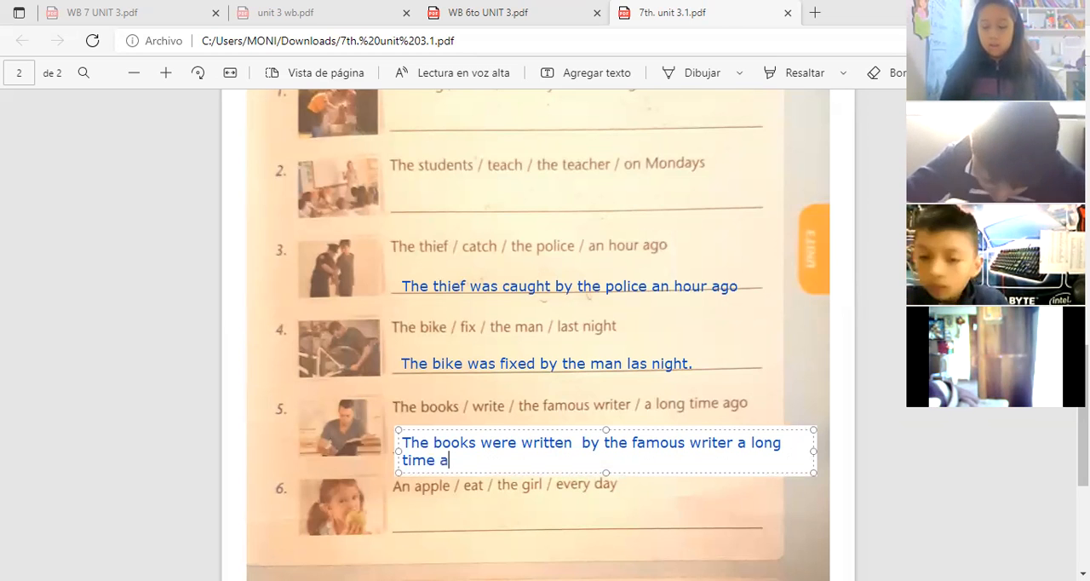
type("go")
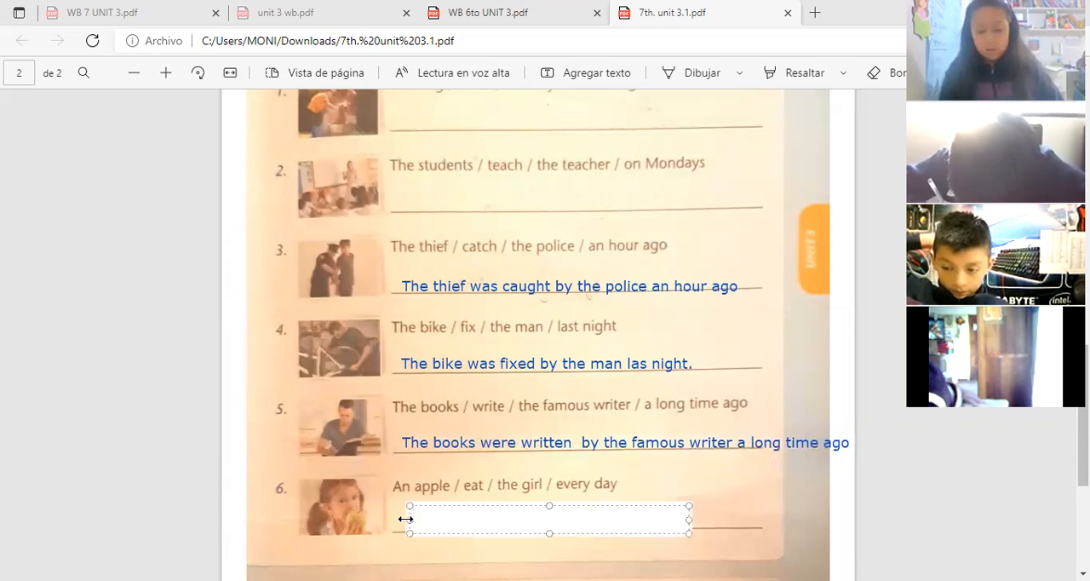
mouse_move(484, 504)
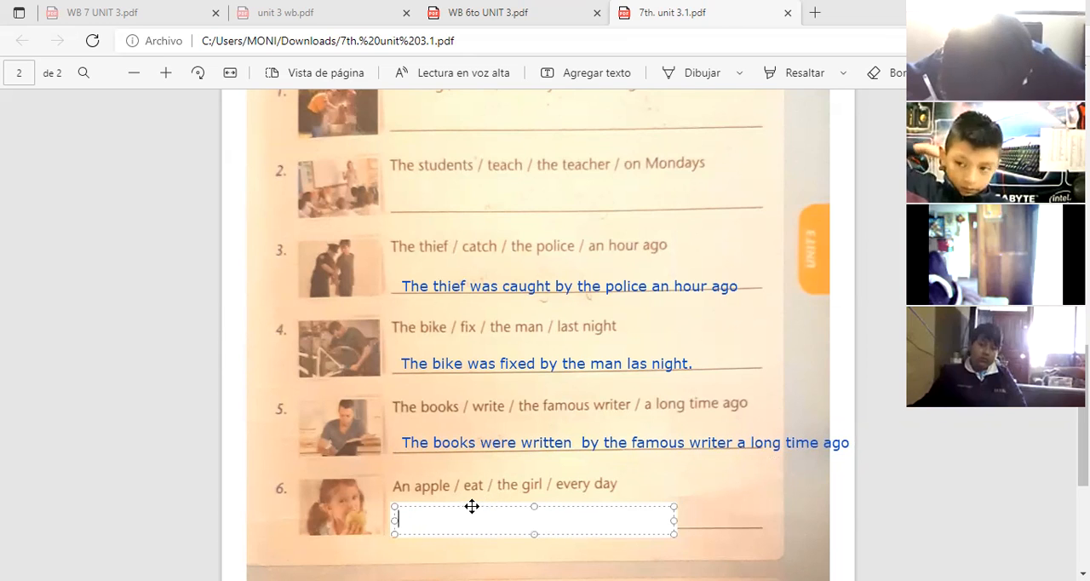
mouse_move(424, 511)
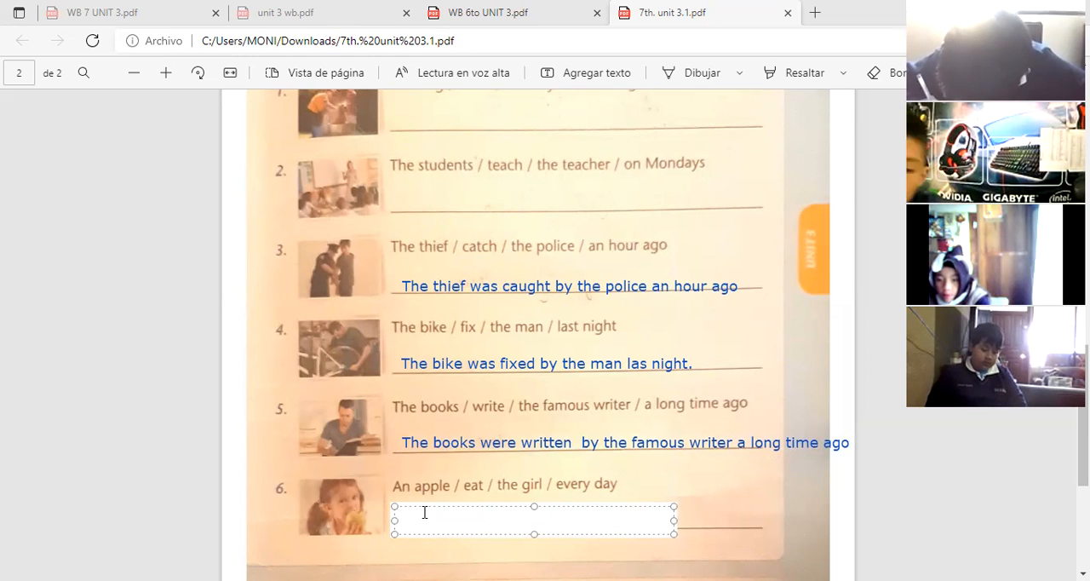
Type 'An apple was eaten by the girl' for sentence 6, then correct 'was' to 'is'
type("An")
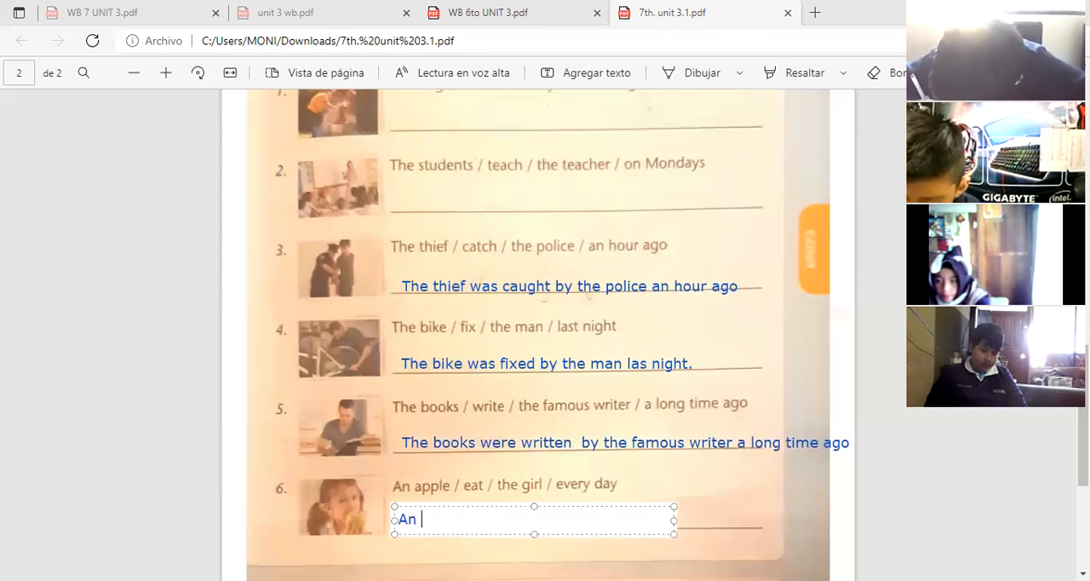
type("ap")
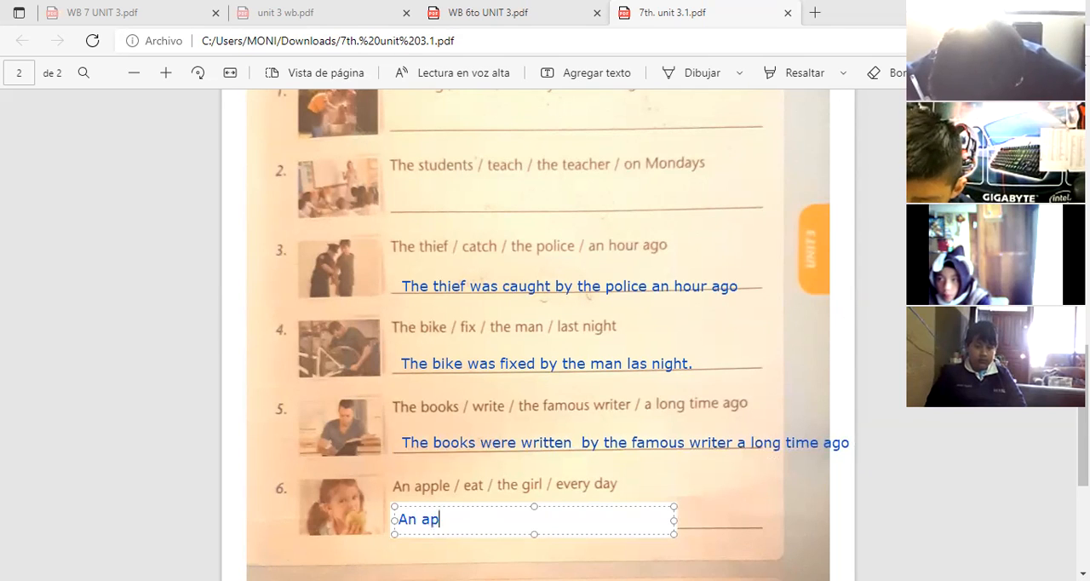
type("ple")
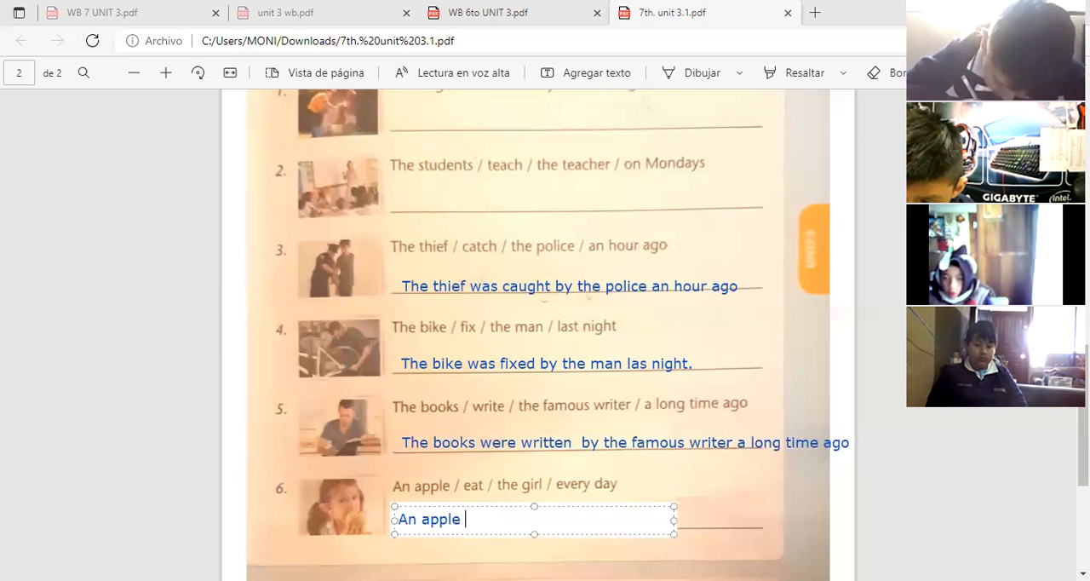
type("was eaten")
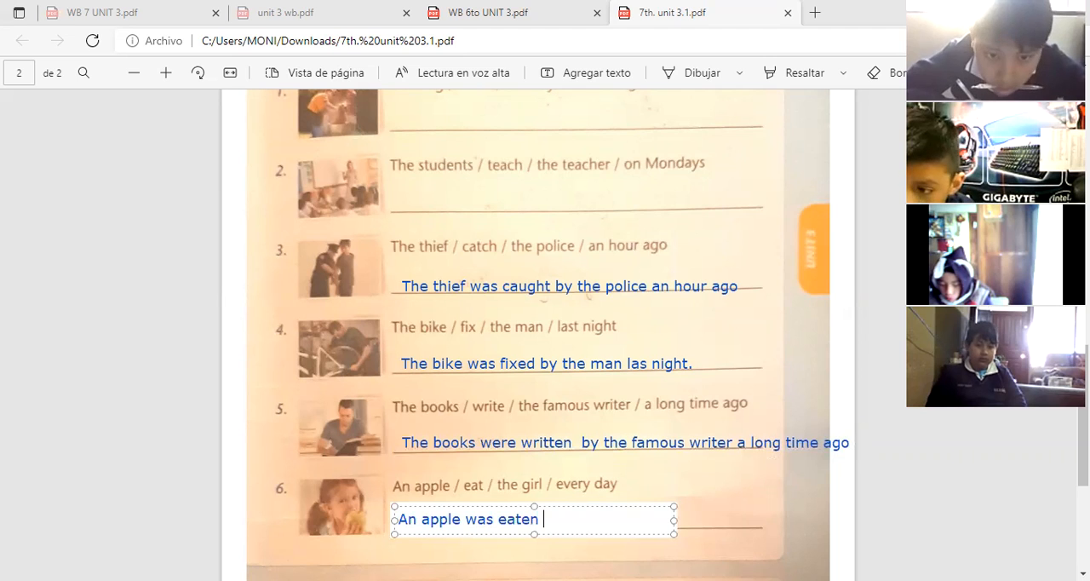
type("by the girl everyday")
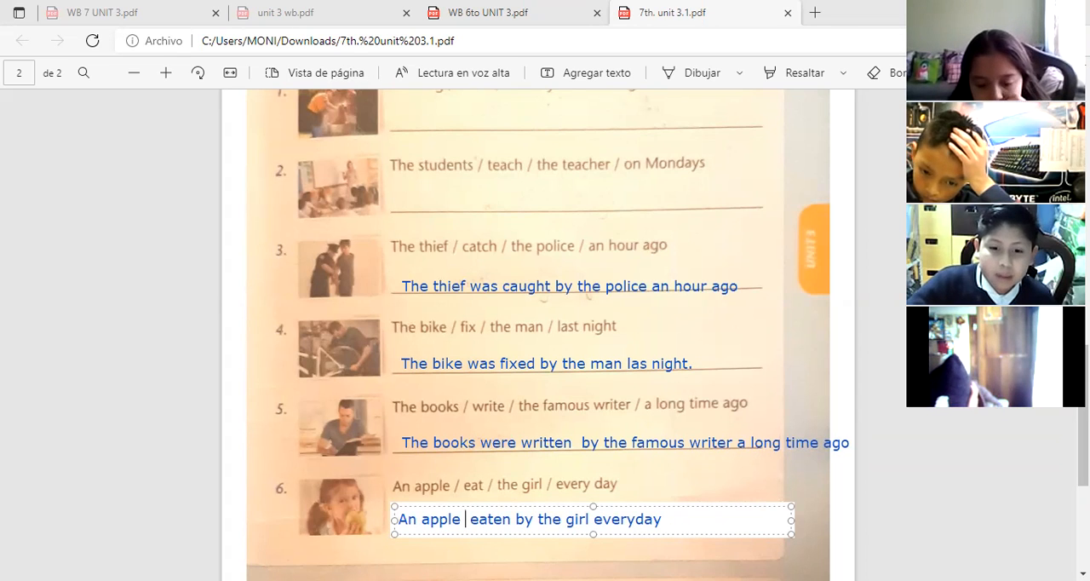
type("is")
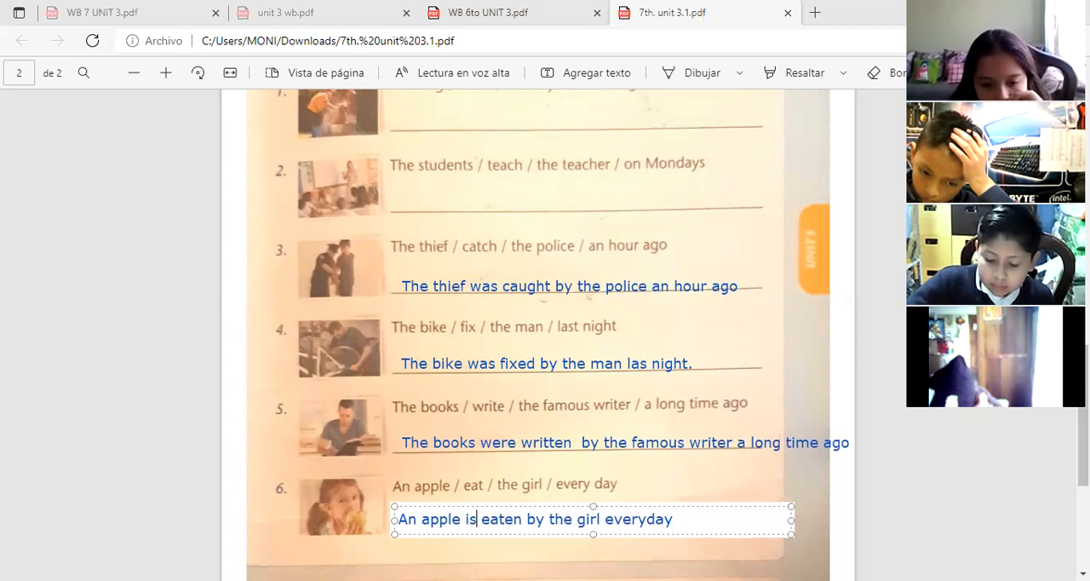
mouse_move(664, 511)
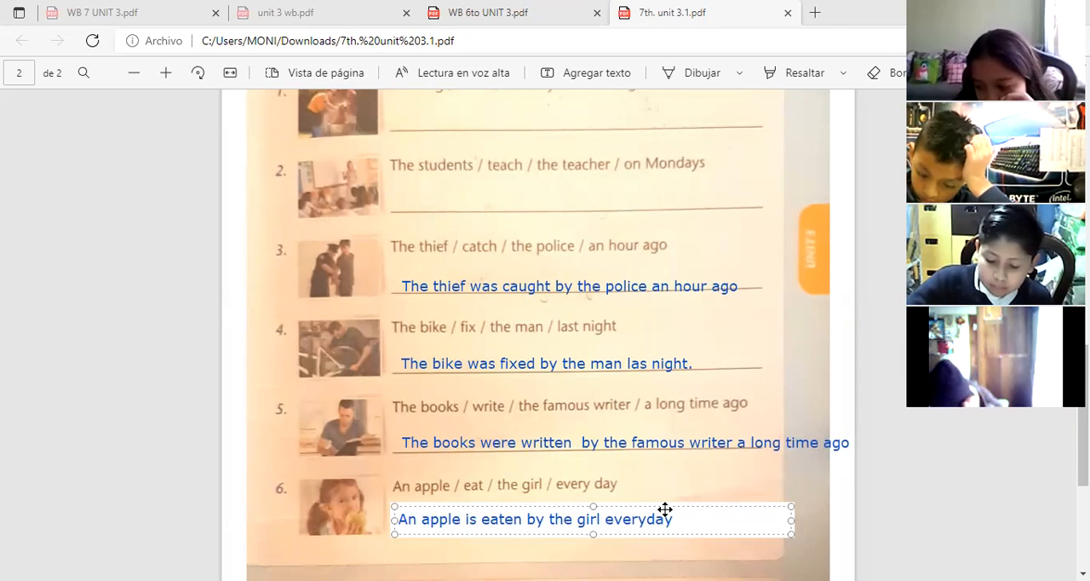
mouse_move(654, 509)
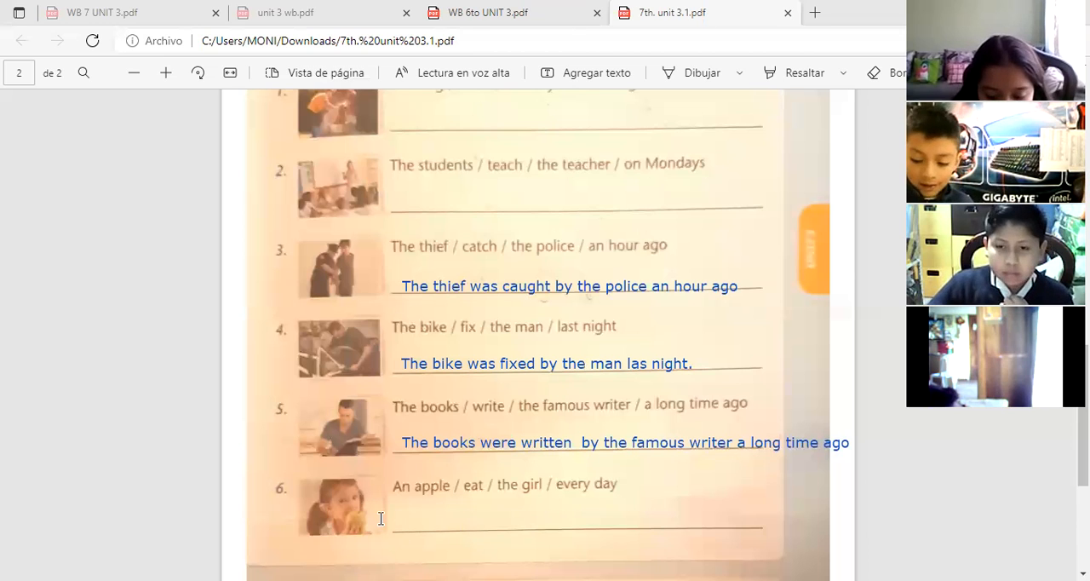
Retype sentence 4 as 'The bike was fixed by the man last night' widened to one line
left_click(536, 517)
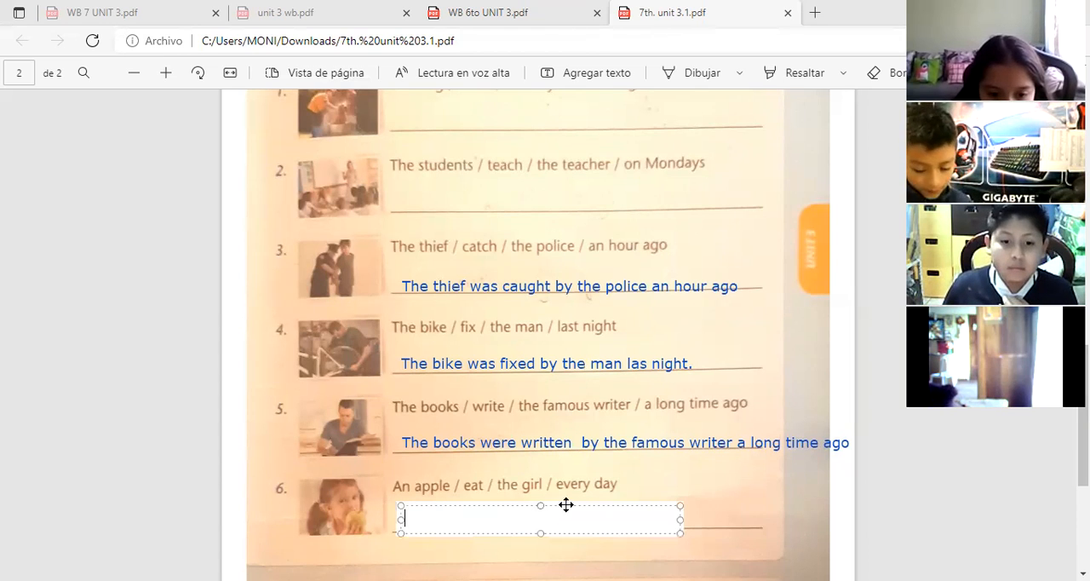
mouse_move(641, 351)
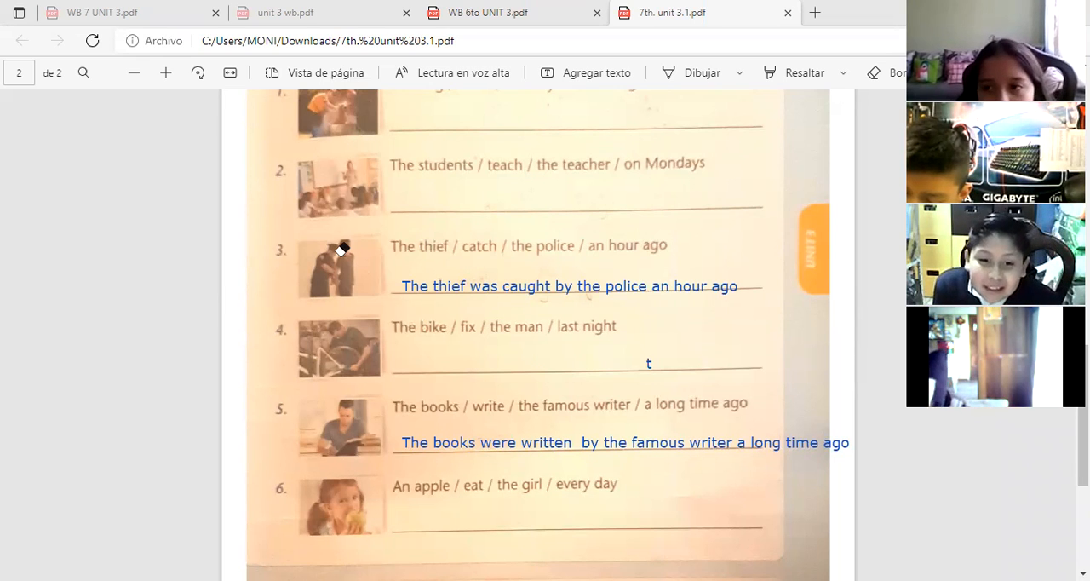
mouse_move(391, 364)
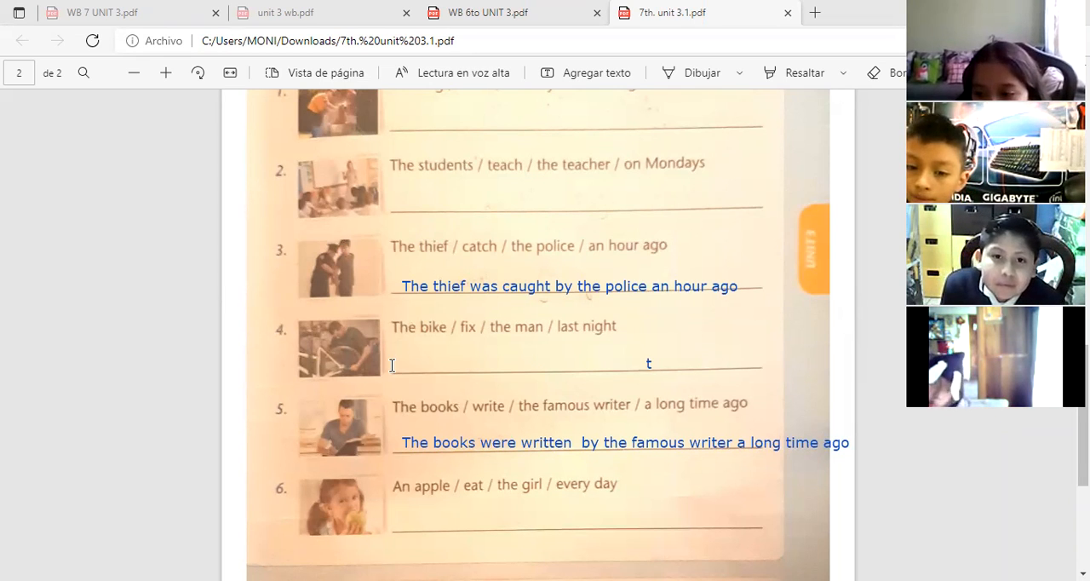
type("The")
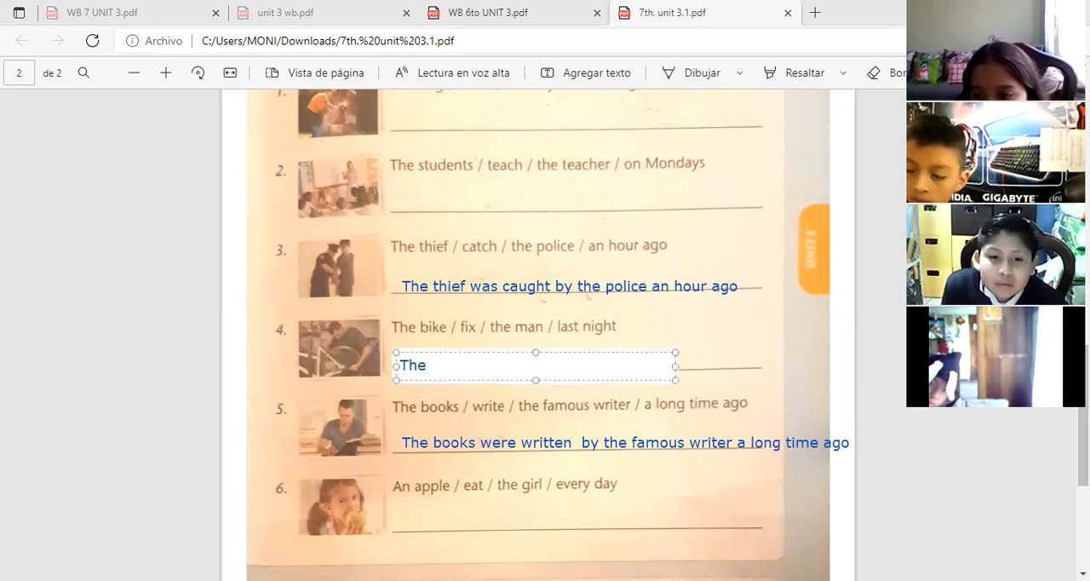
type("bike")
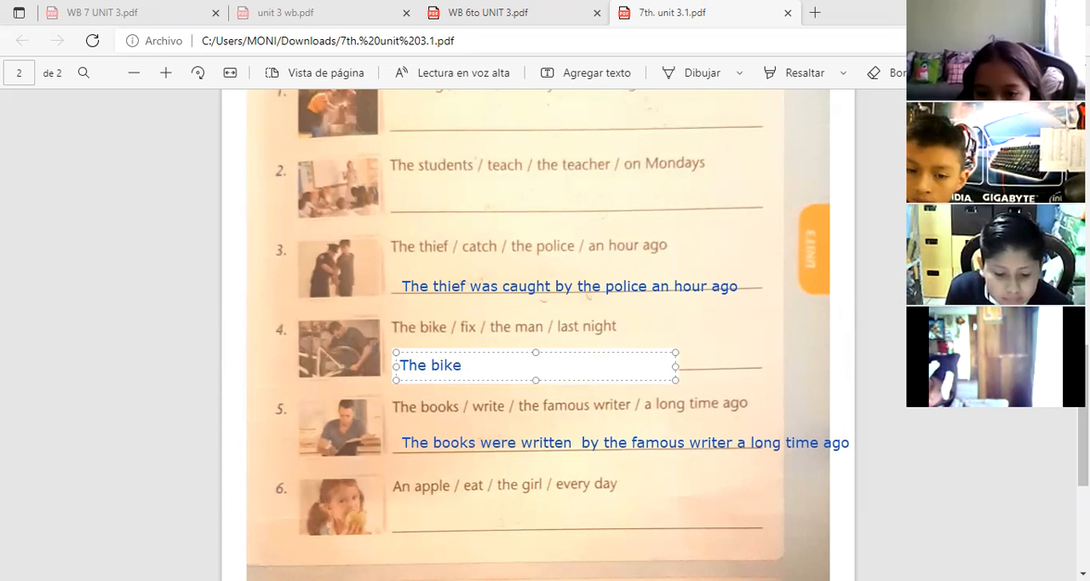
type("was")
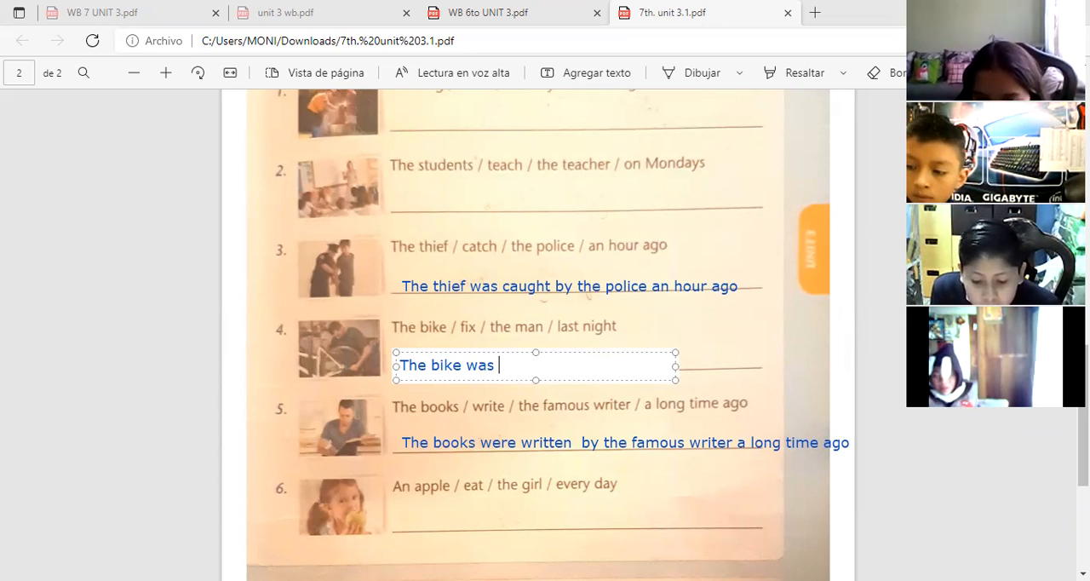
type("fi")
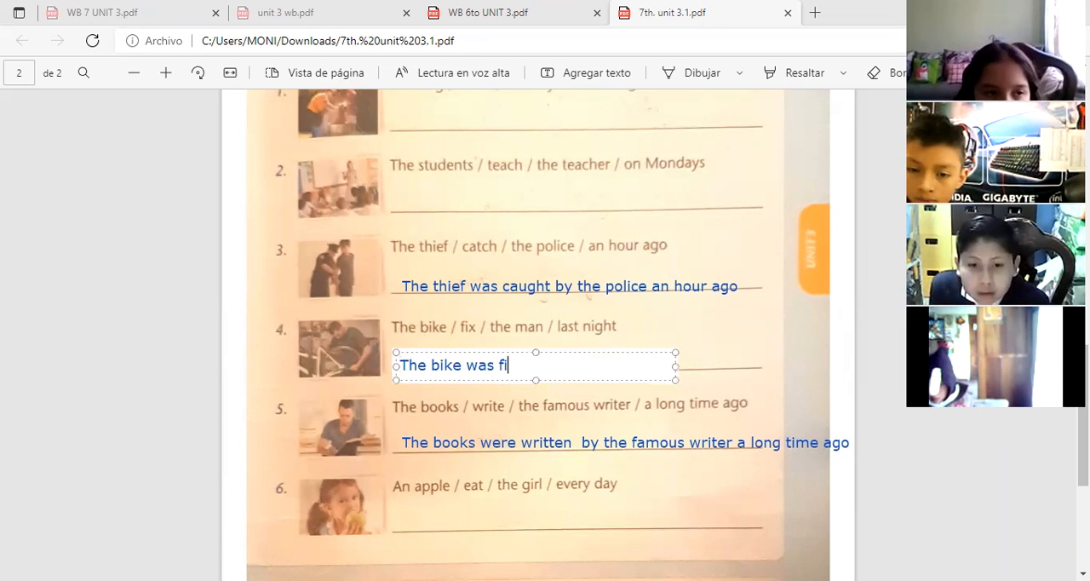
type("xed")
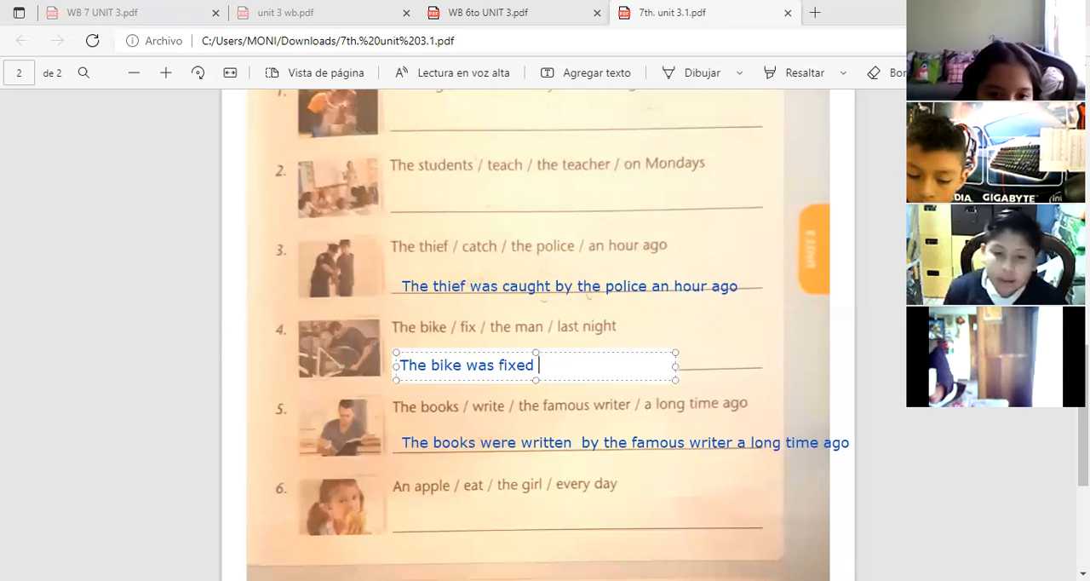
type("by the")
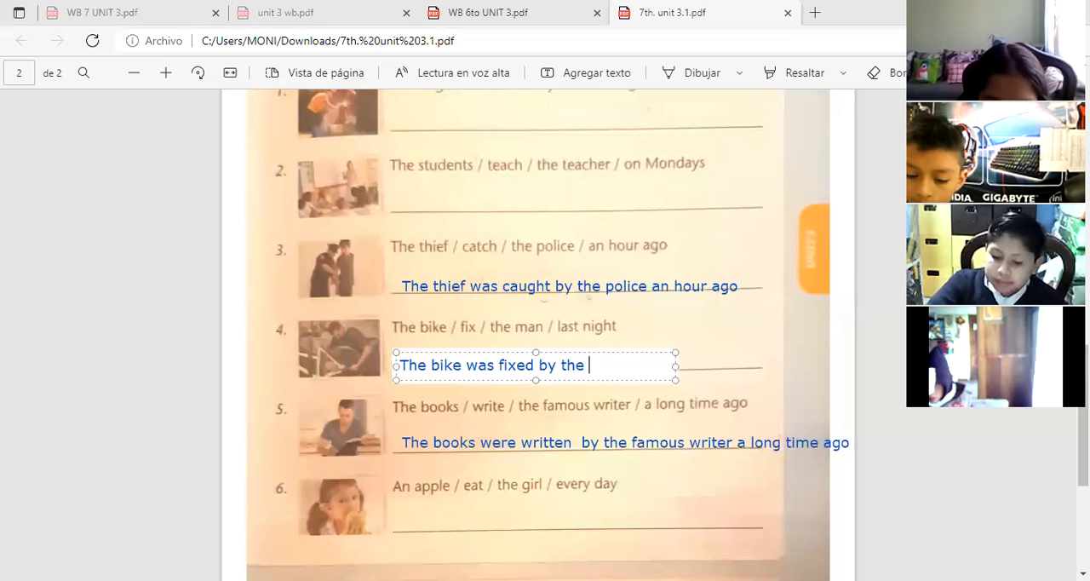
type("man")
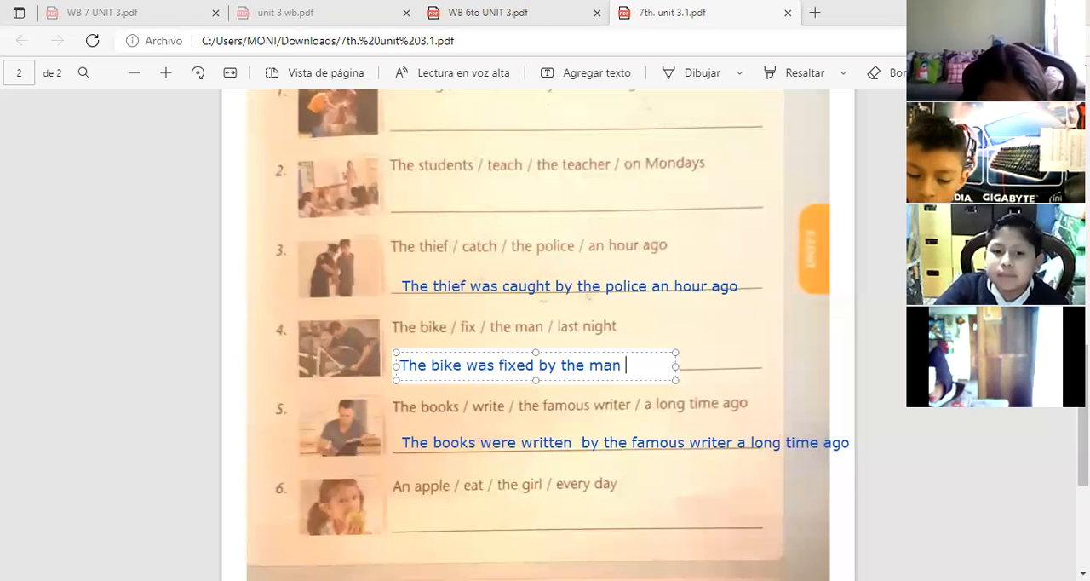
type("last night")
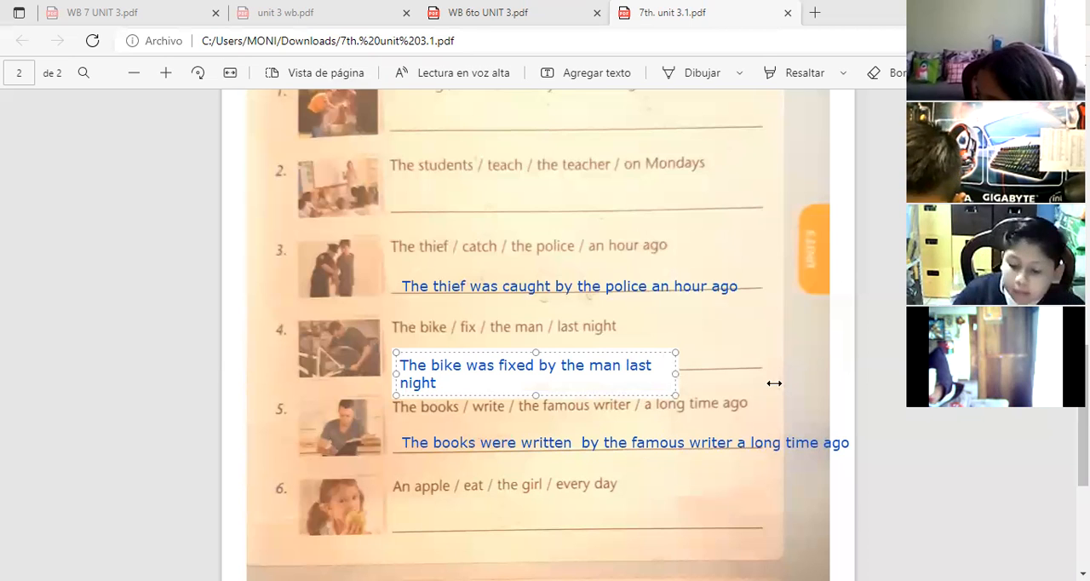
left_click_drag(675, 373, 777, 373)
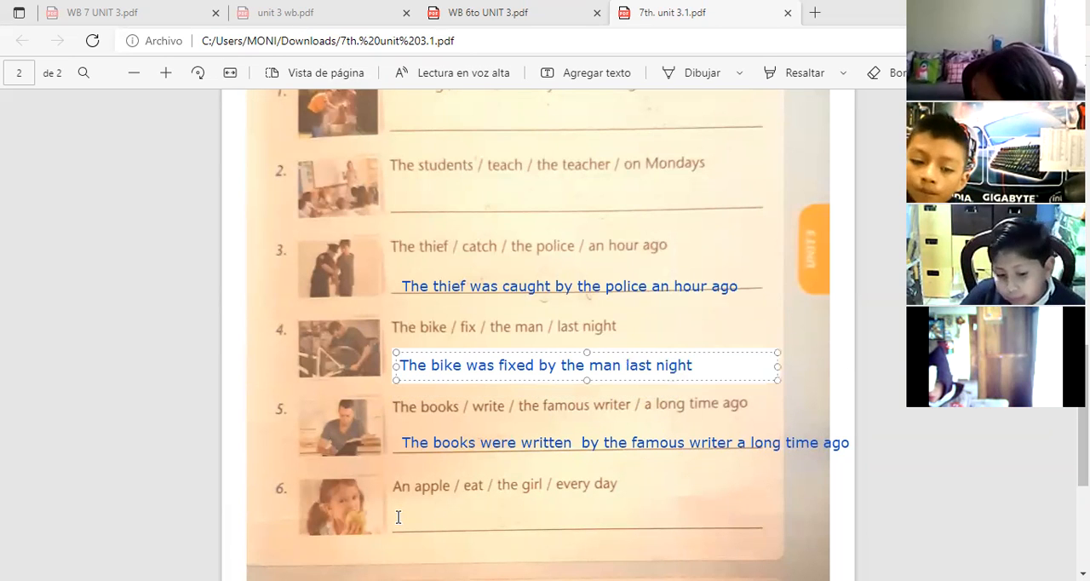
Type sentence 6's answer 'An apple is eaten by the girl every day' and finish editing
type("An")
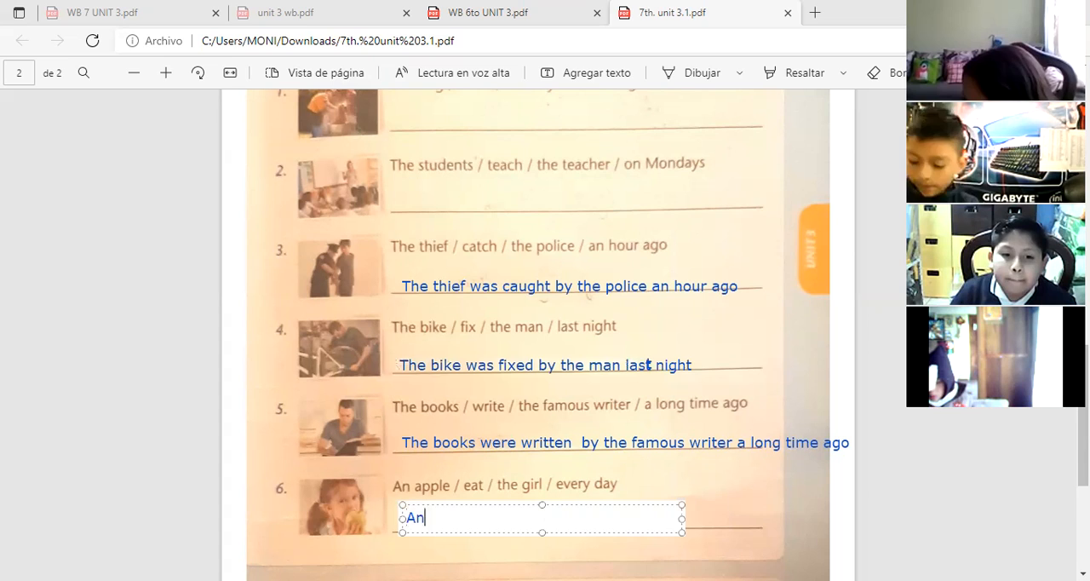
type("apple")
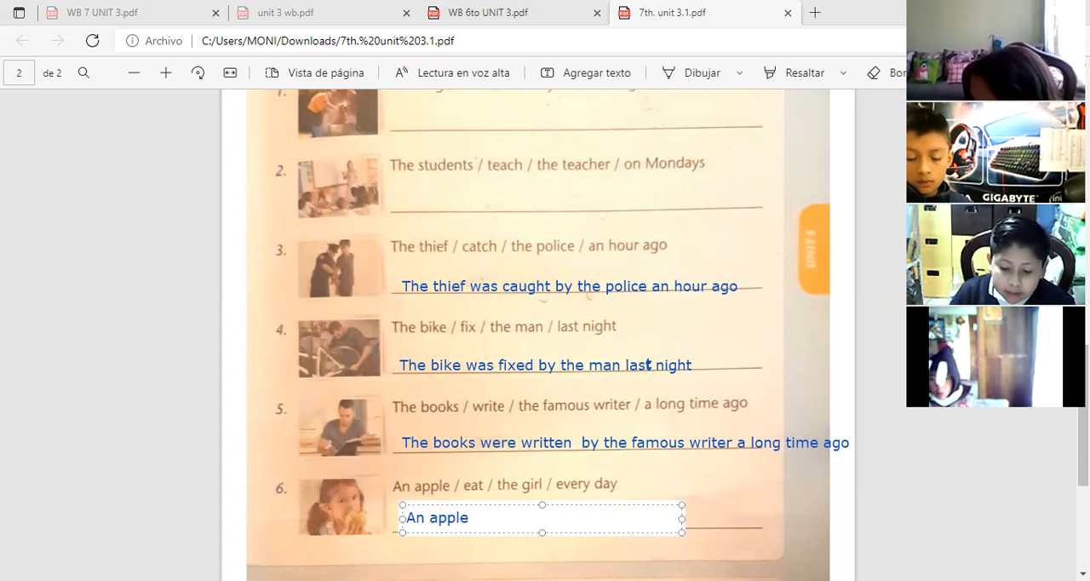
type("id")
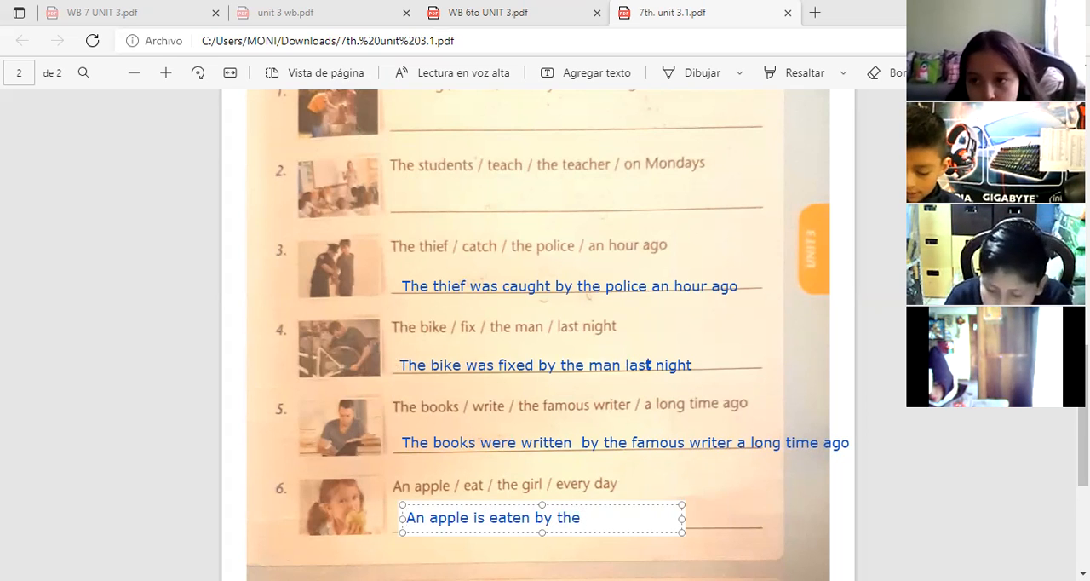
type("girl")
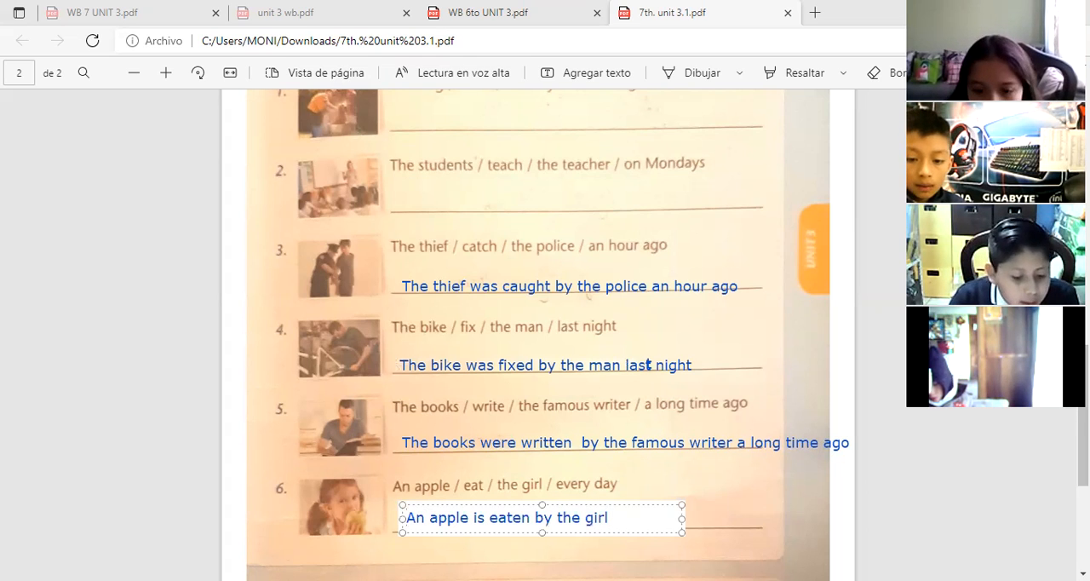
type("every")
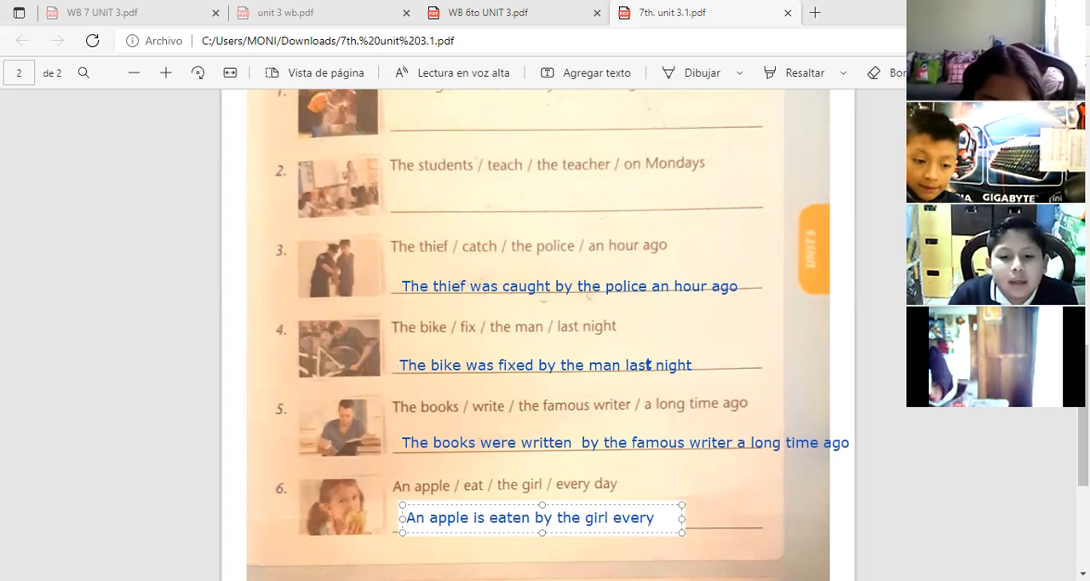
type("day")
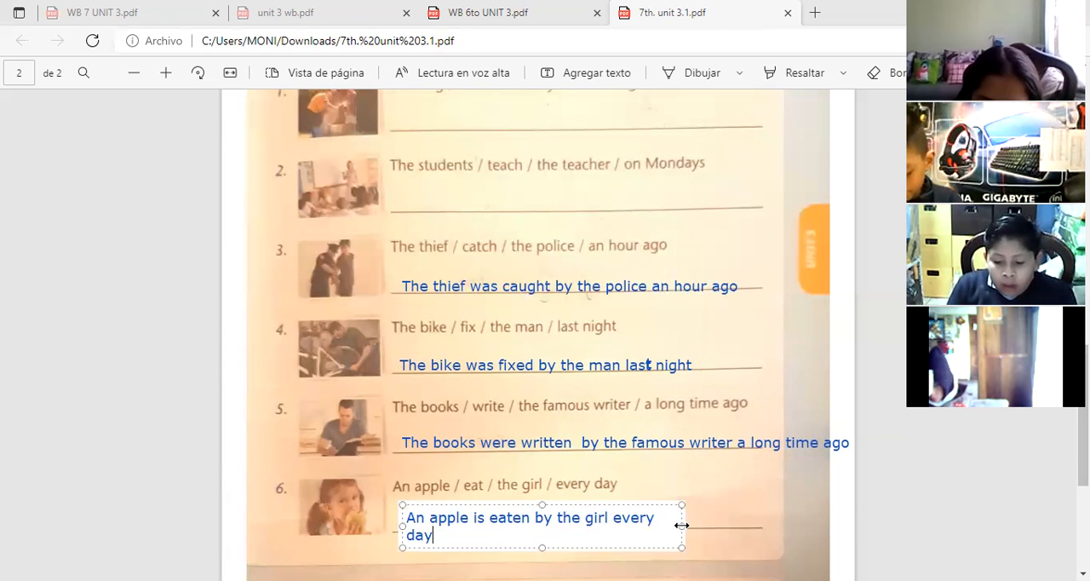
left_click(698, 547)
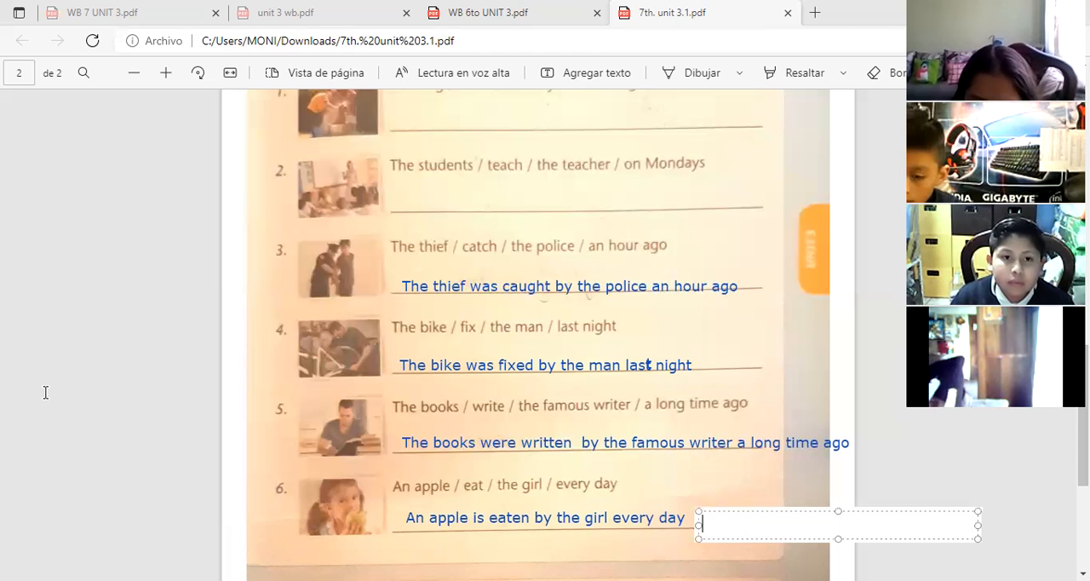
Scroll down to bring exercise D's listen-and-complete questions into view
scroll("down", 3)
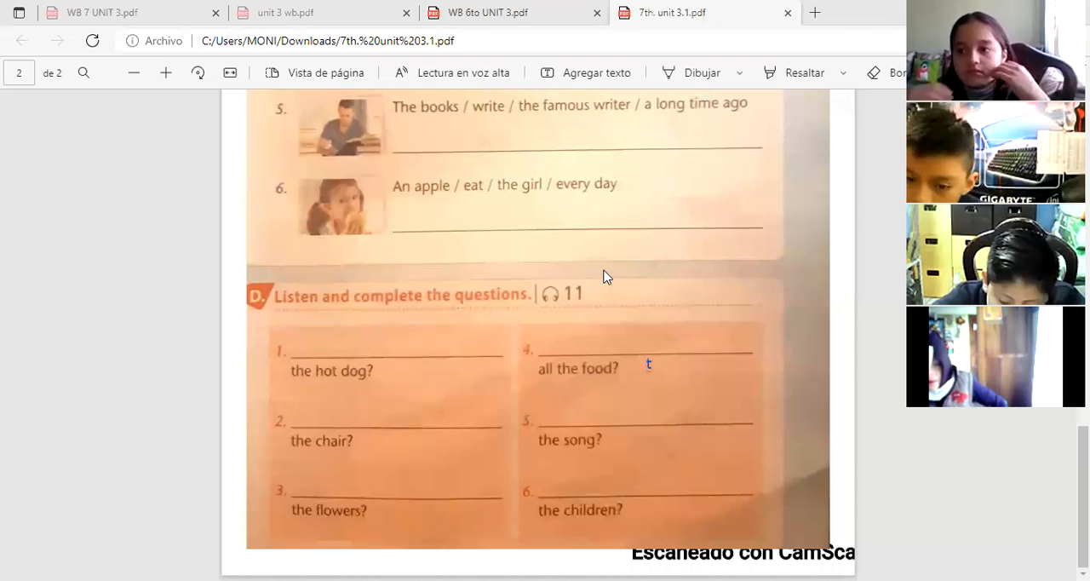